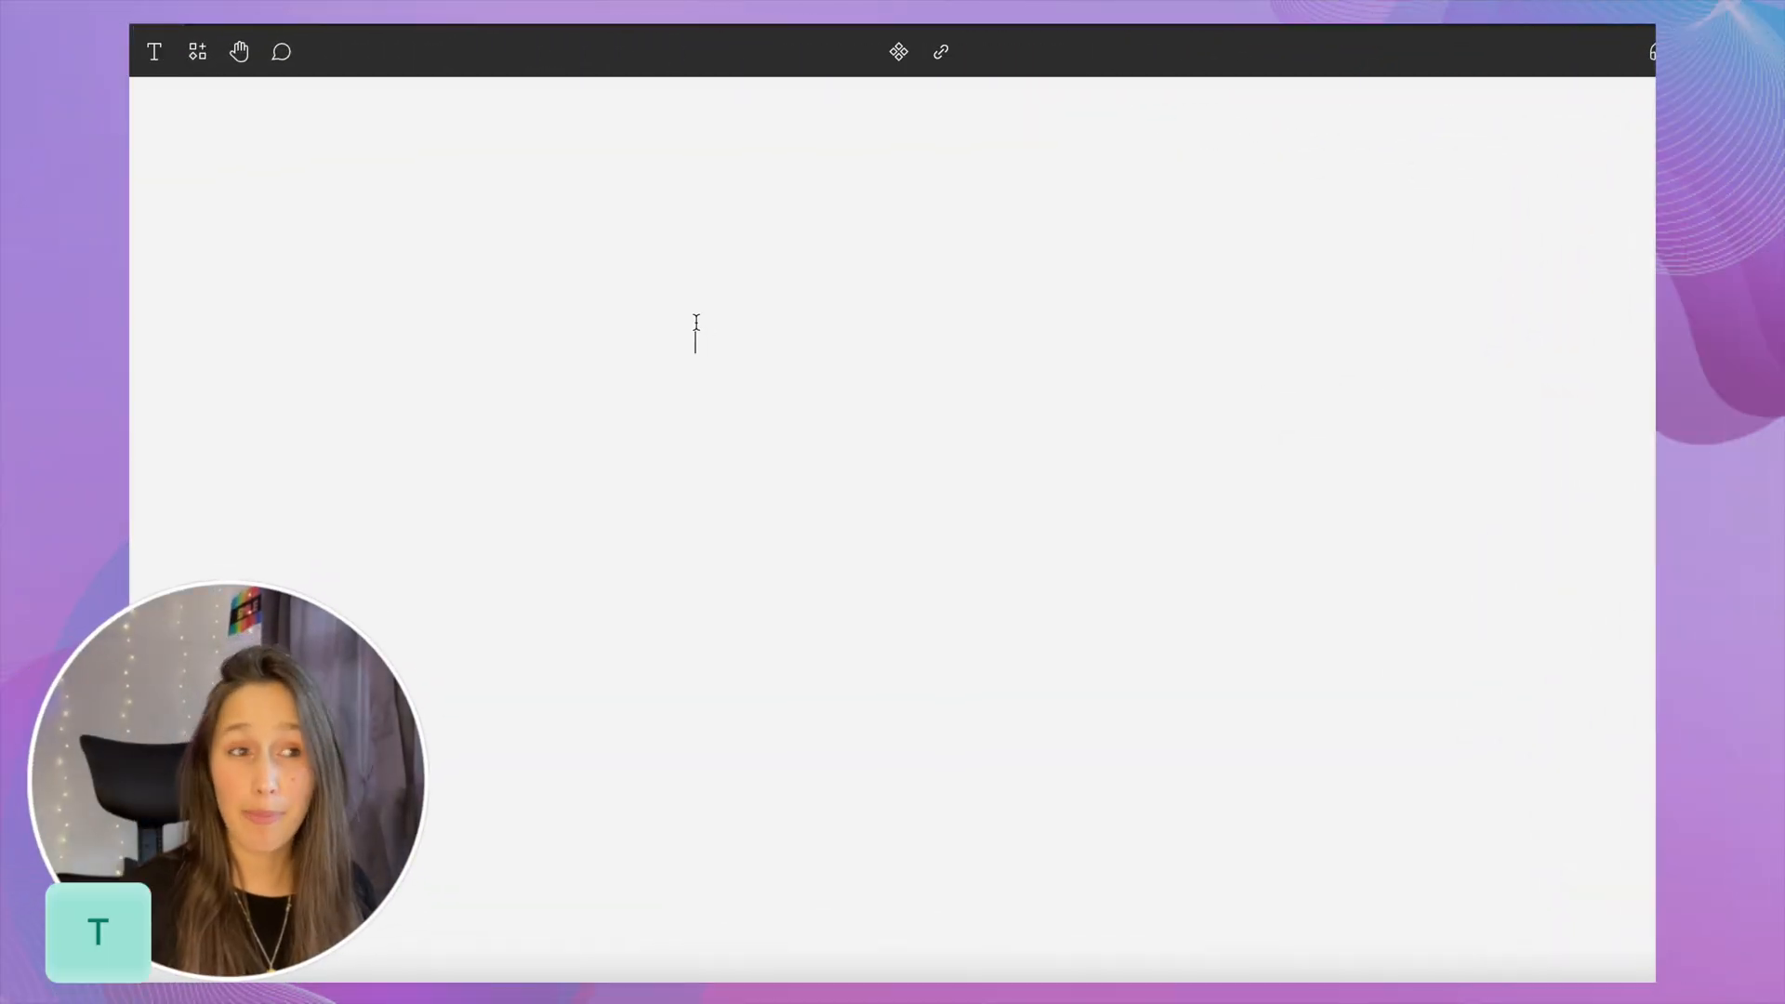
- Type a 'Label' text in Poppins, wrap it in auto layout, and centre-align it
left_click(695, 337)
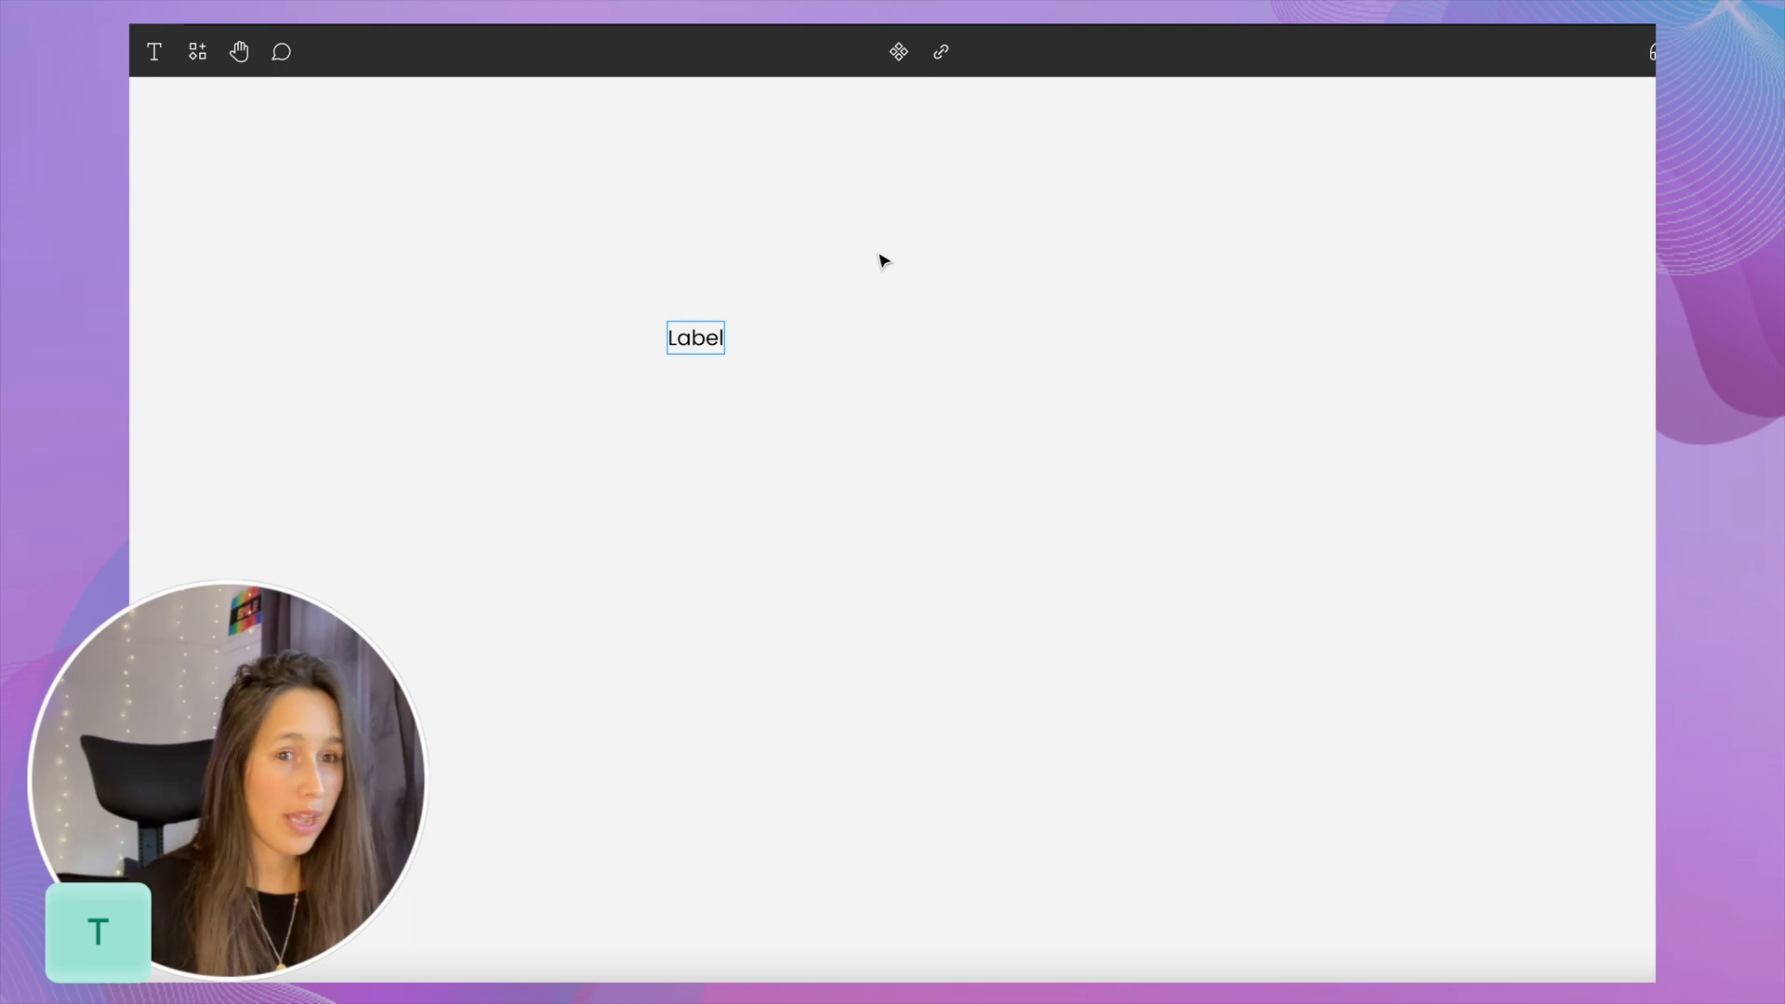
left_click(695, 337)
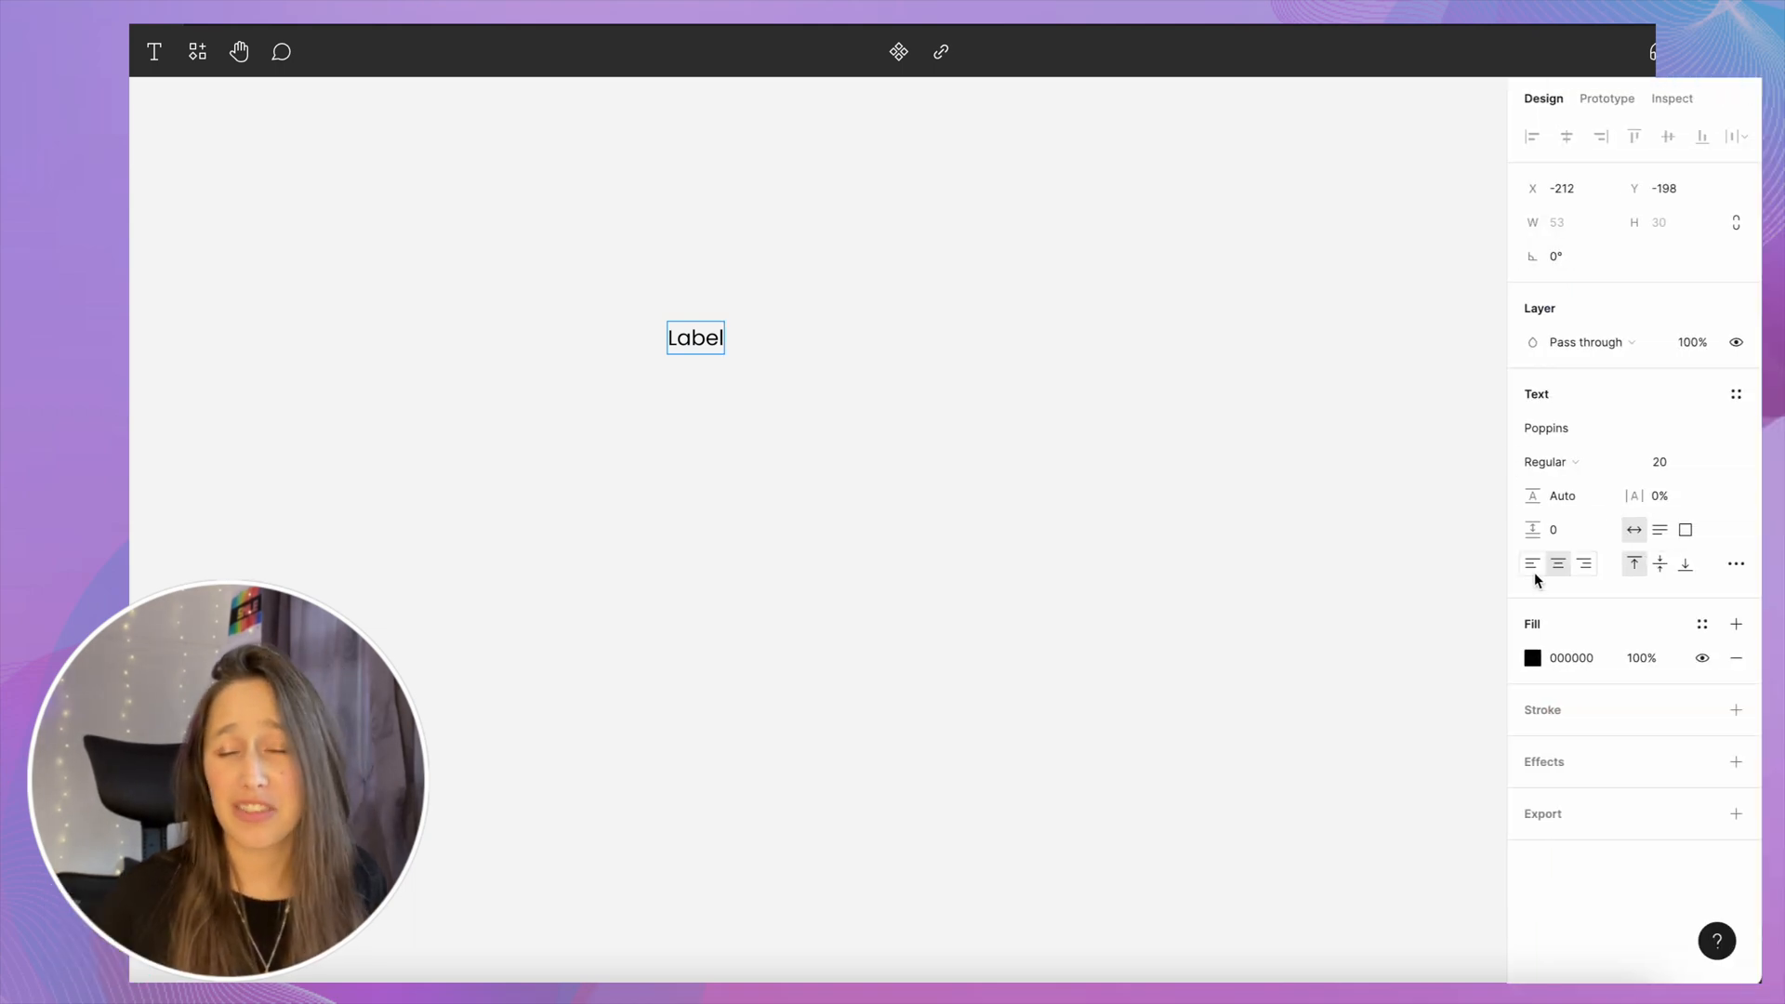
mouse_move(1558, 564)
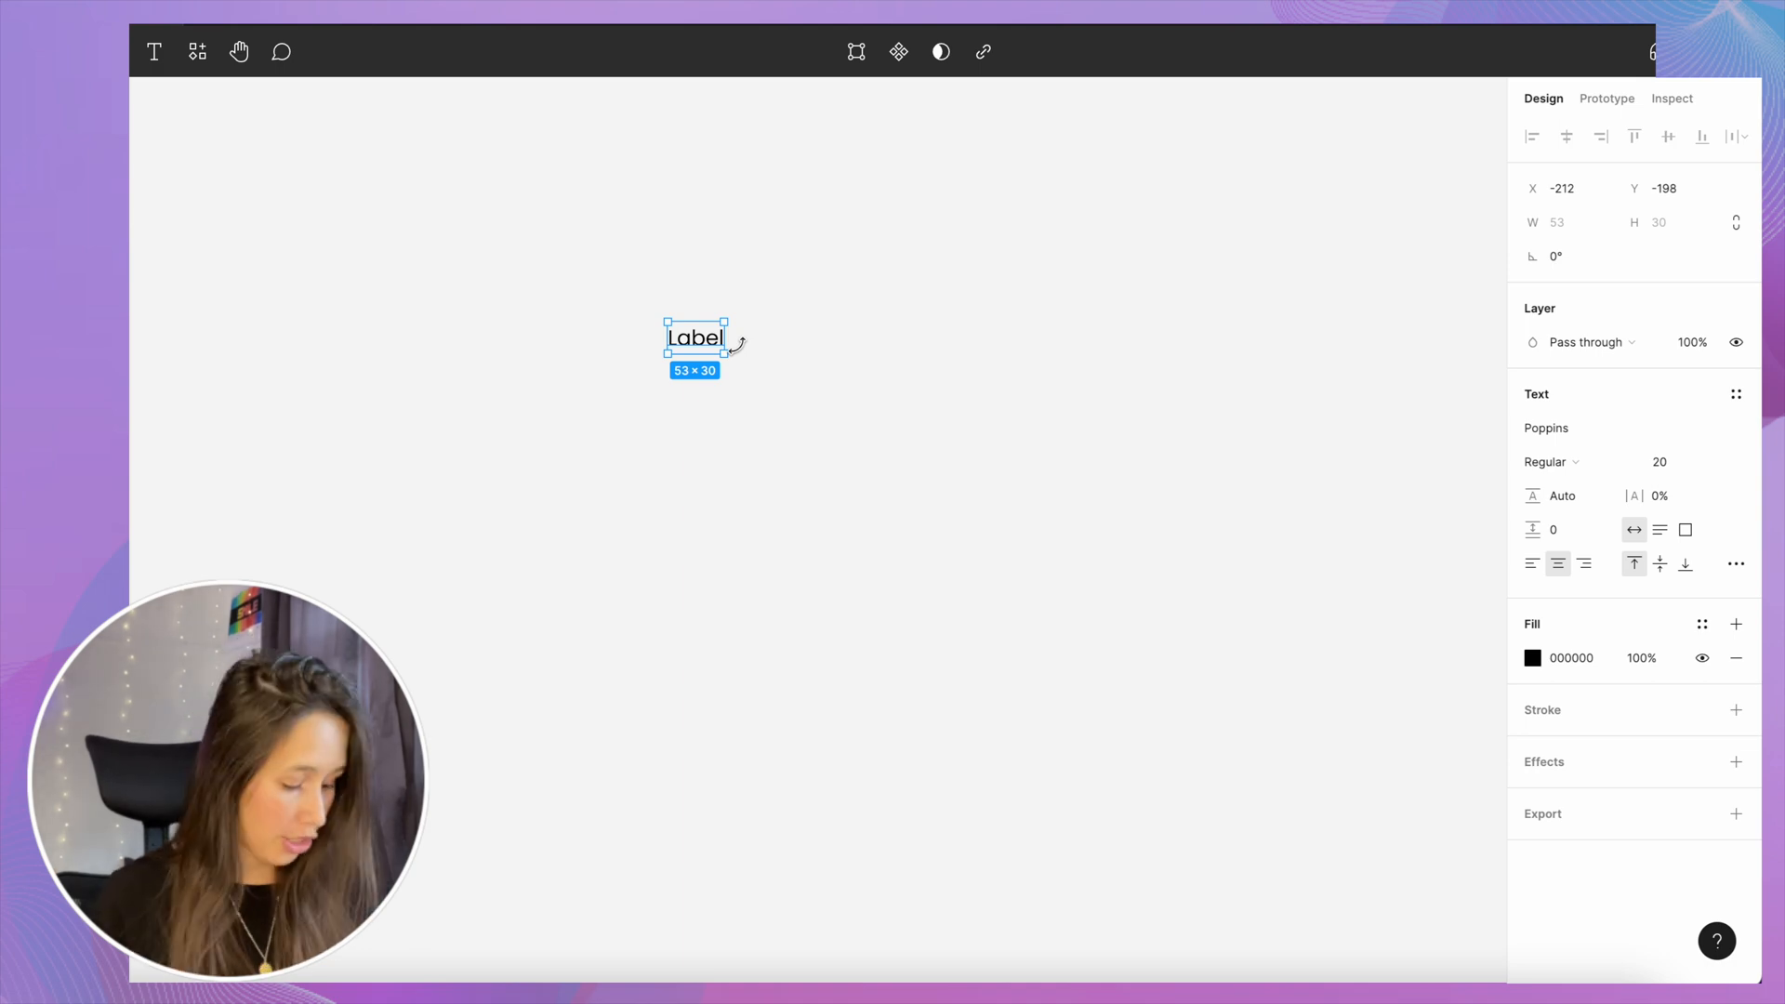
key("Shift+A")
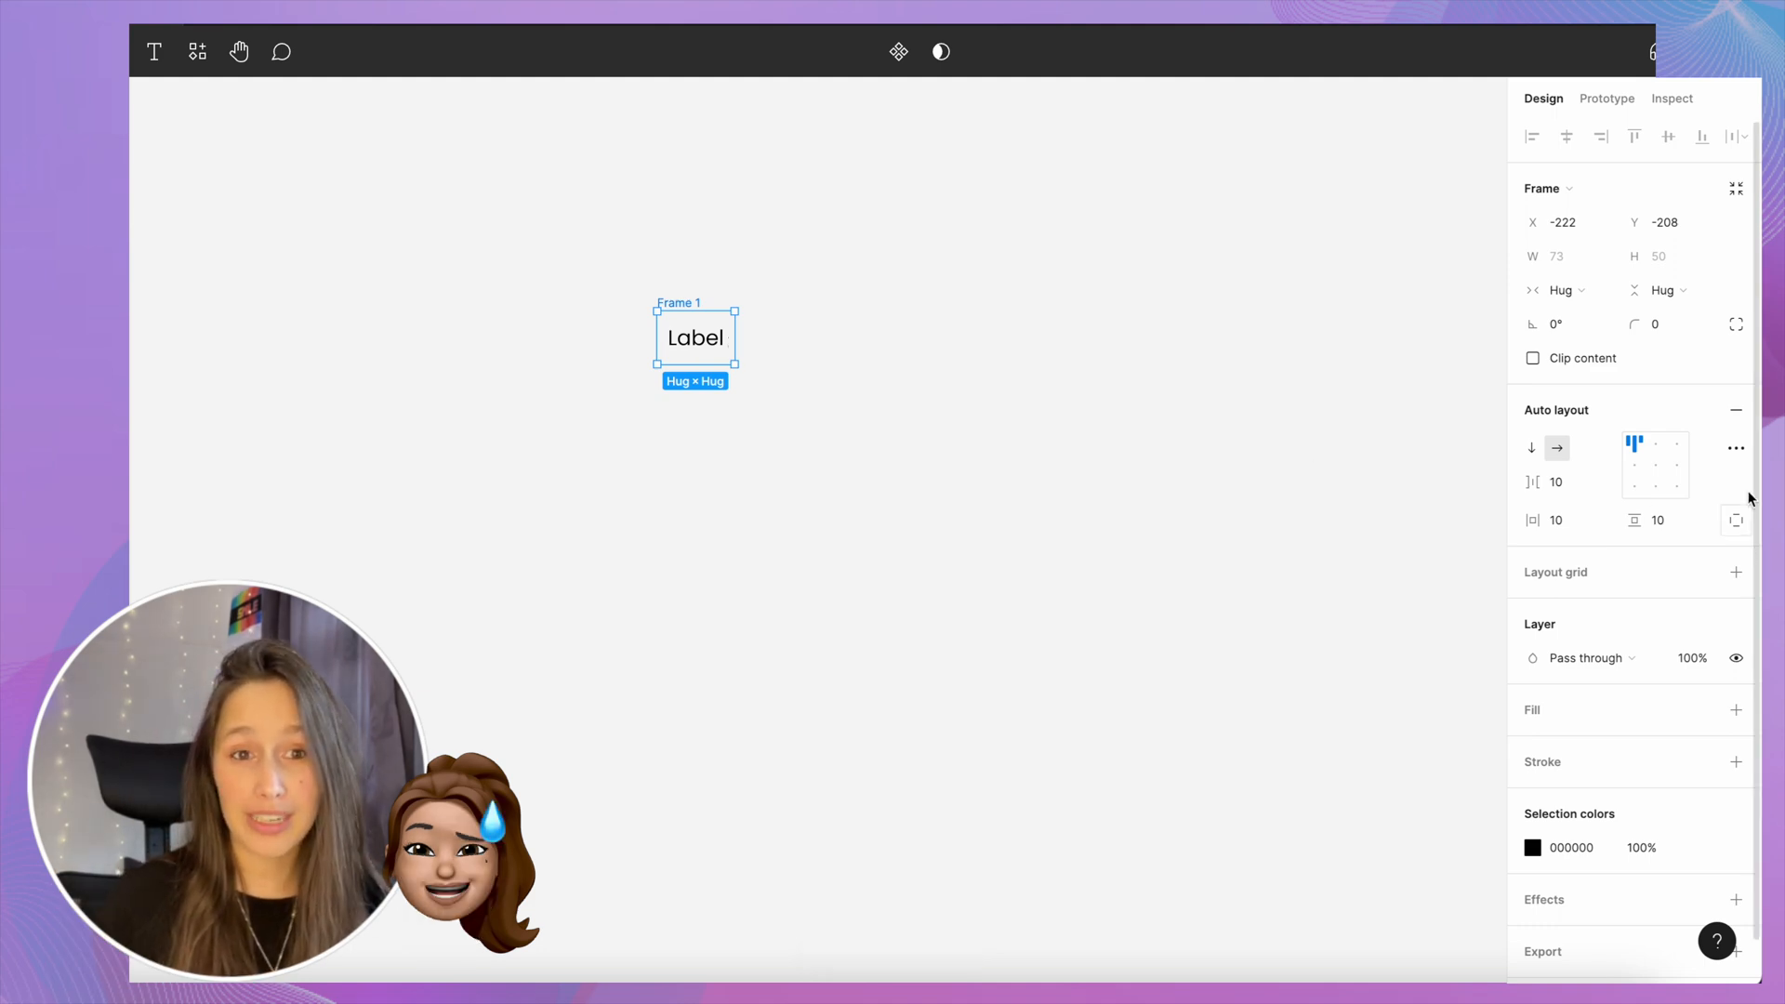
mouse_move(1655, 465)
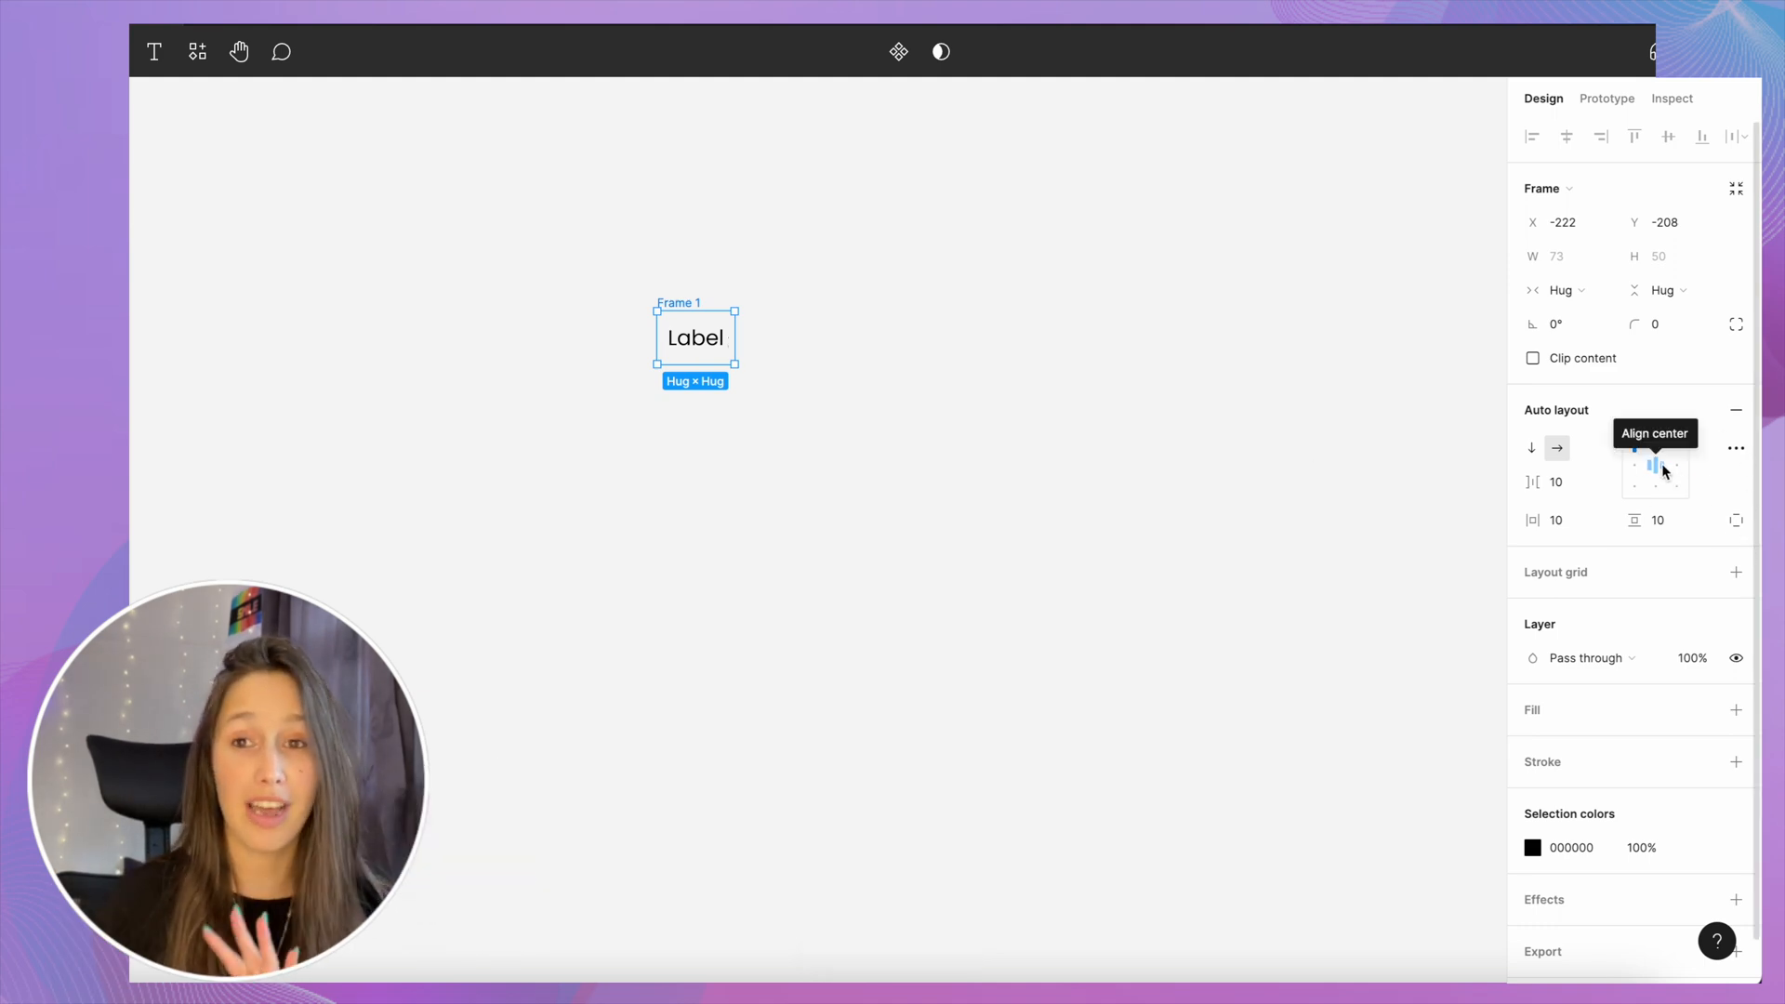
left_click(1654, 465)
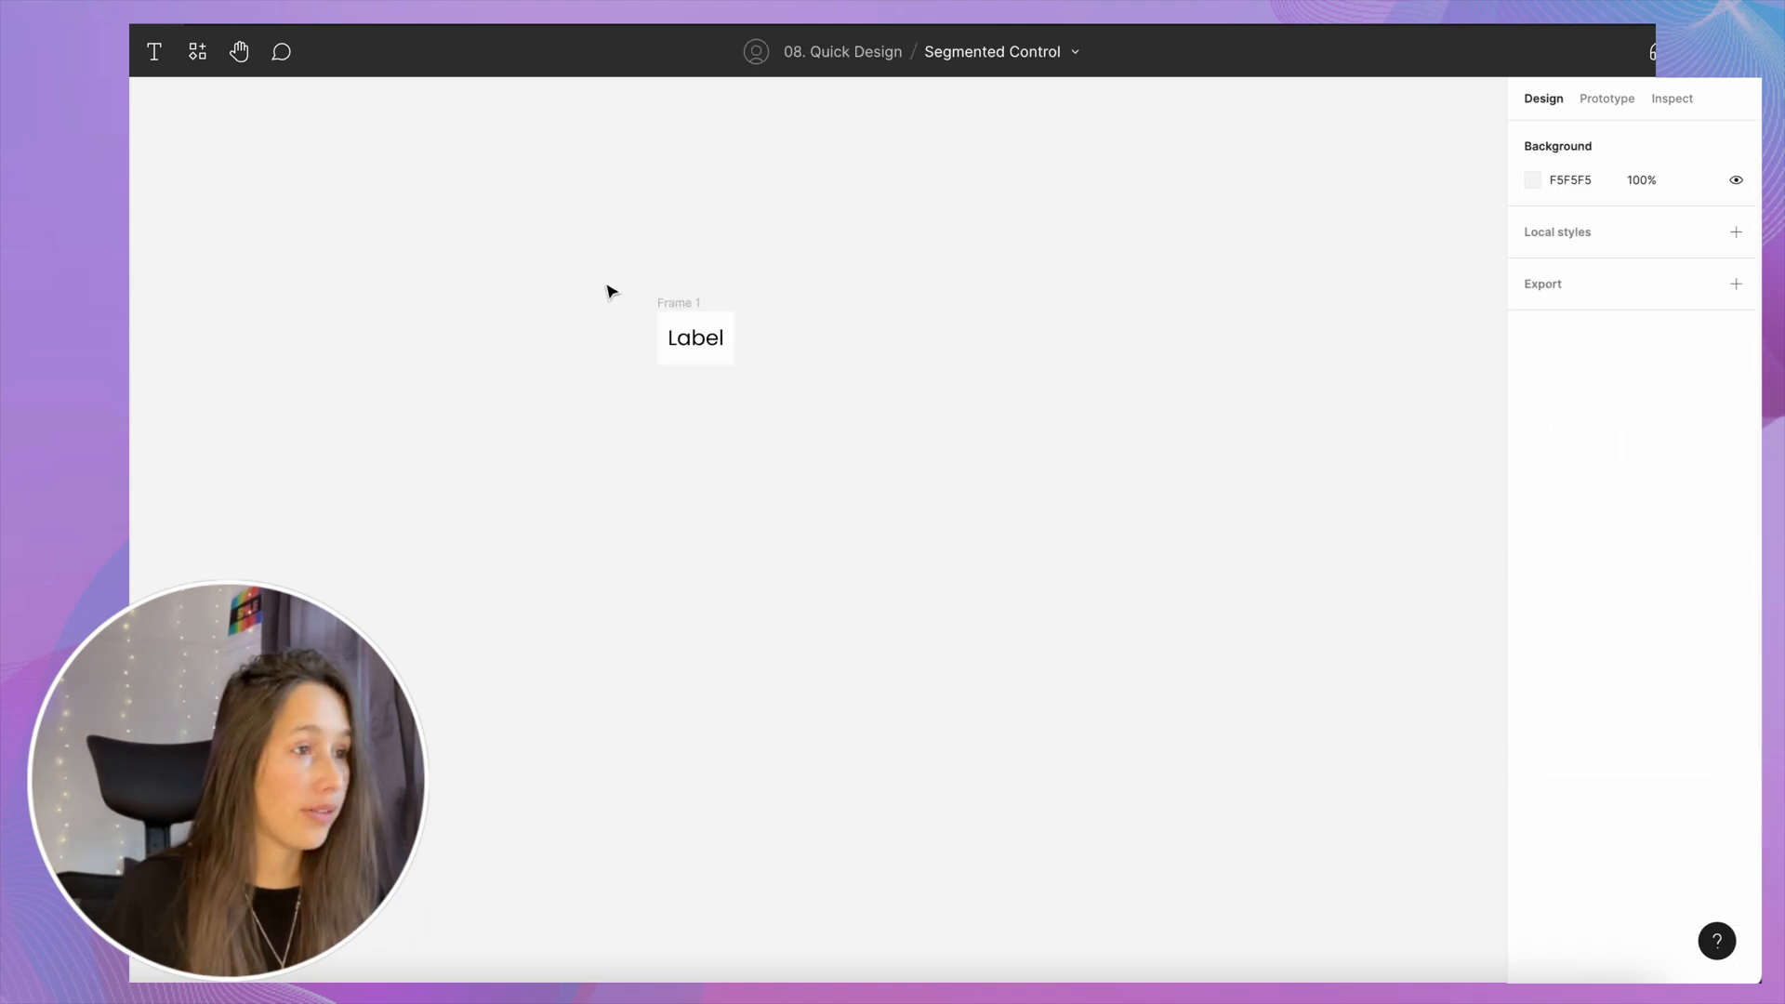
- Duplicate the Label frame twice: fill EADBFC, then purple with radius 8 and bold white text
left_click(695, 337)
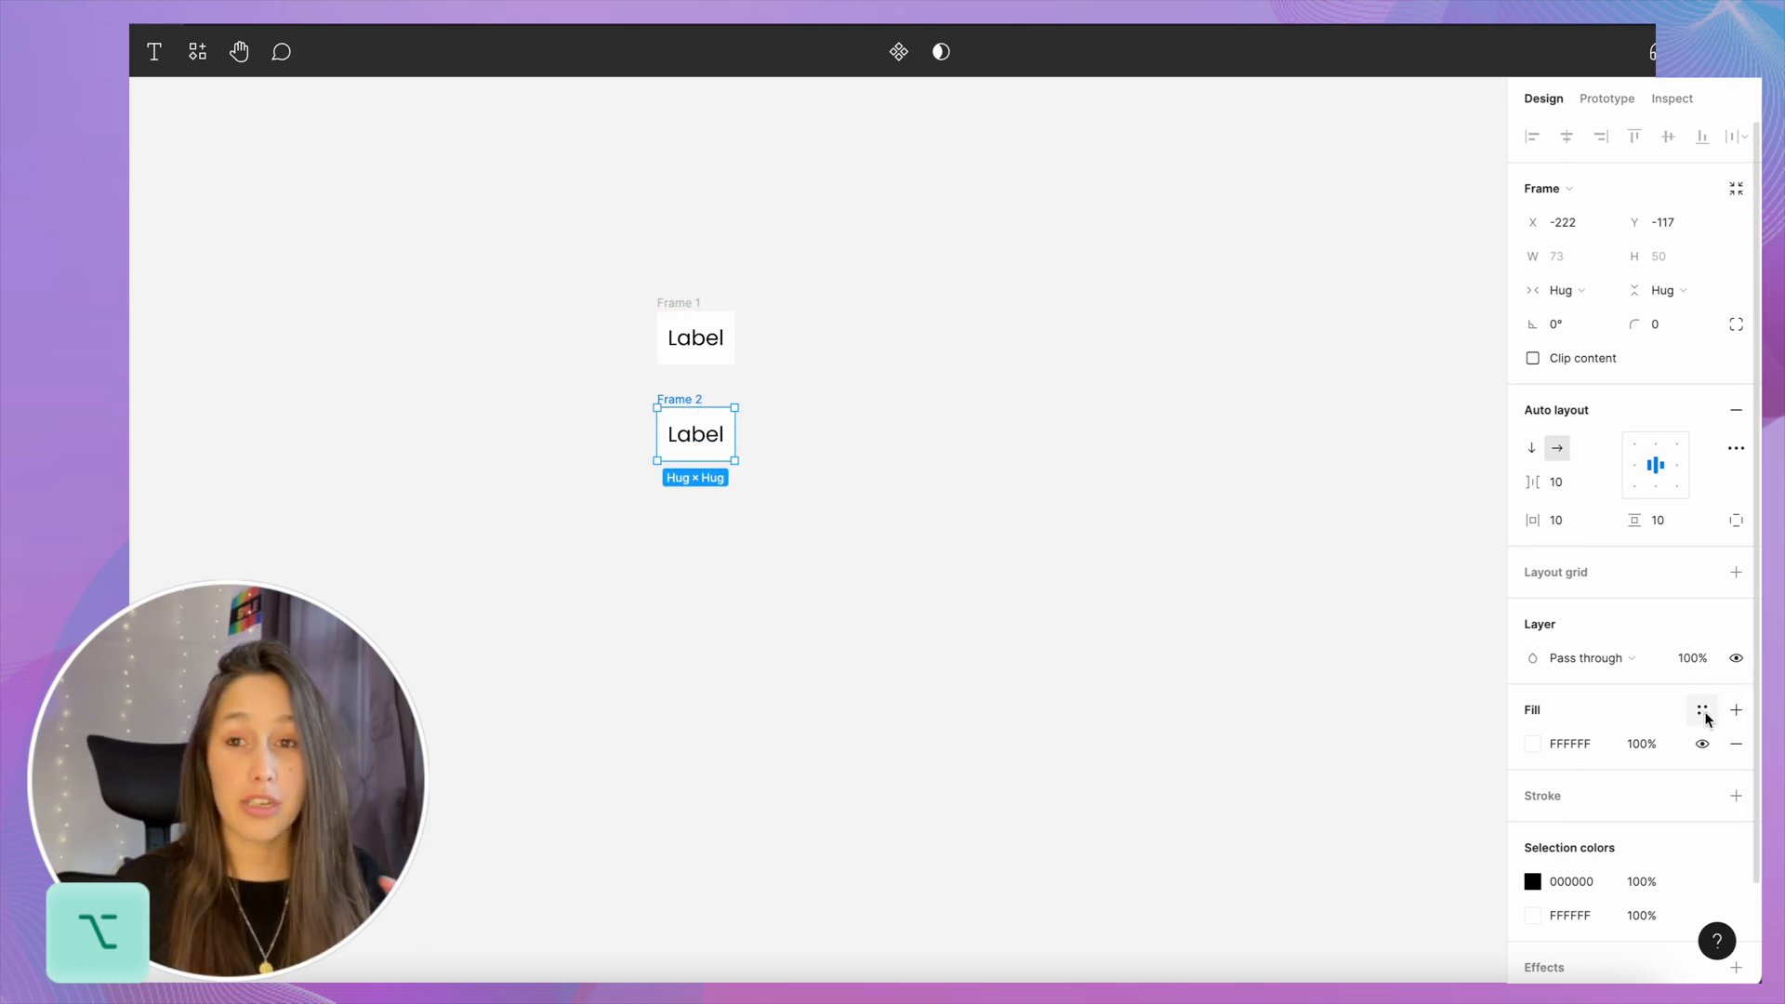
mouse_move(1703, 710)
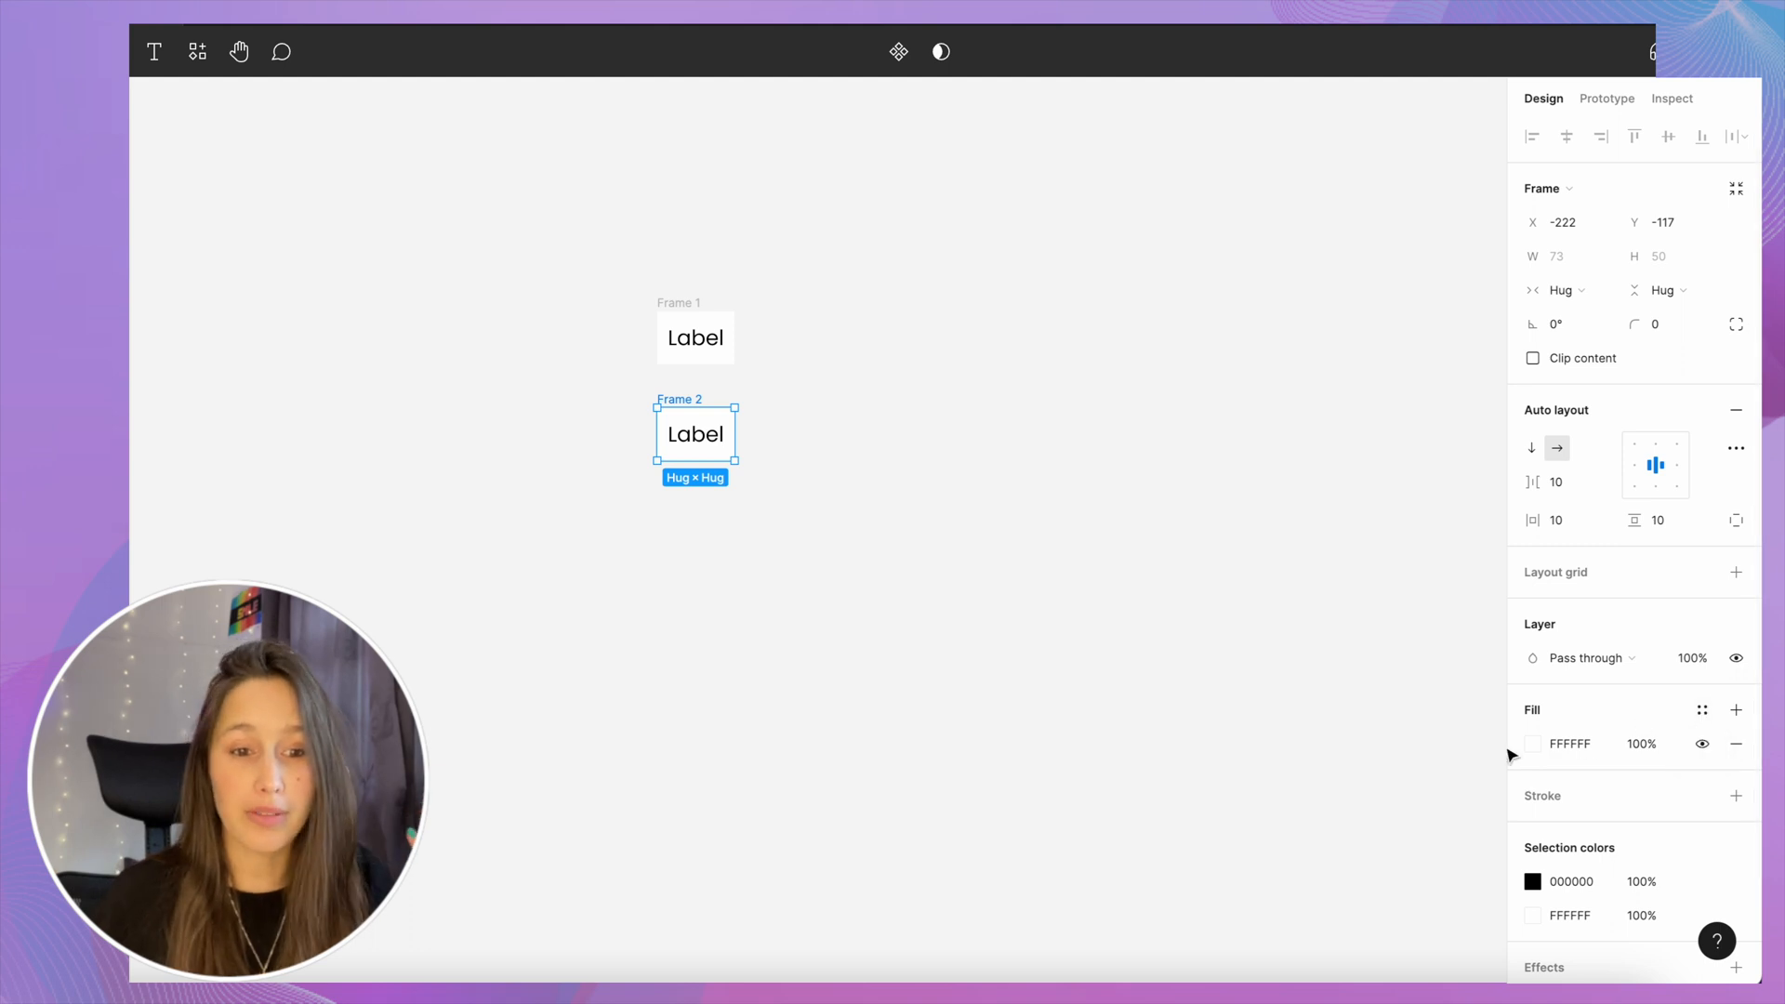
left_click(1533, 744)
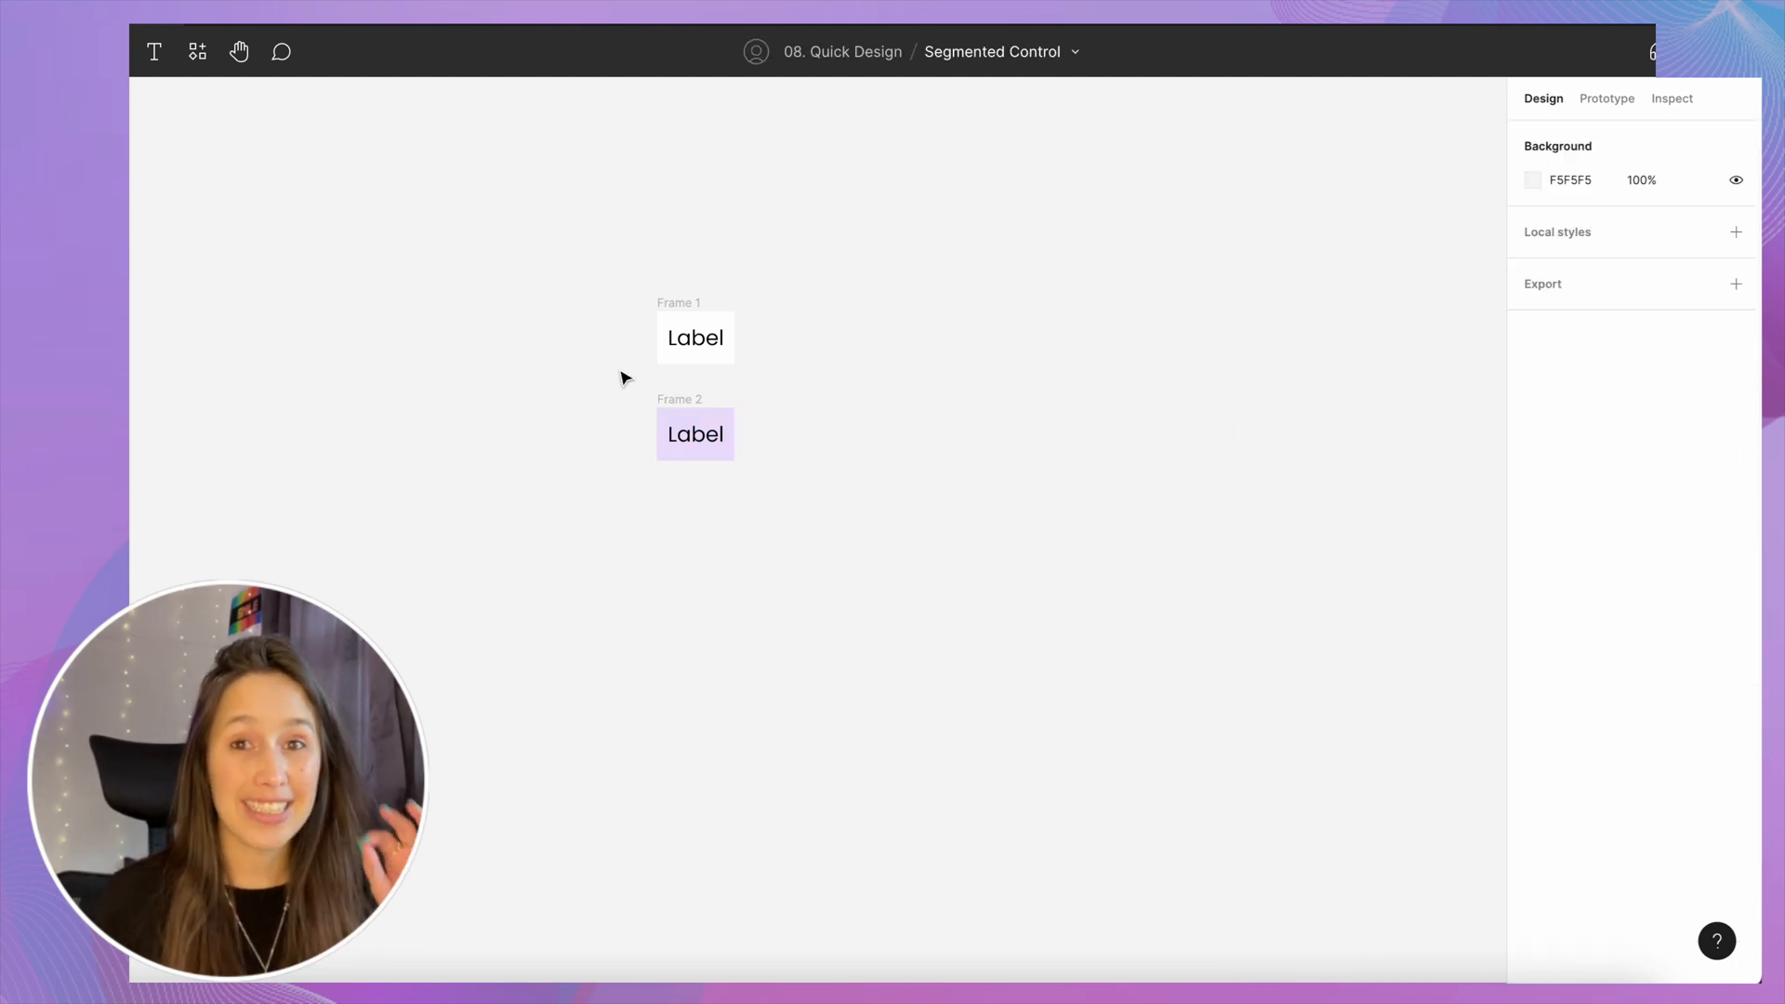
left_click(694, 434)
type("2")
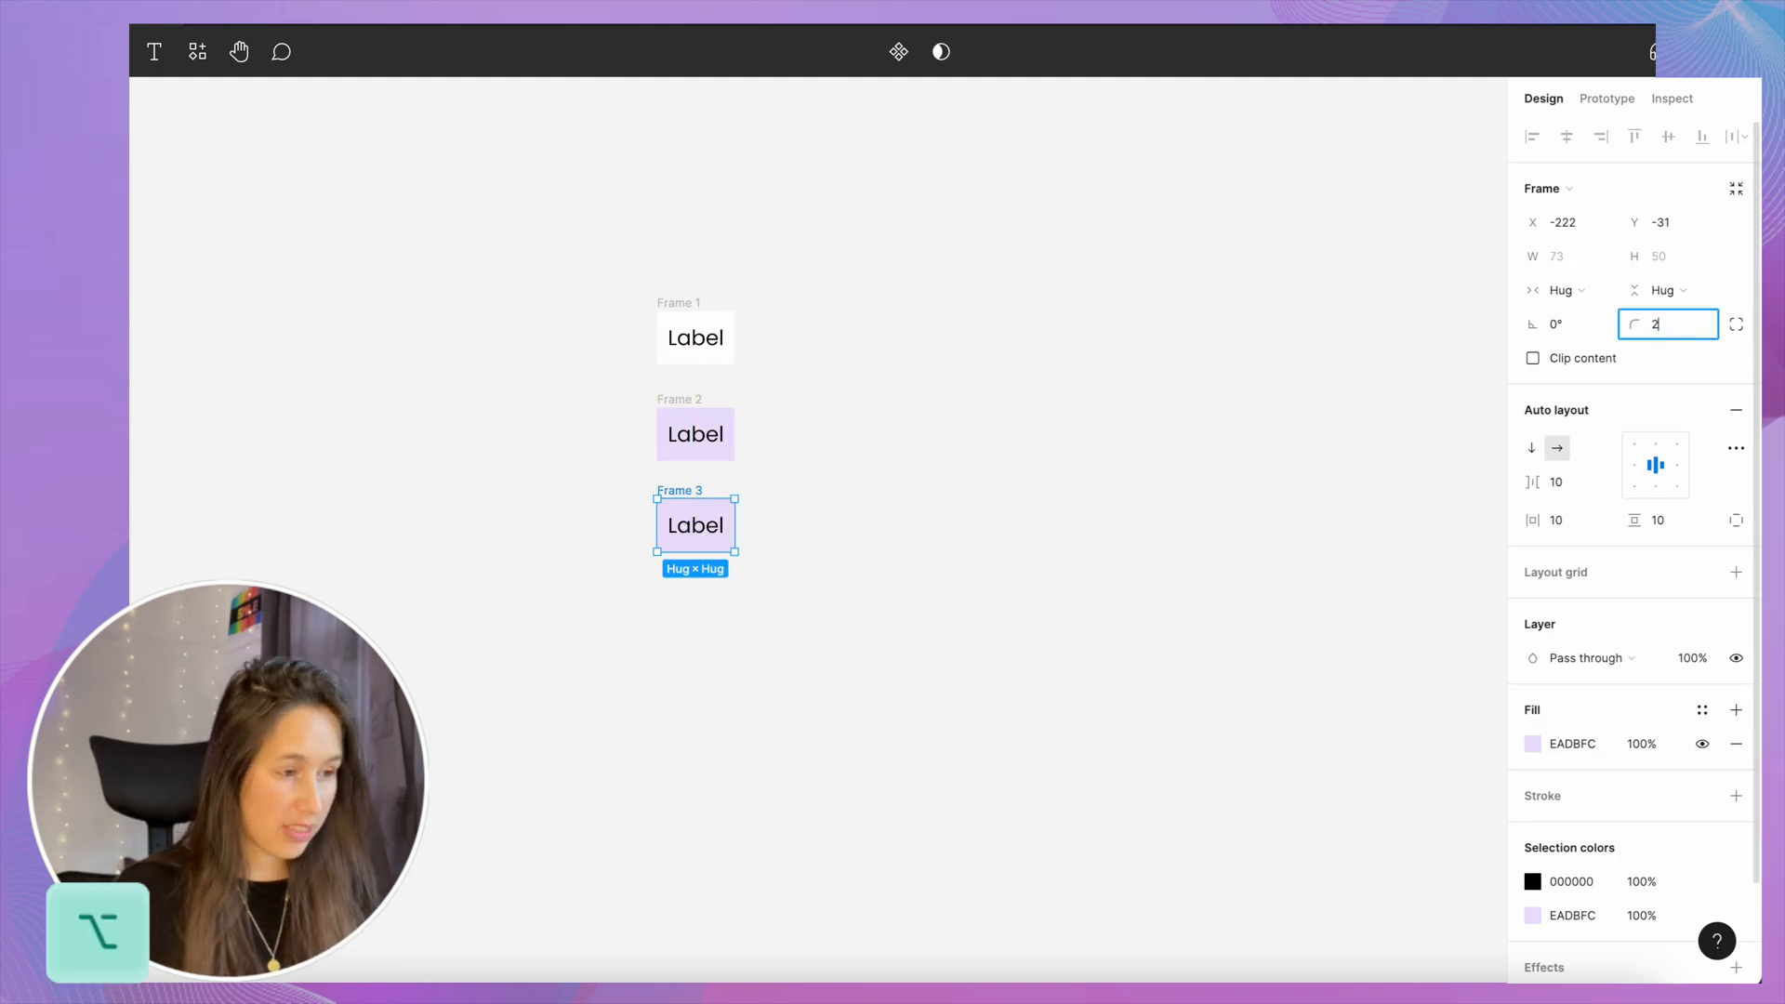
type("8")
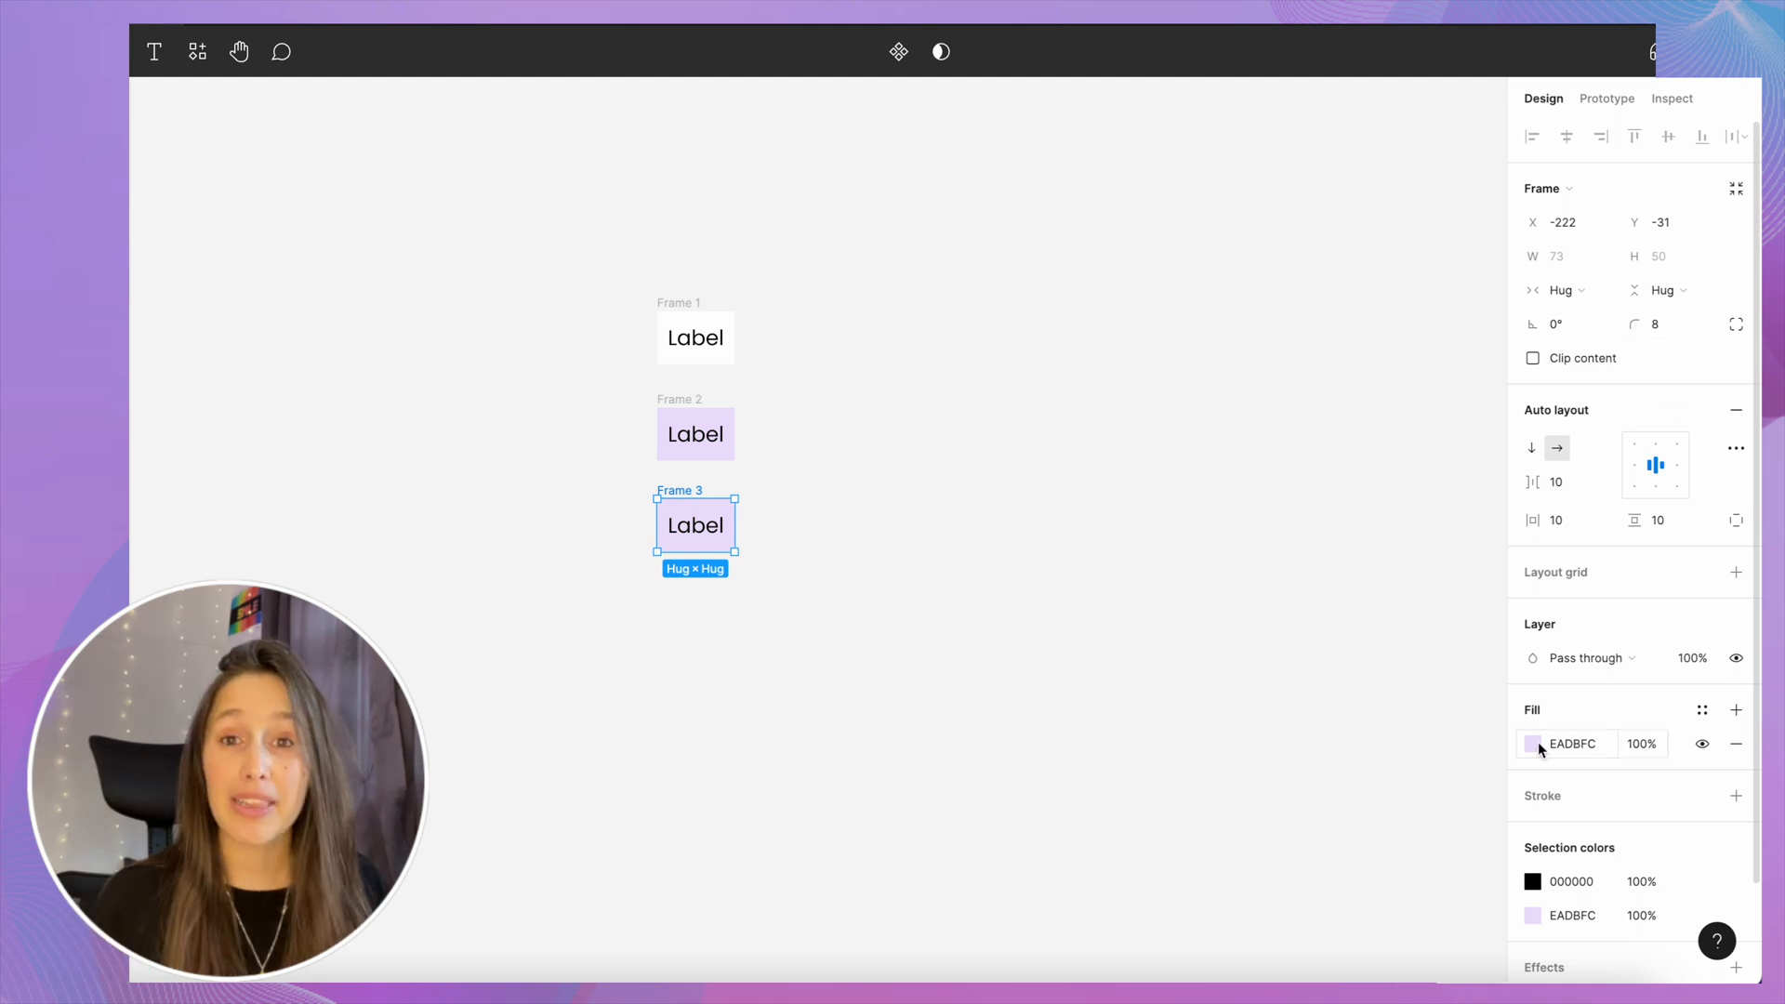
left_click(1533, 744)
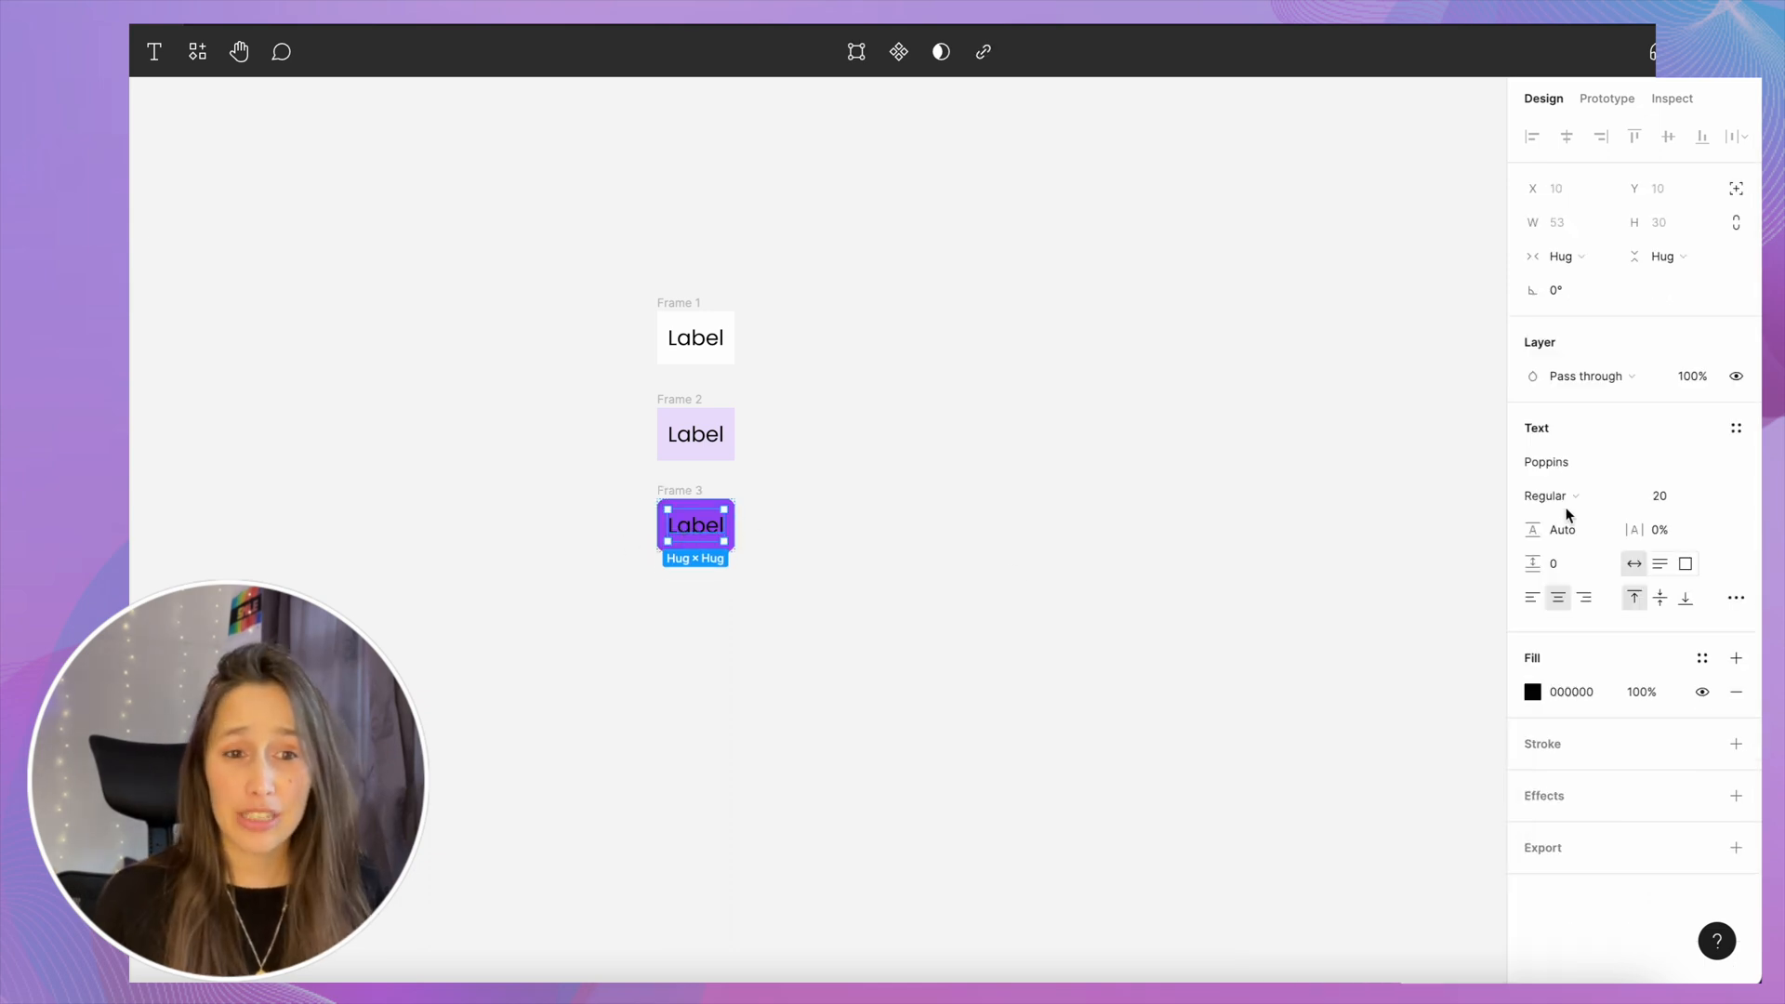
left_click(1545, 495)
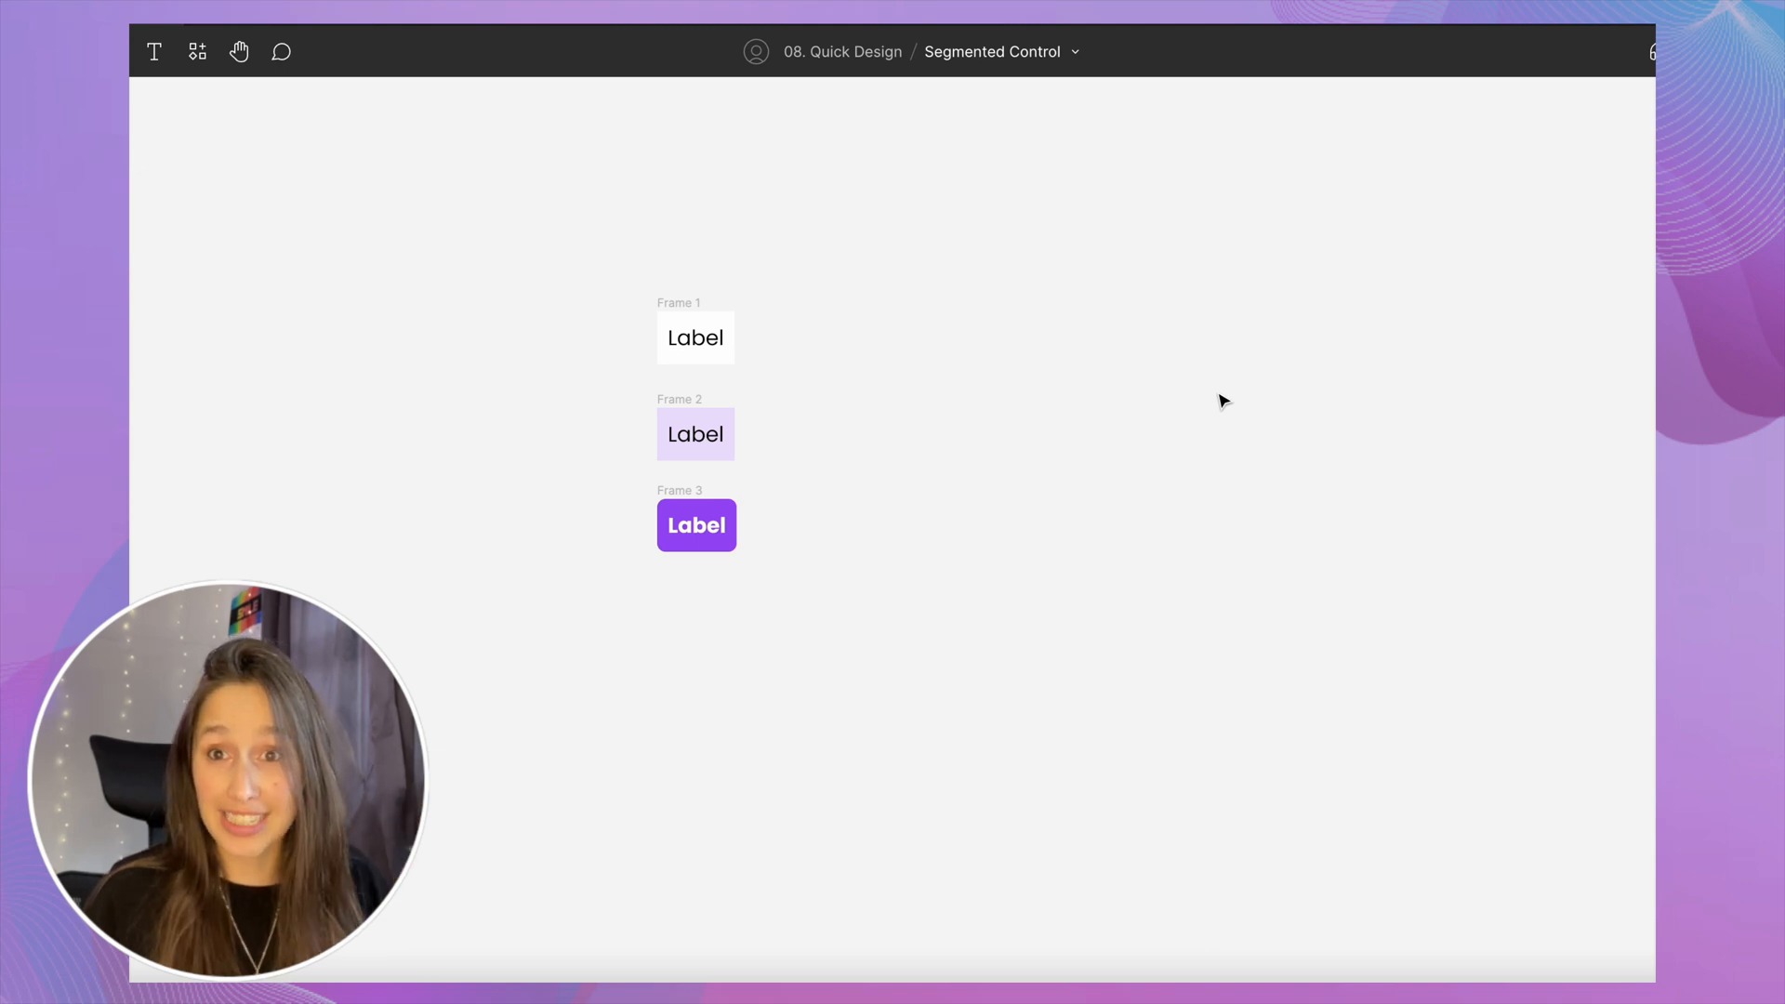
mouse_move(1336, 643)
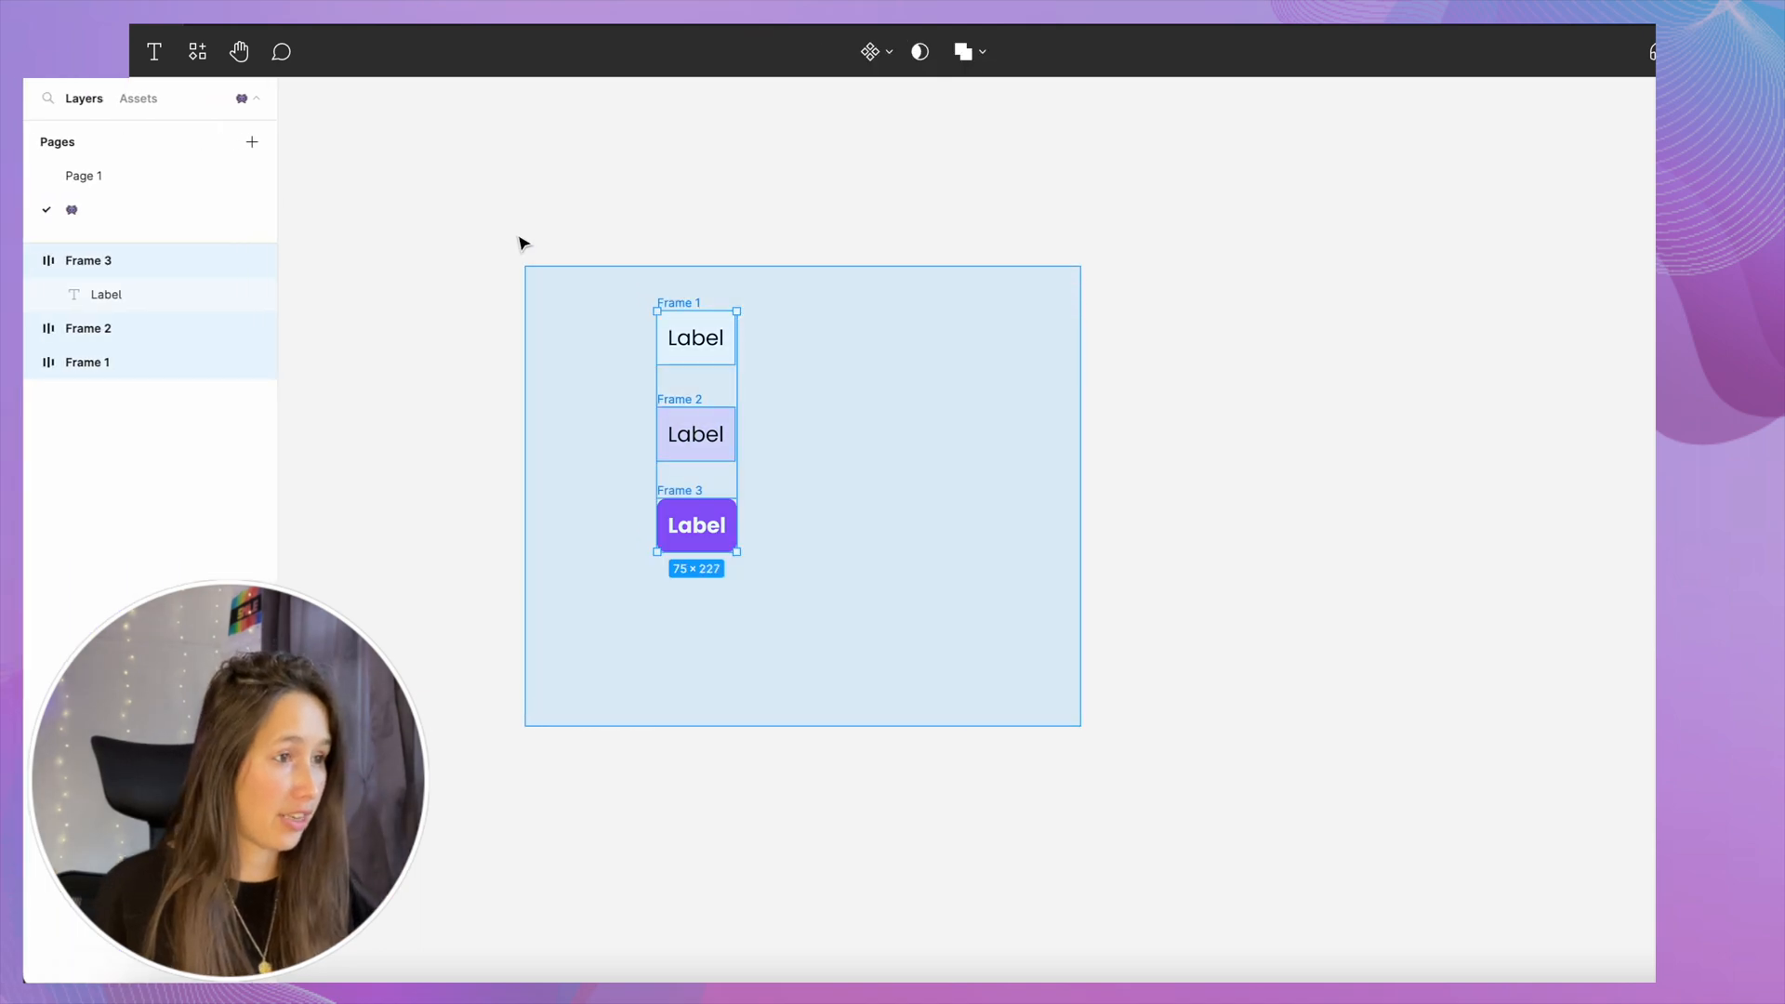
- Batch-rename the frames with 'State =' and name them Default, Hover and Selected
key("cmd+r")
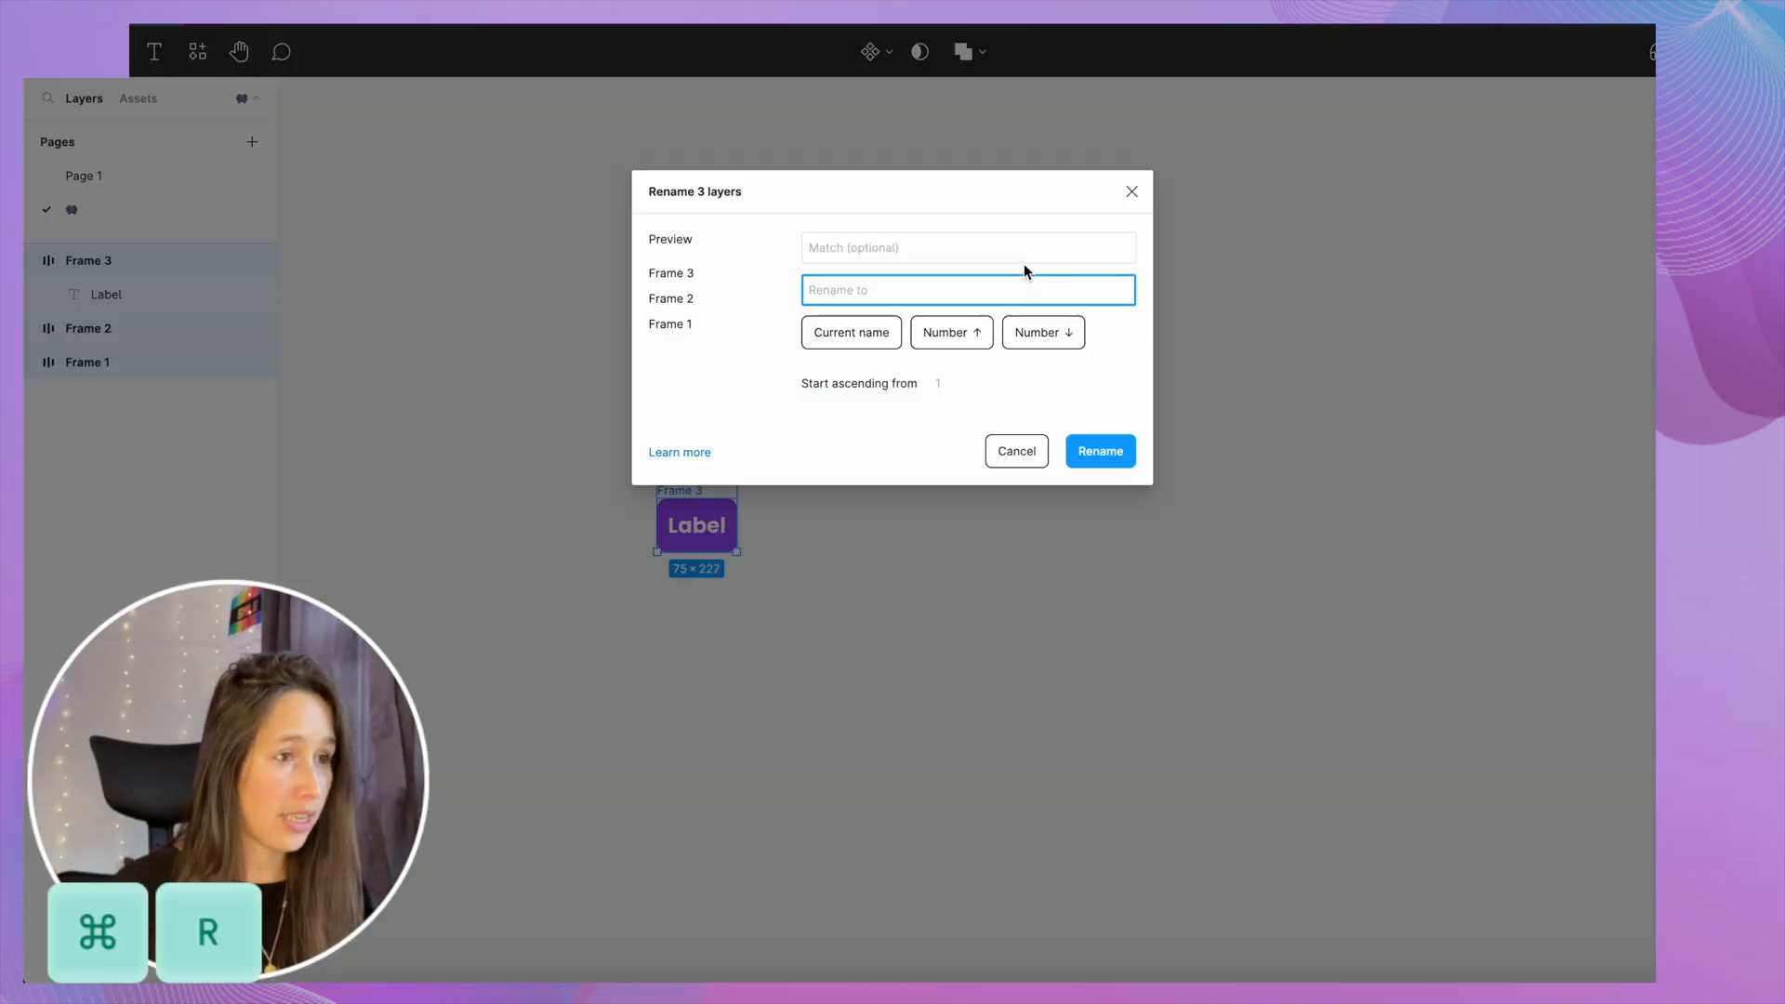
type("State =")
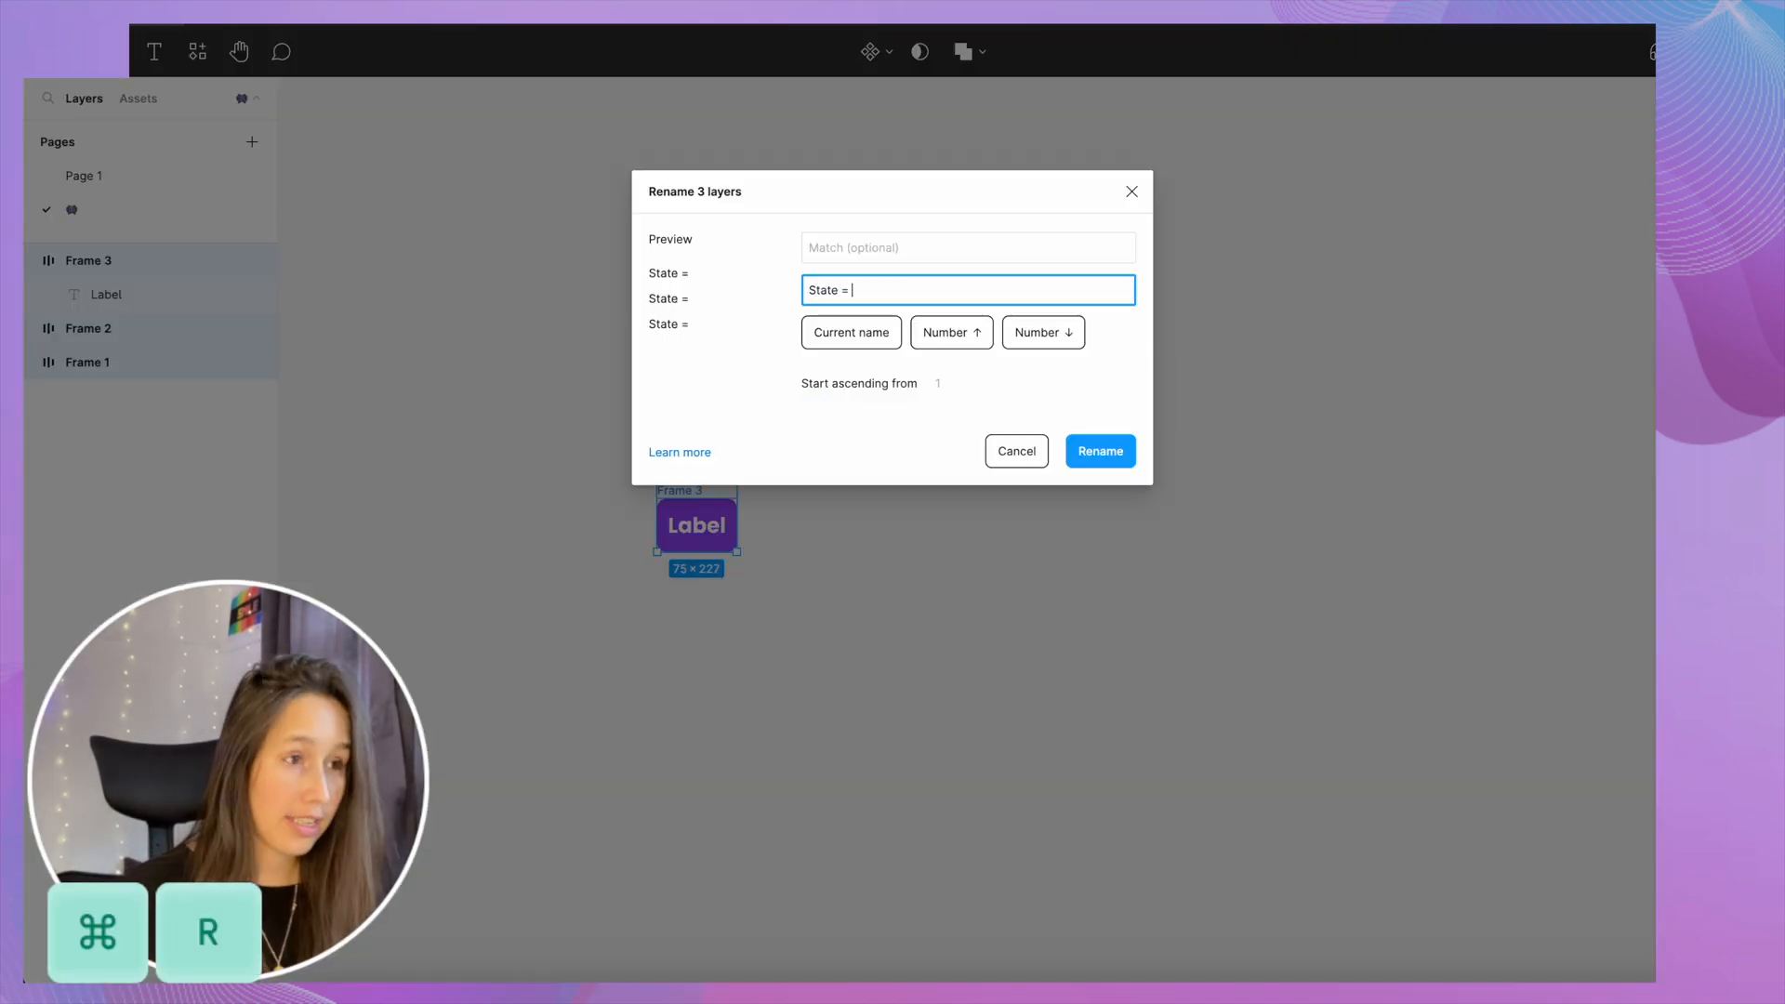
left_click(1098, 451)
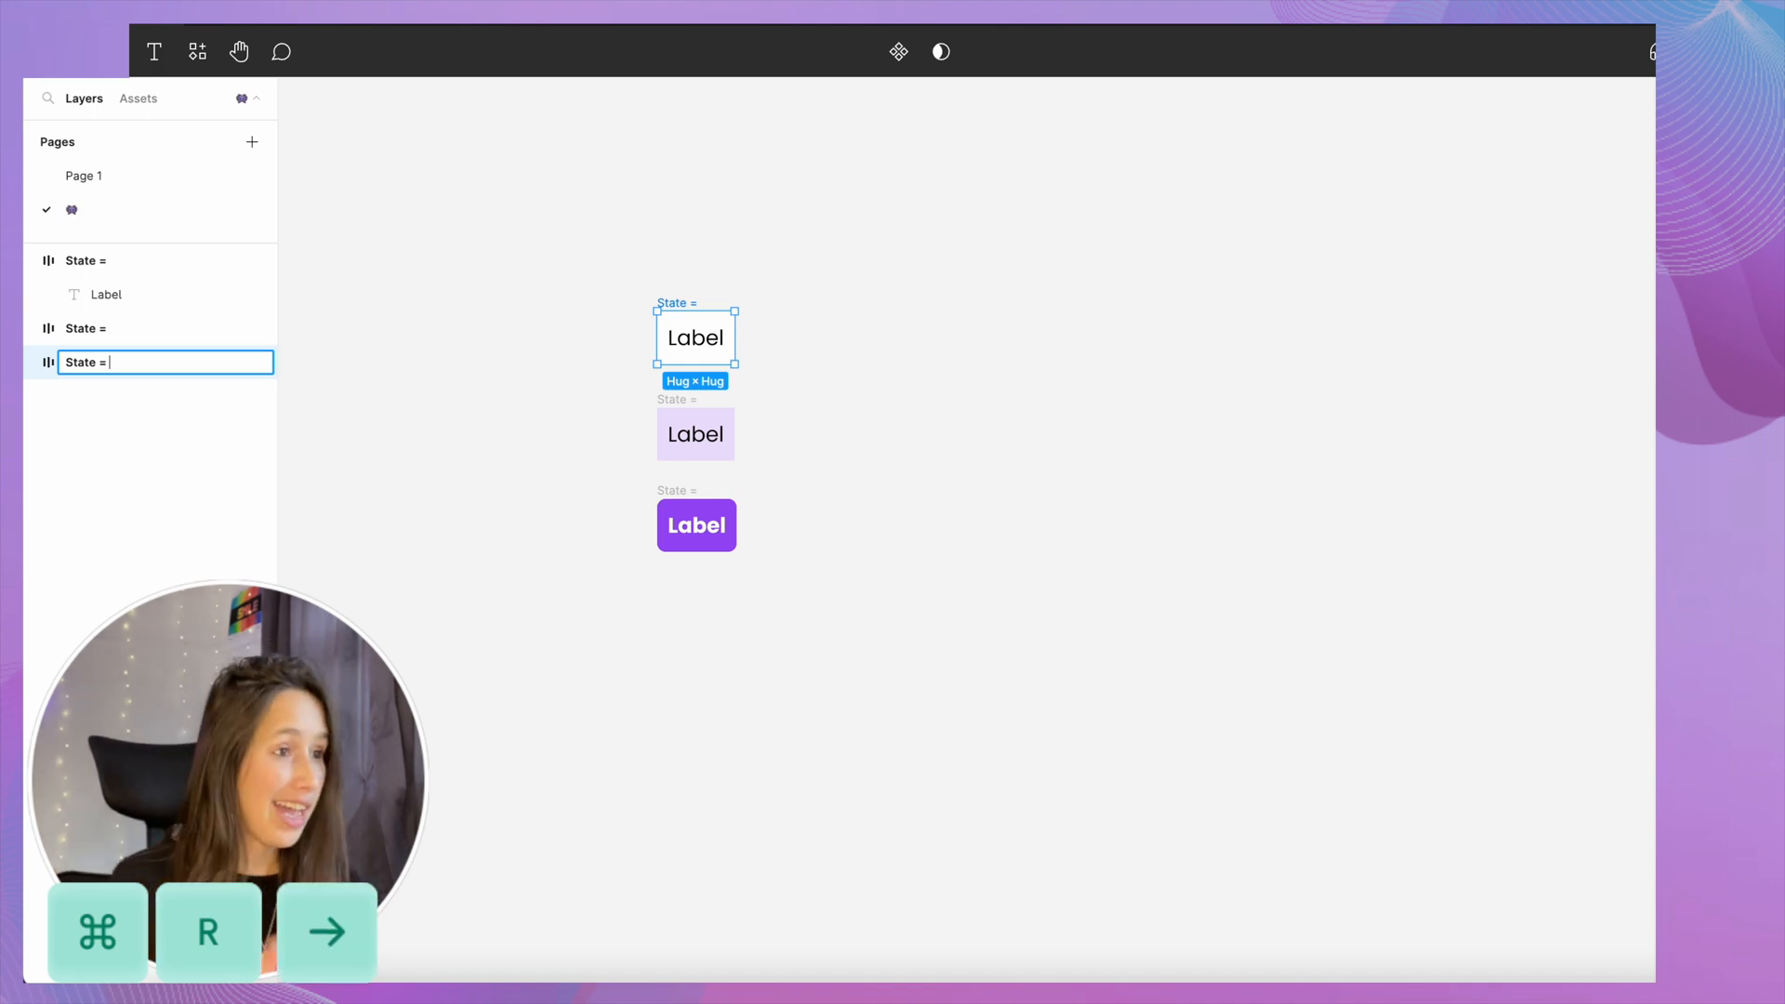
type("Defalut")
left_click(167, 327)
type(" Hover")
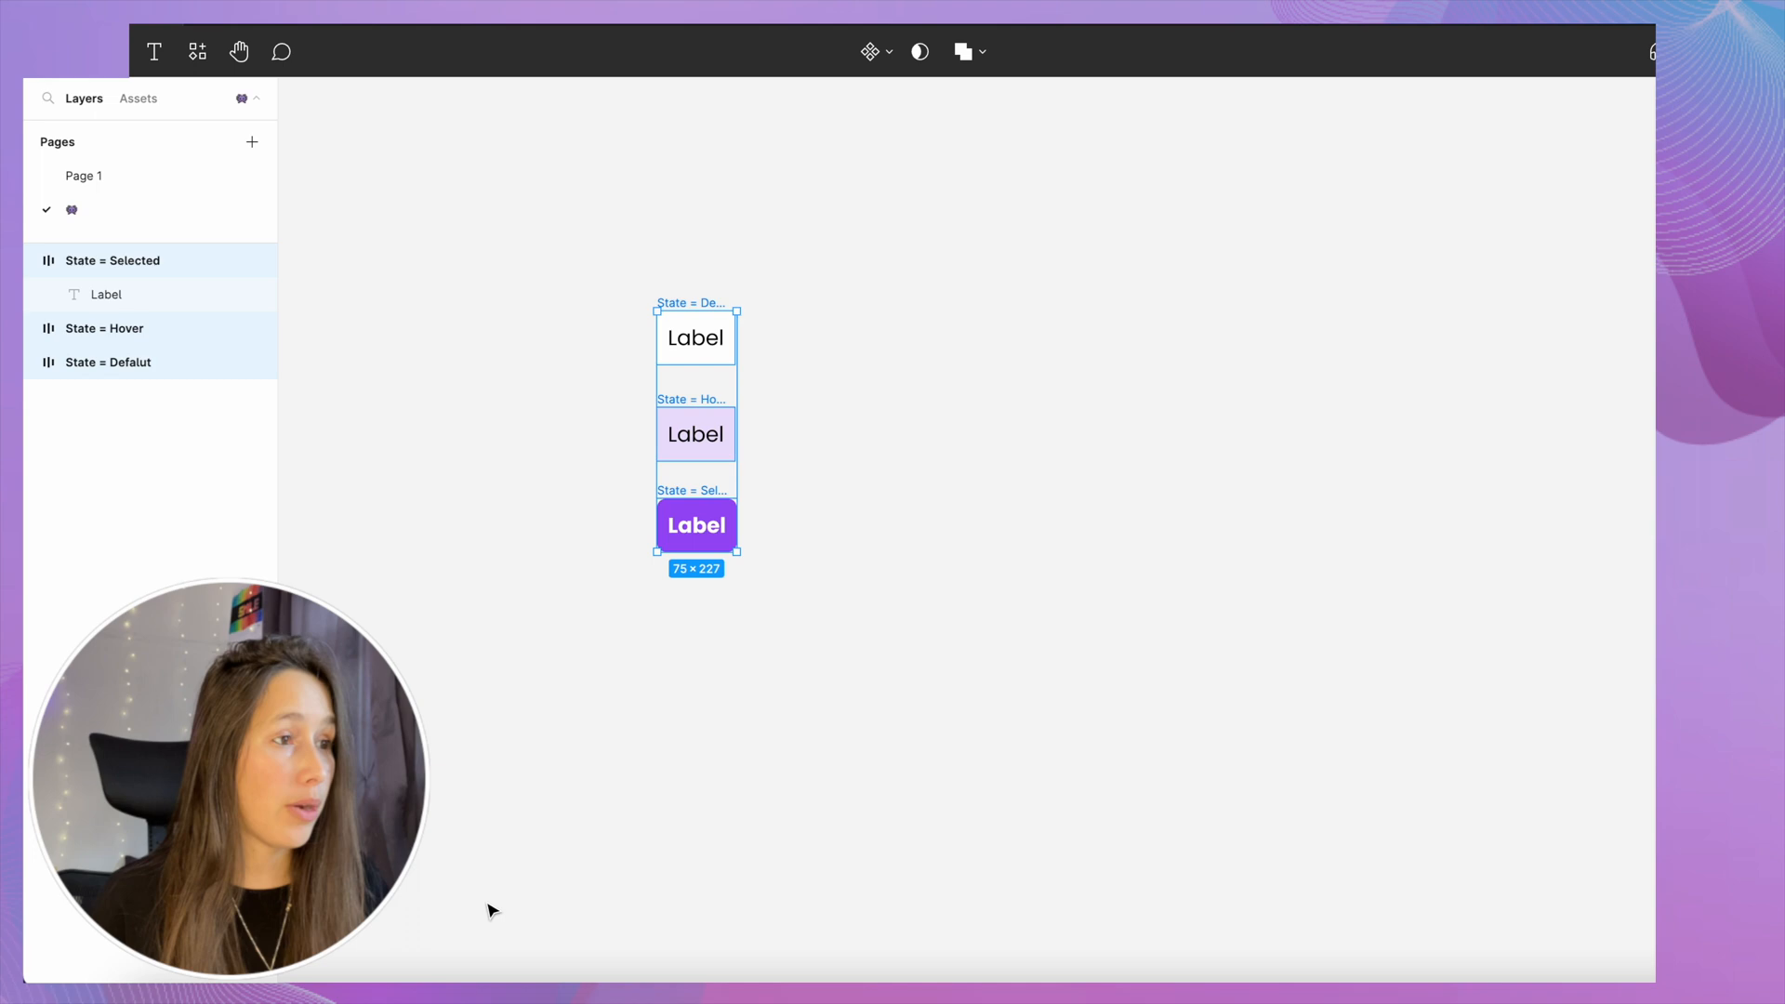
- Create a Label component set with a While hovering → Hover interaction, and place an instance
left_click(868, 51)
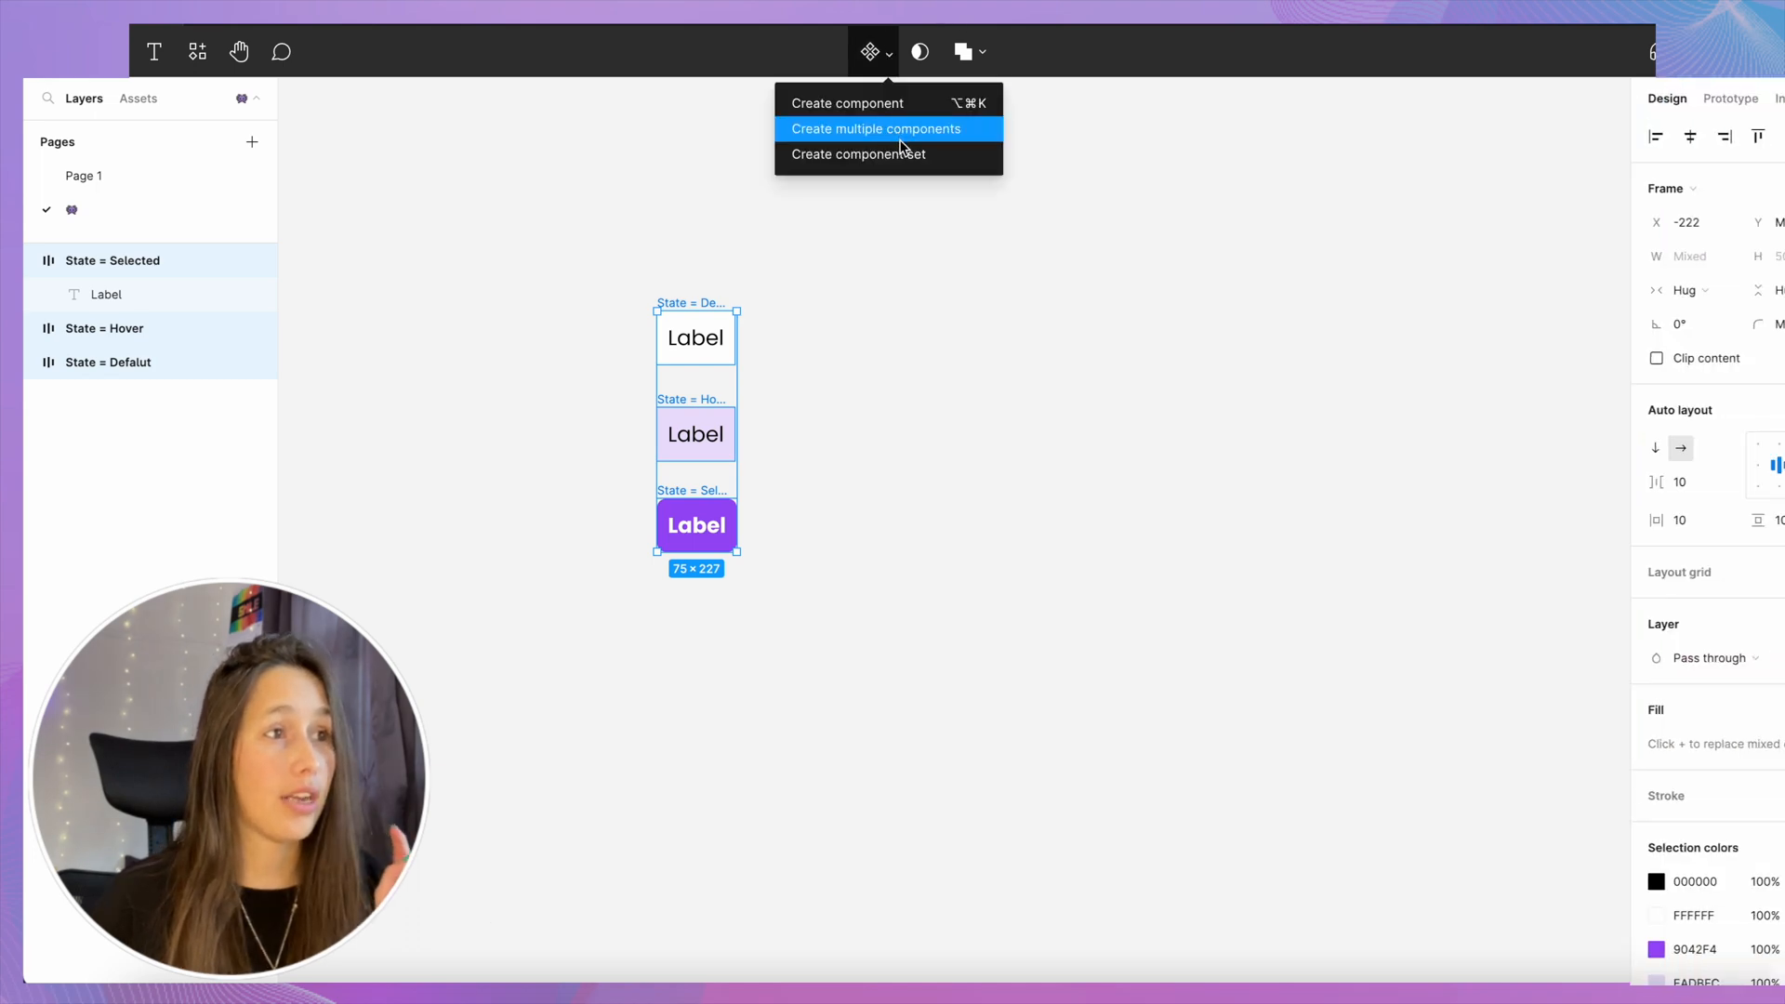
left_click(874, 128)
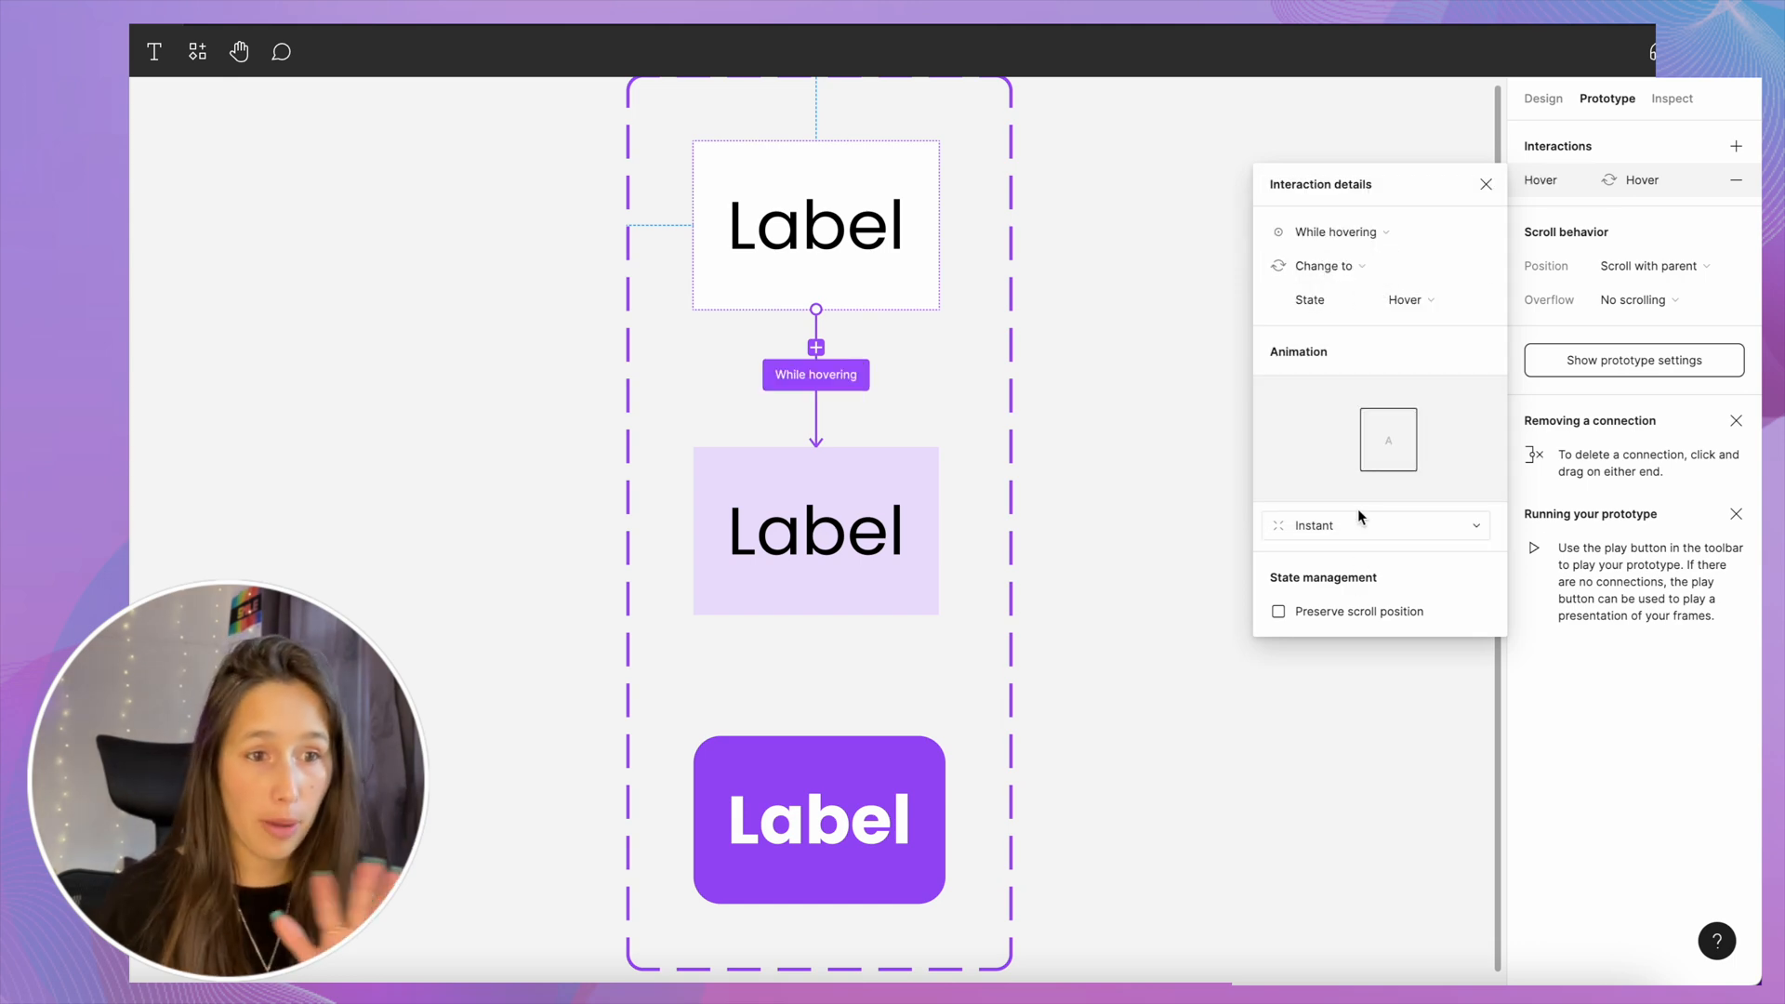
left_click(1366, 524)
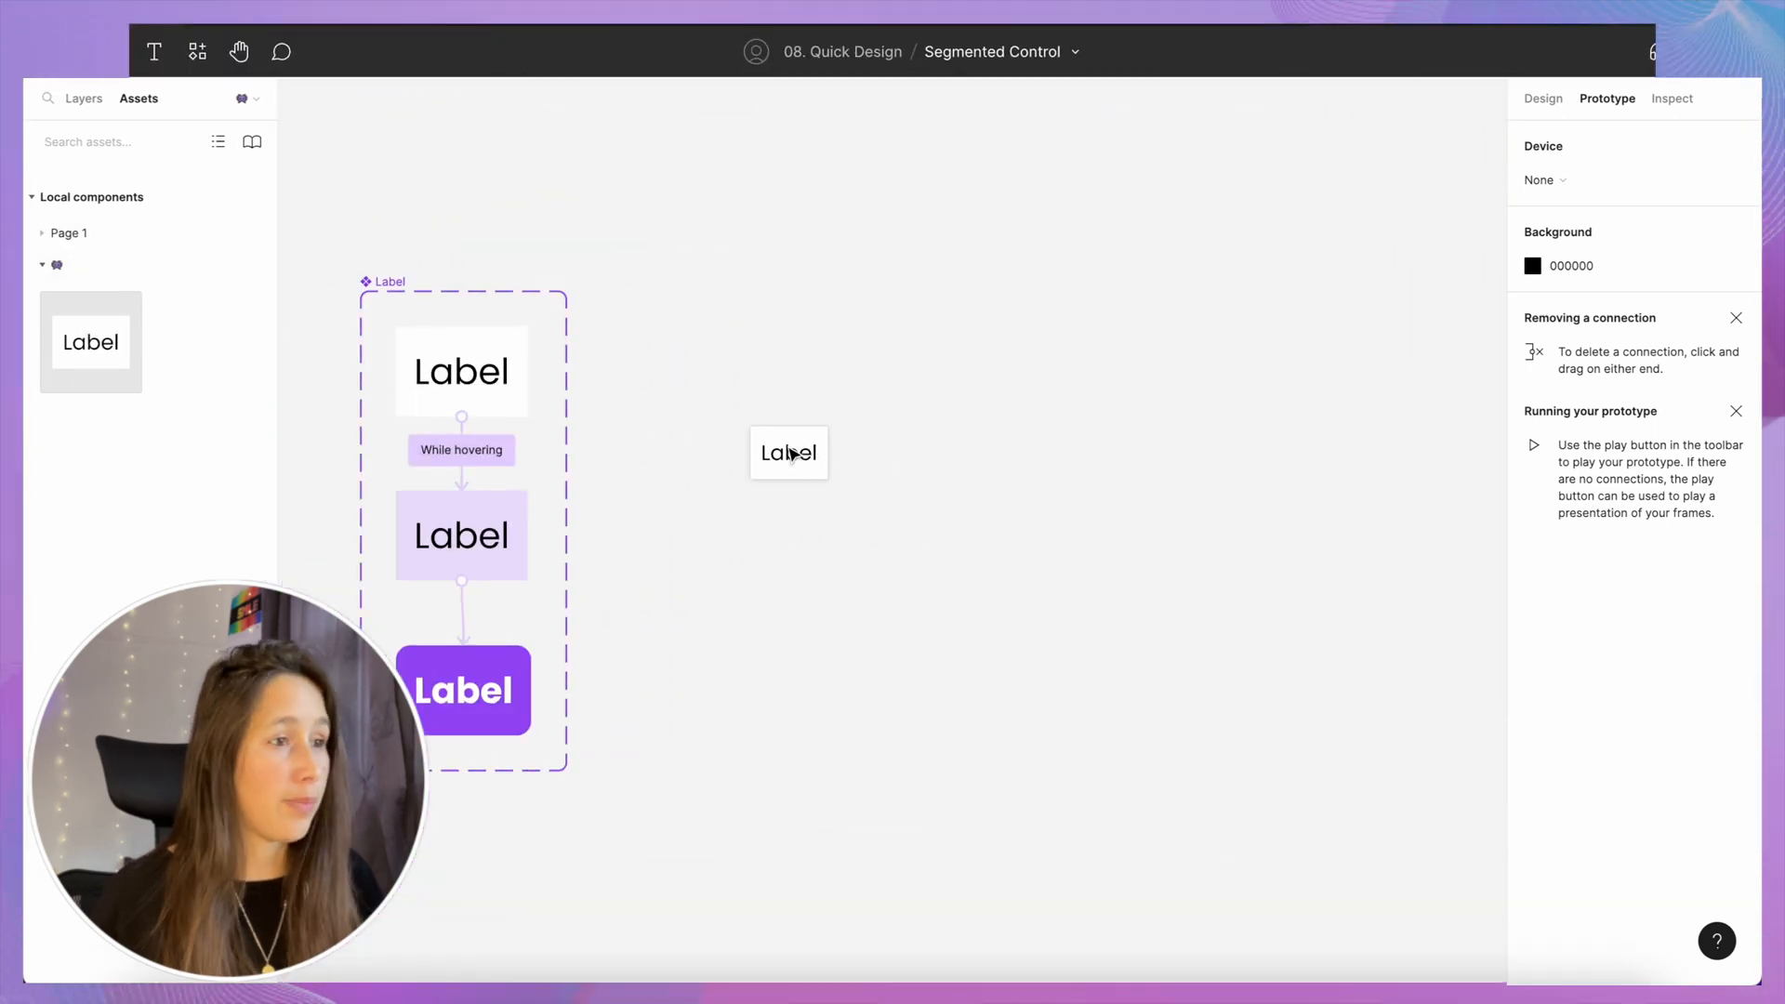
- Wrap the instance in a horizontal zero-padding auto layout with three options #1, #2, #3
left_click(788, 452)
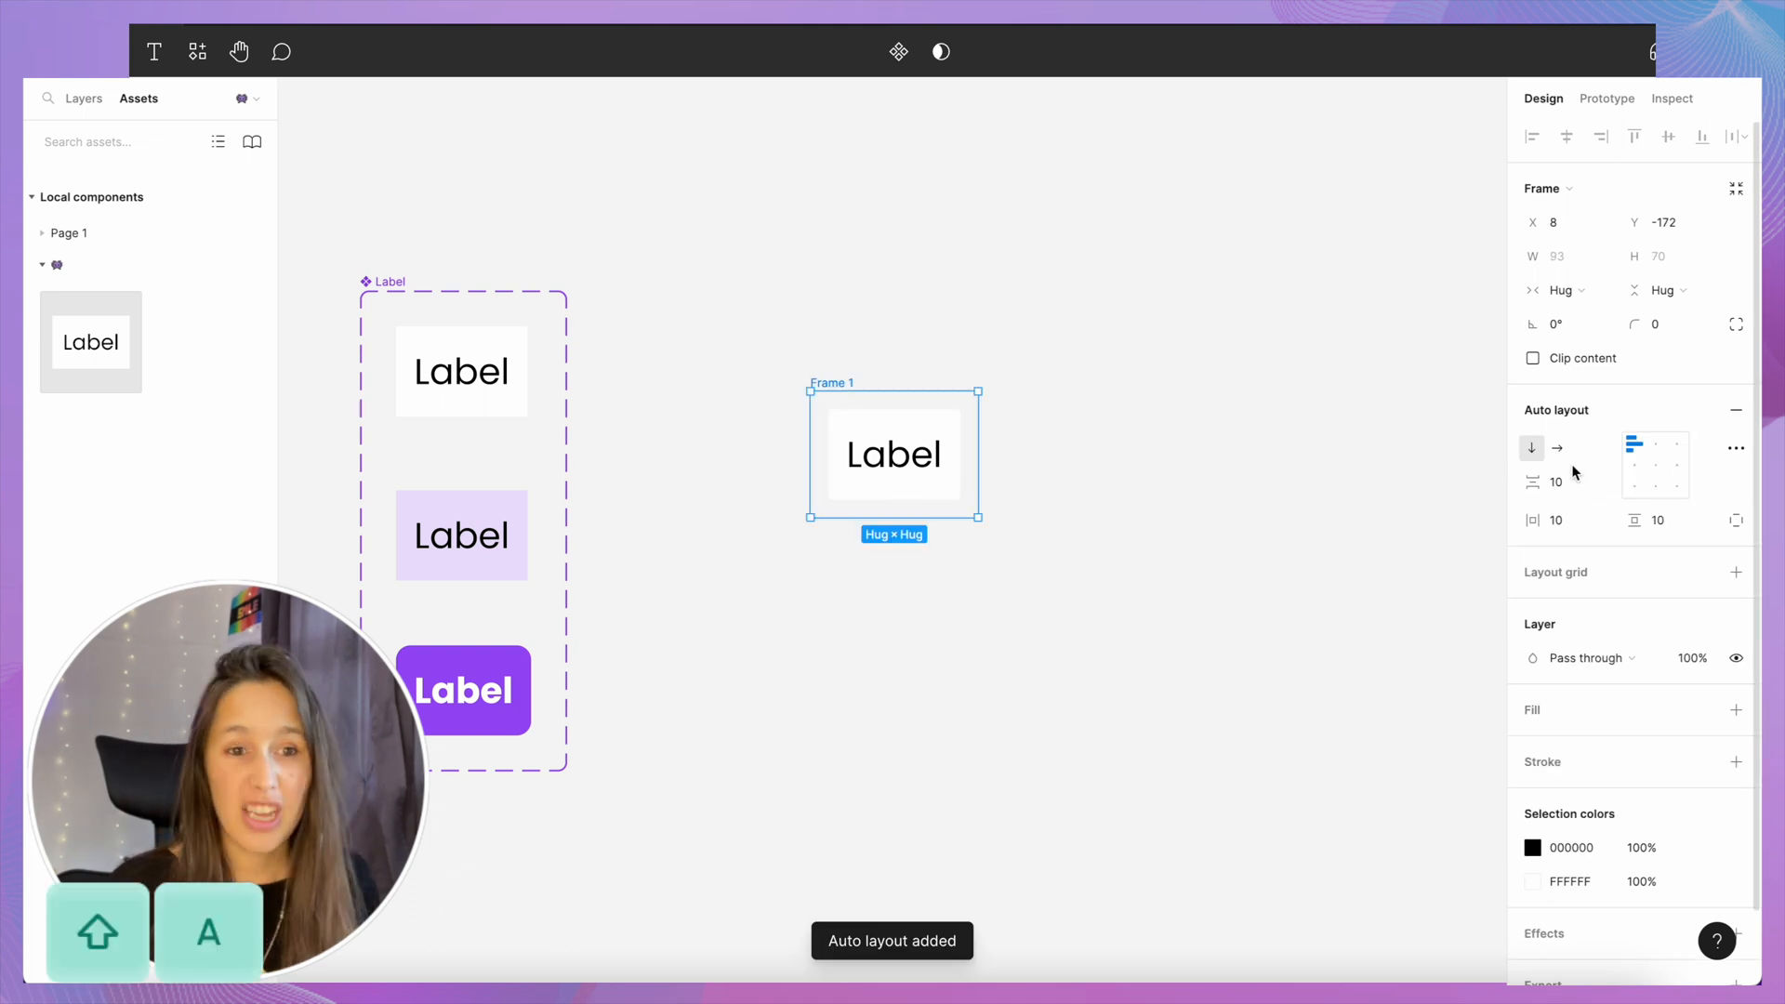
mouse_move(1556, 519)
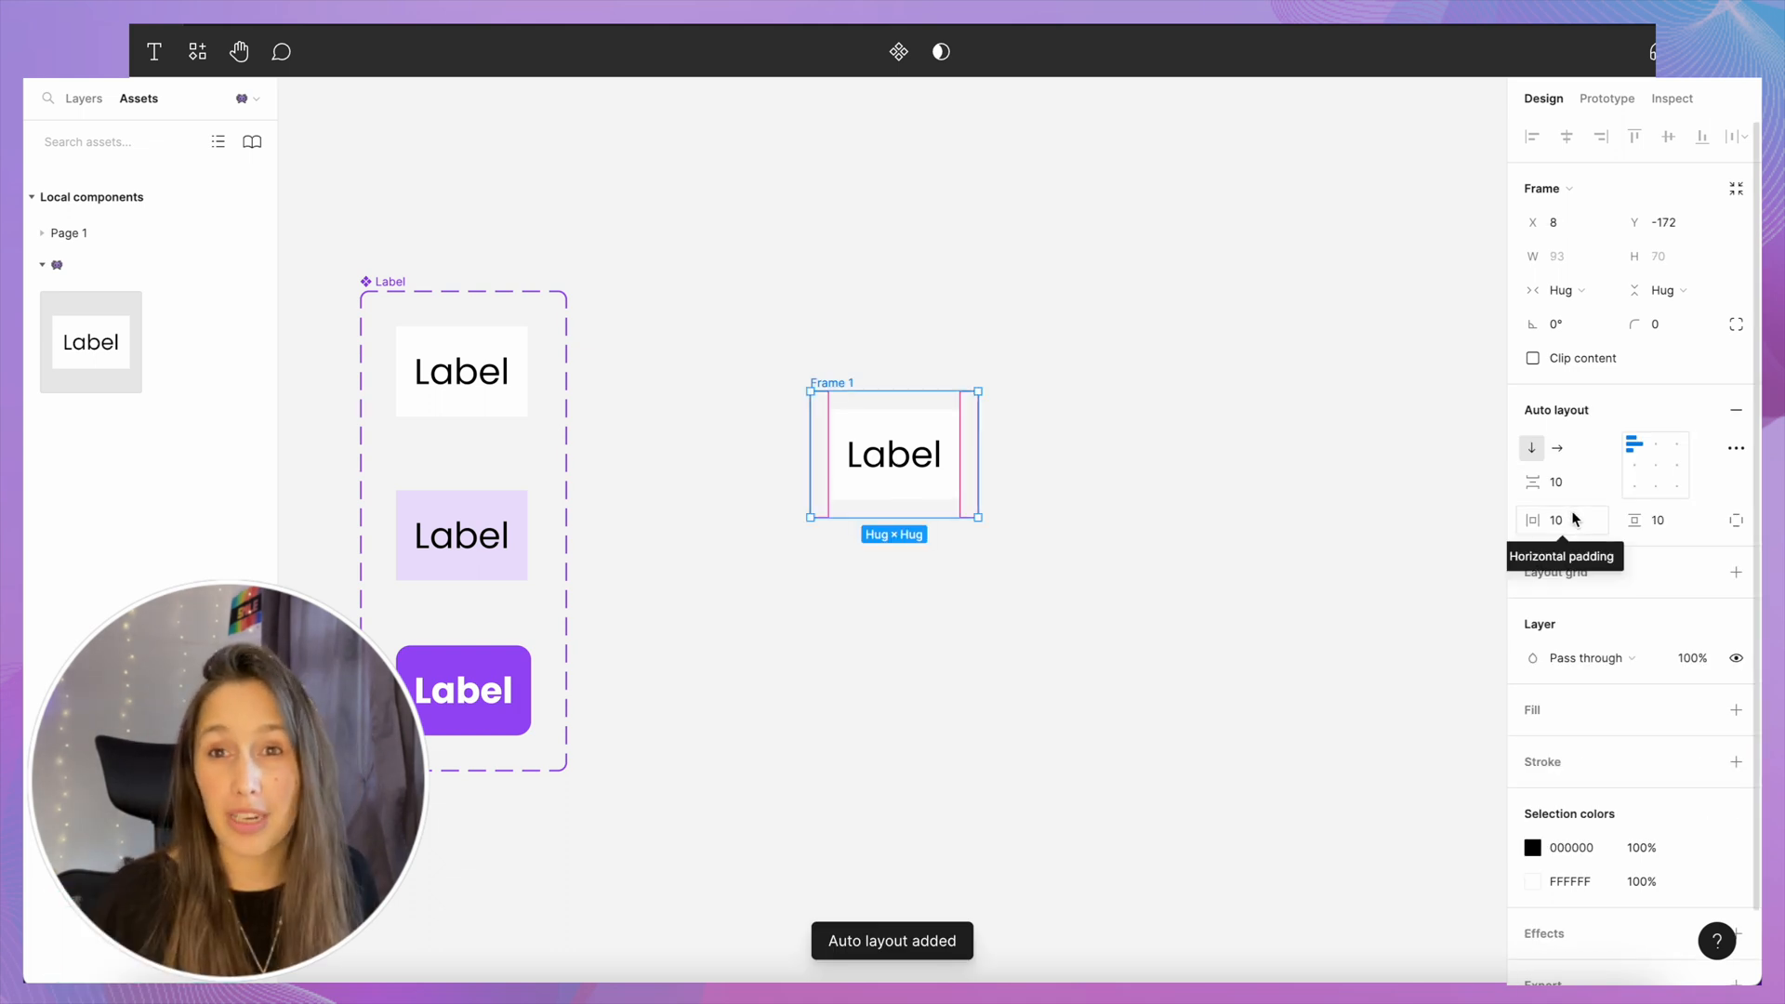
left_click(1561, 521)
type("0")
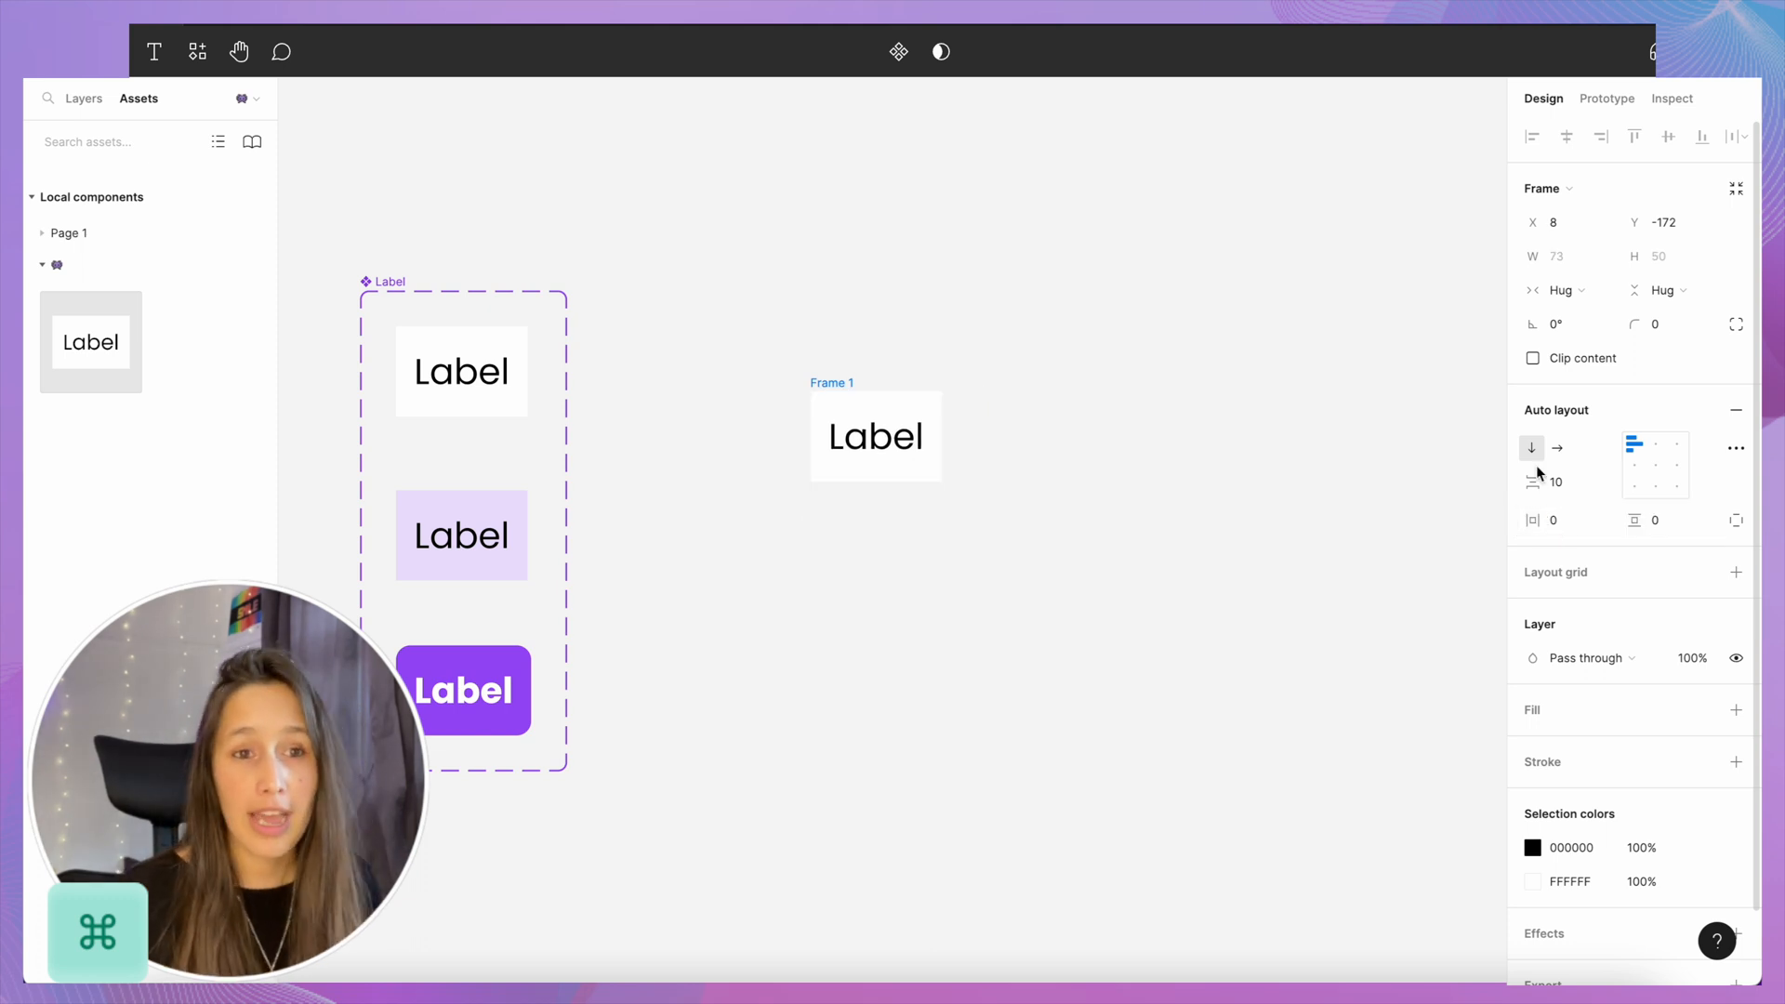
left_click(1557, 447)
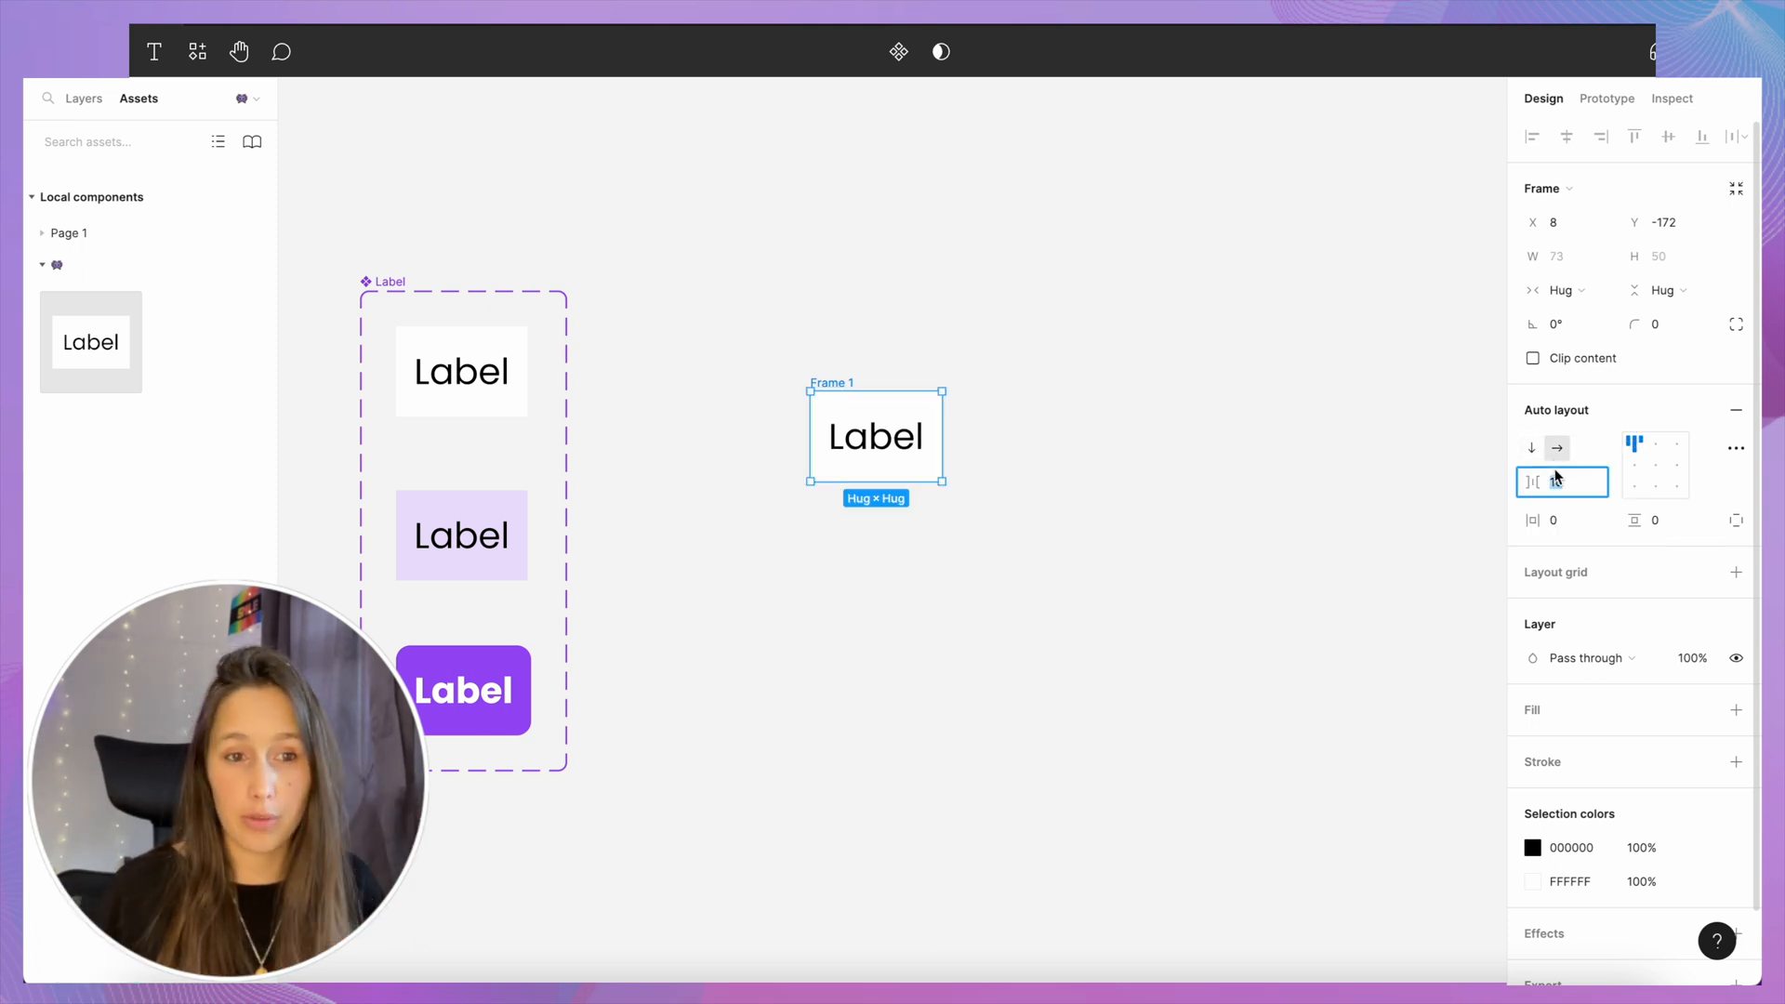
left_click(82, 98)
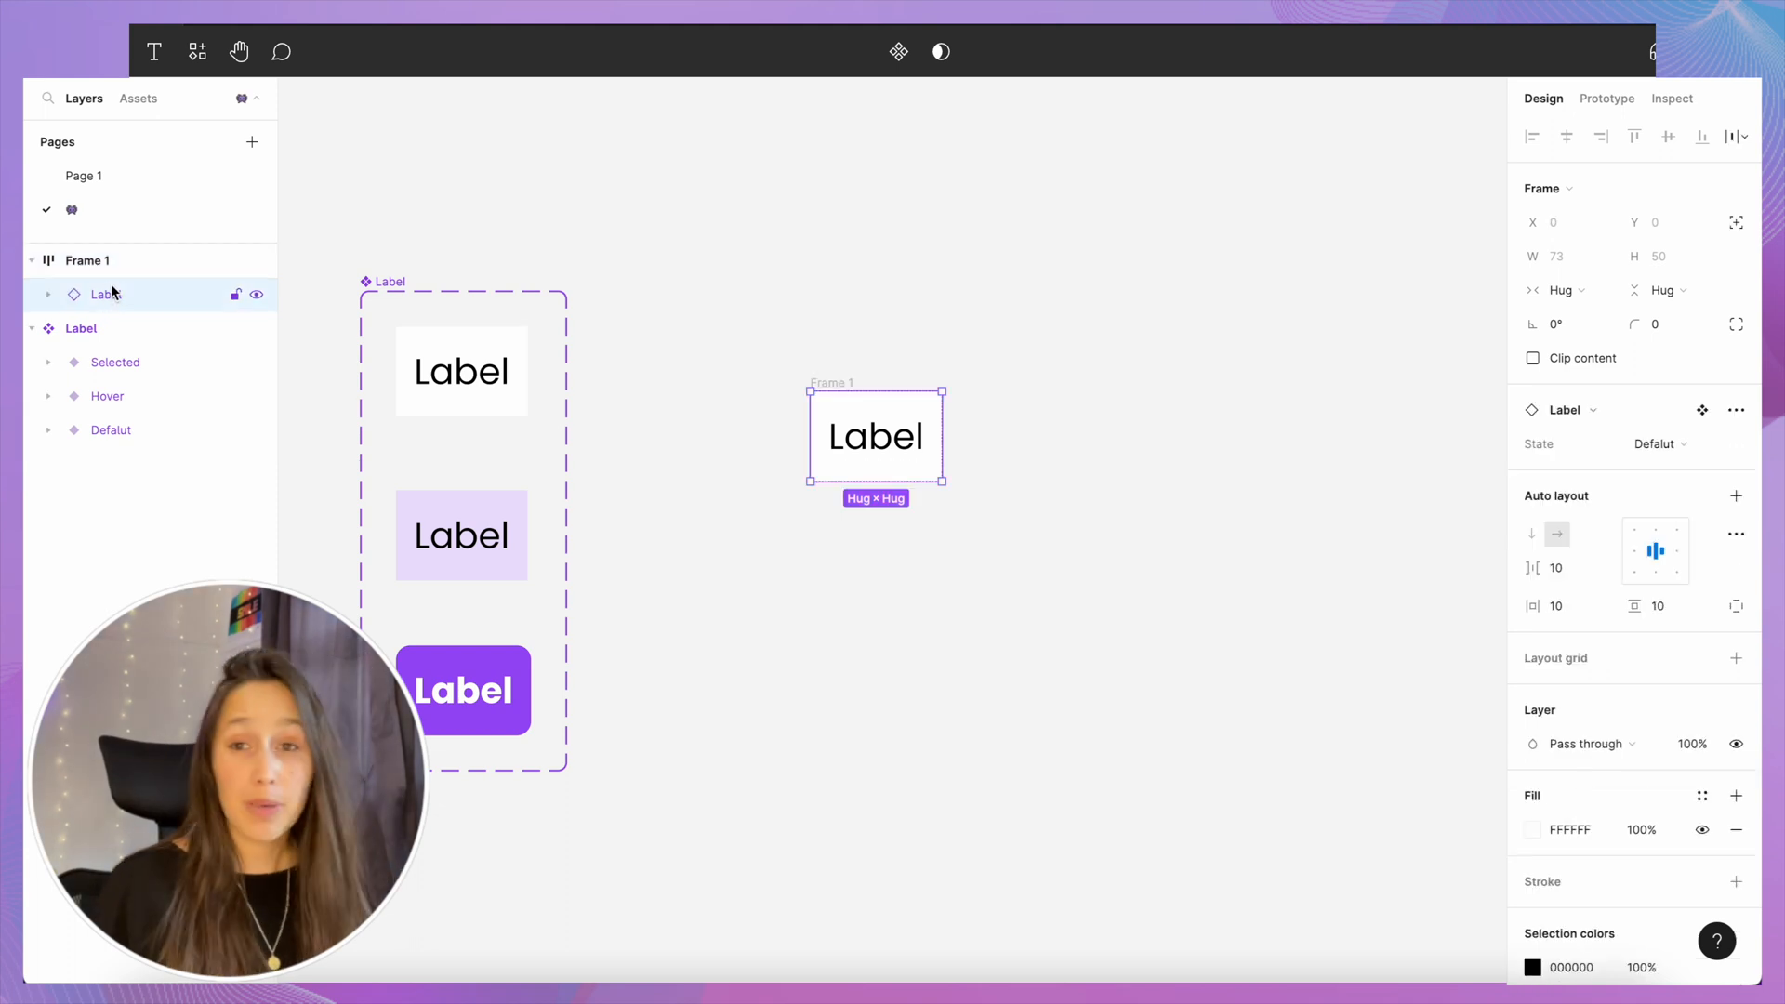
key("cmd+d")
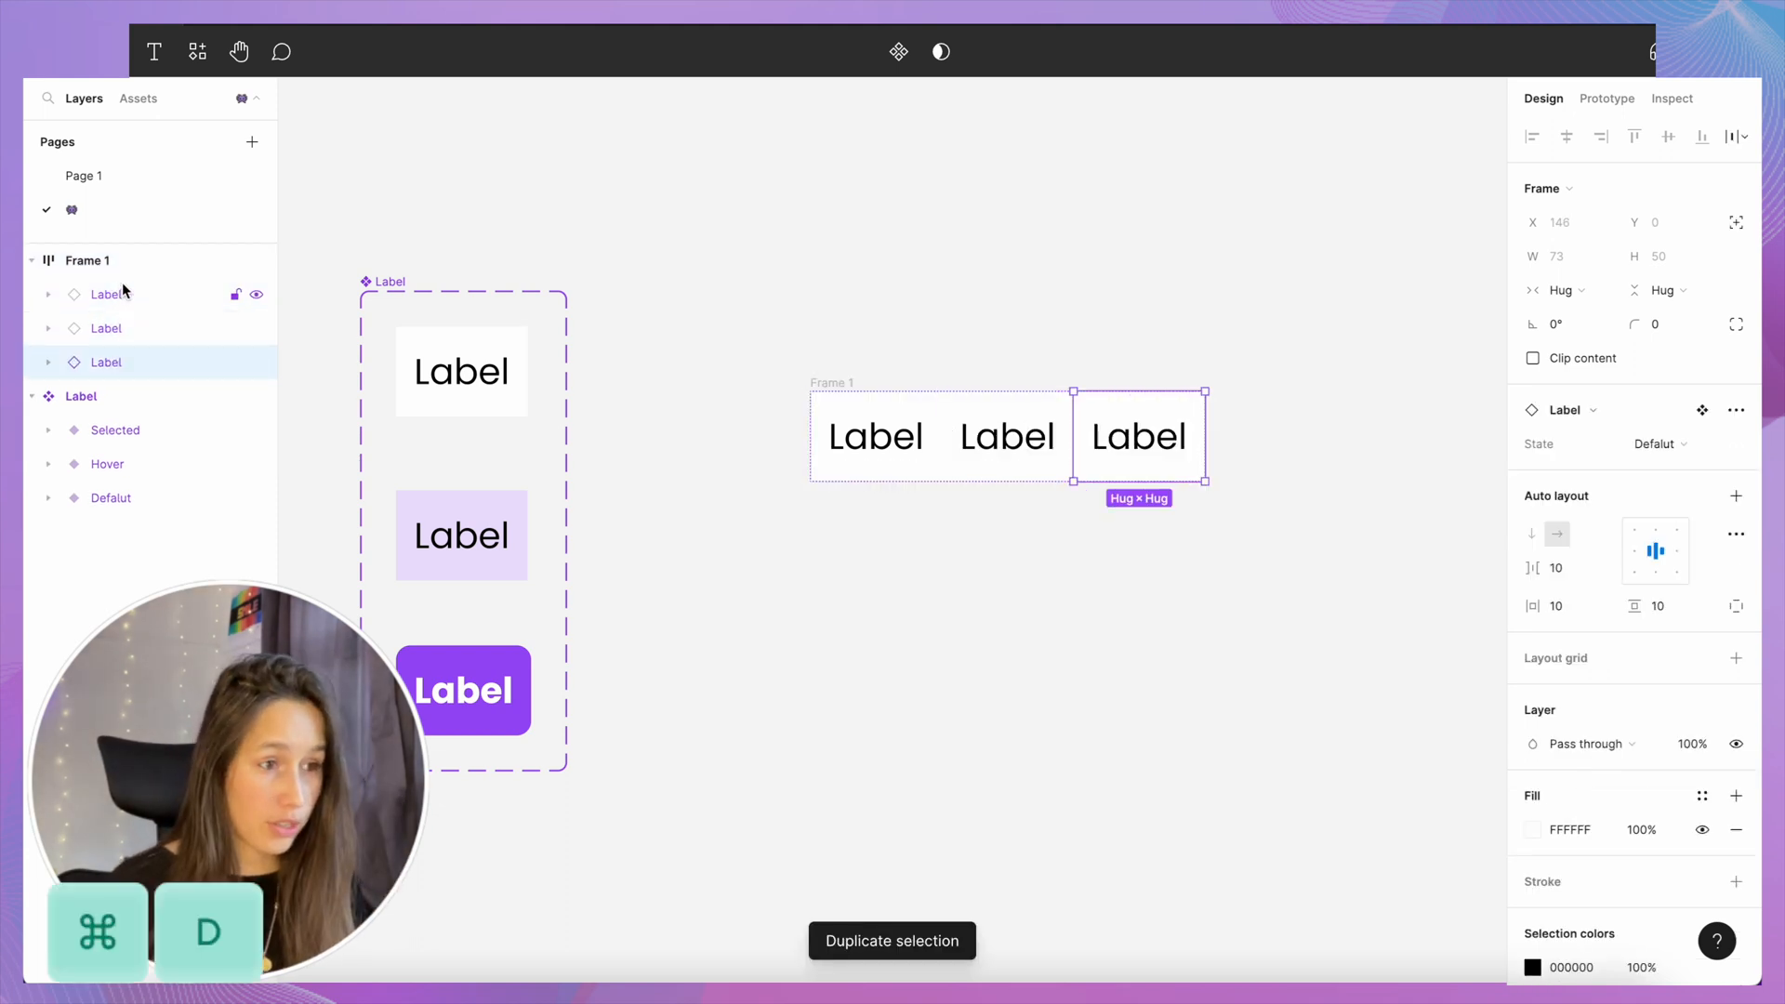
left_click(874, 436)
type("#1")
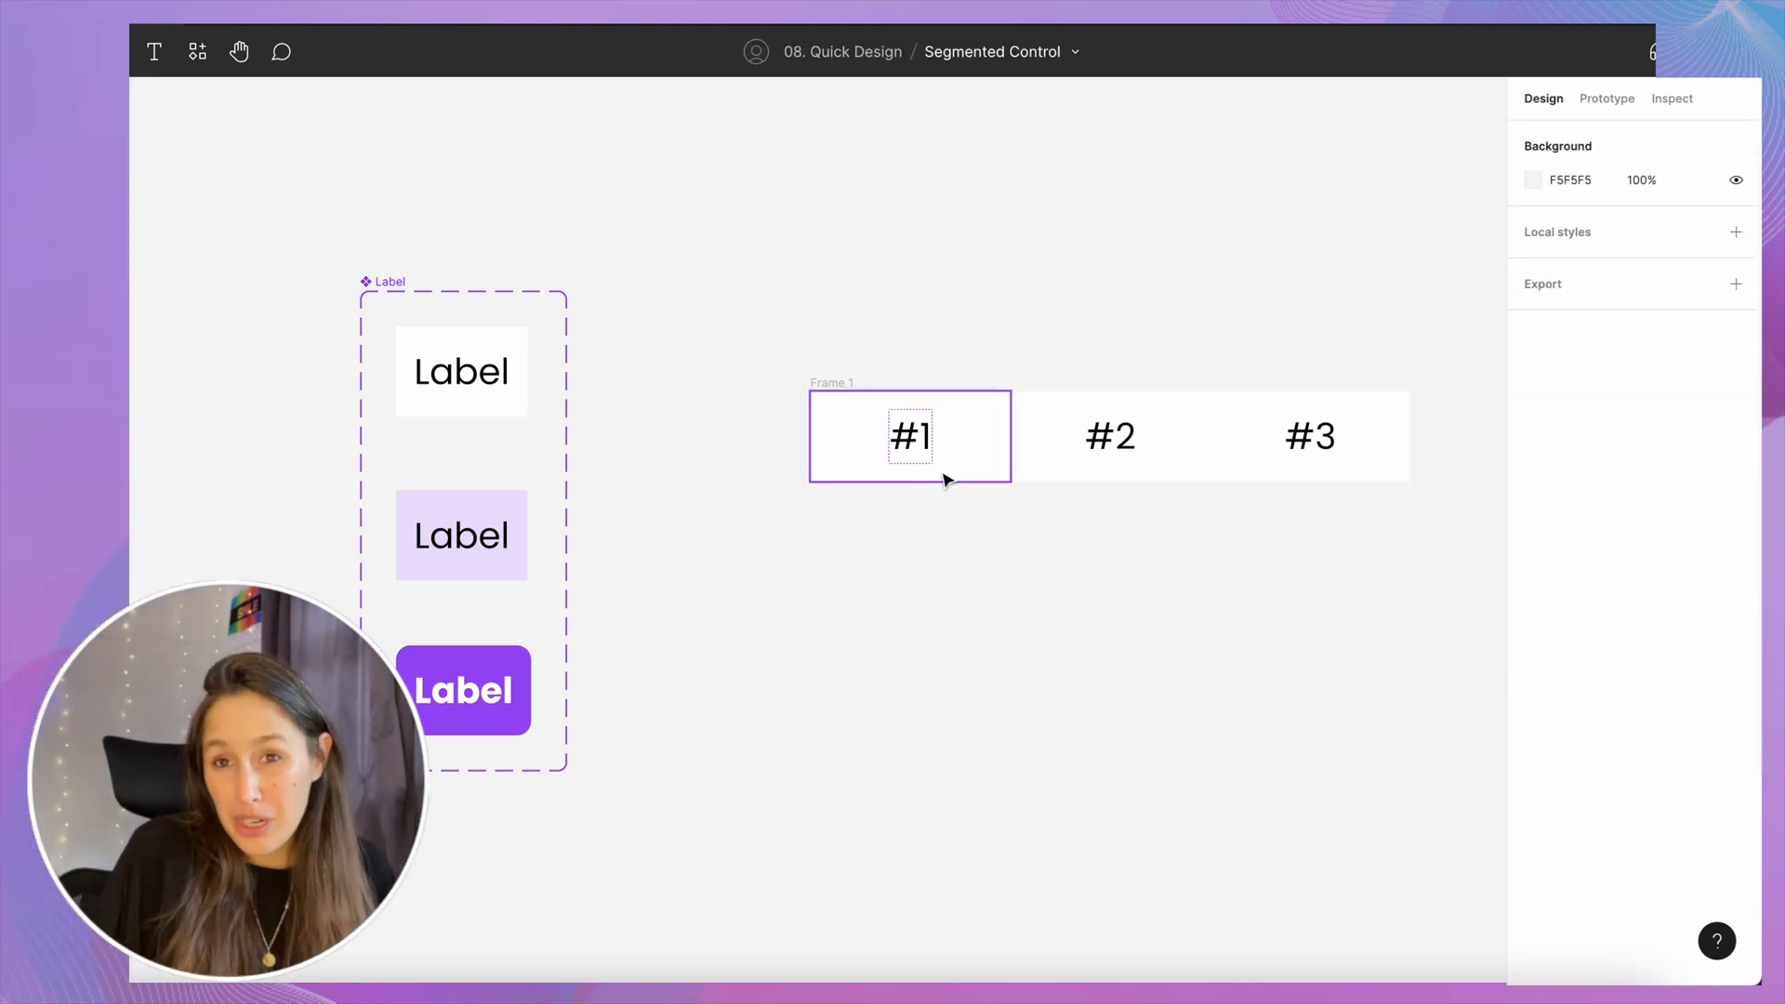
- Make three 333-wide rows, each with a different option set to the Selected state
left_click(910, 435)
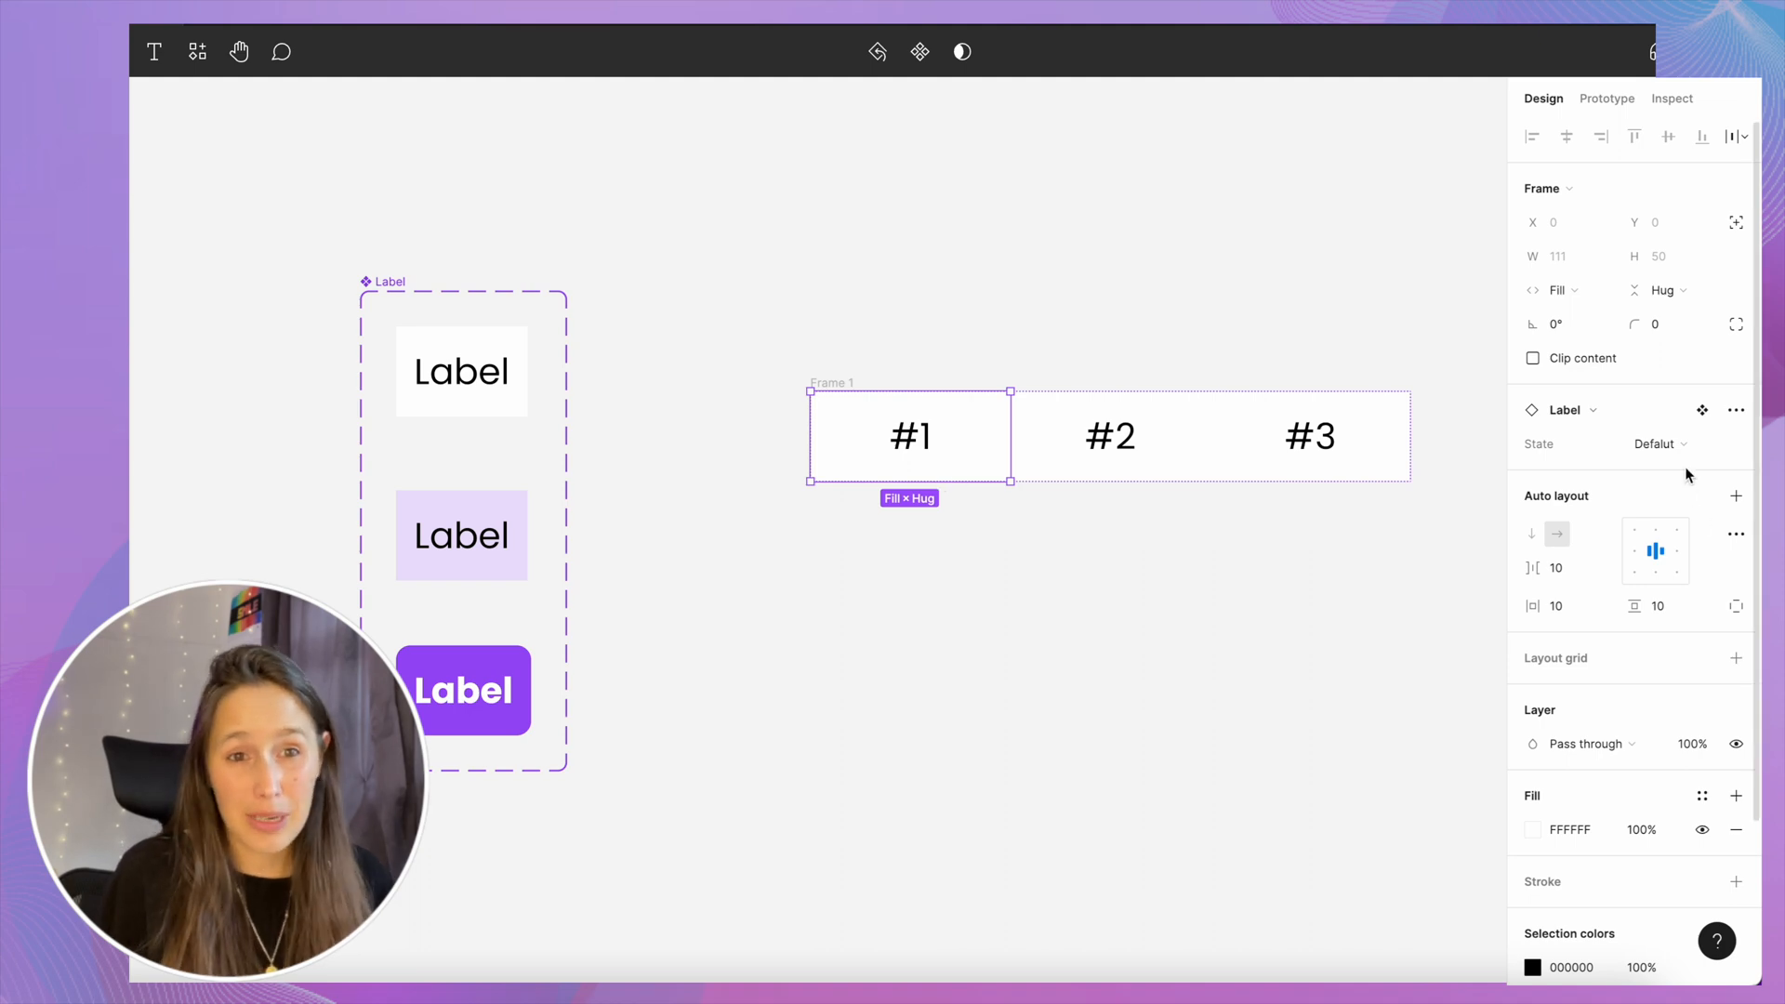
left_click(1657, 445)
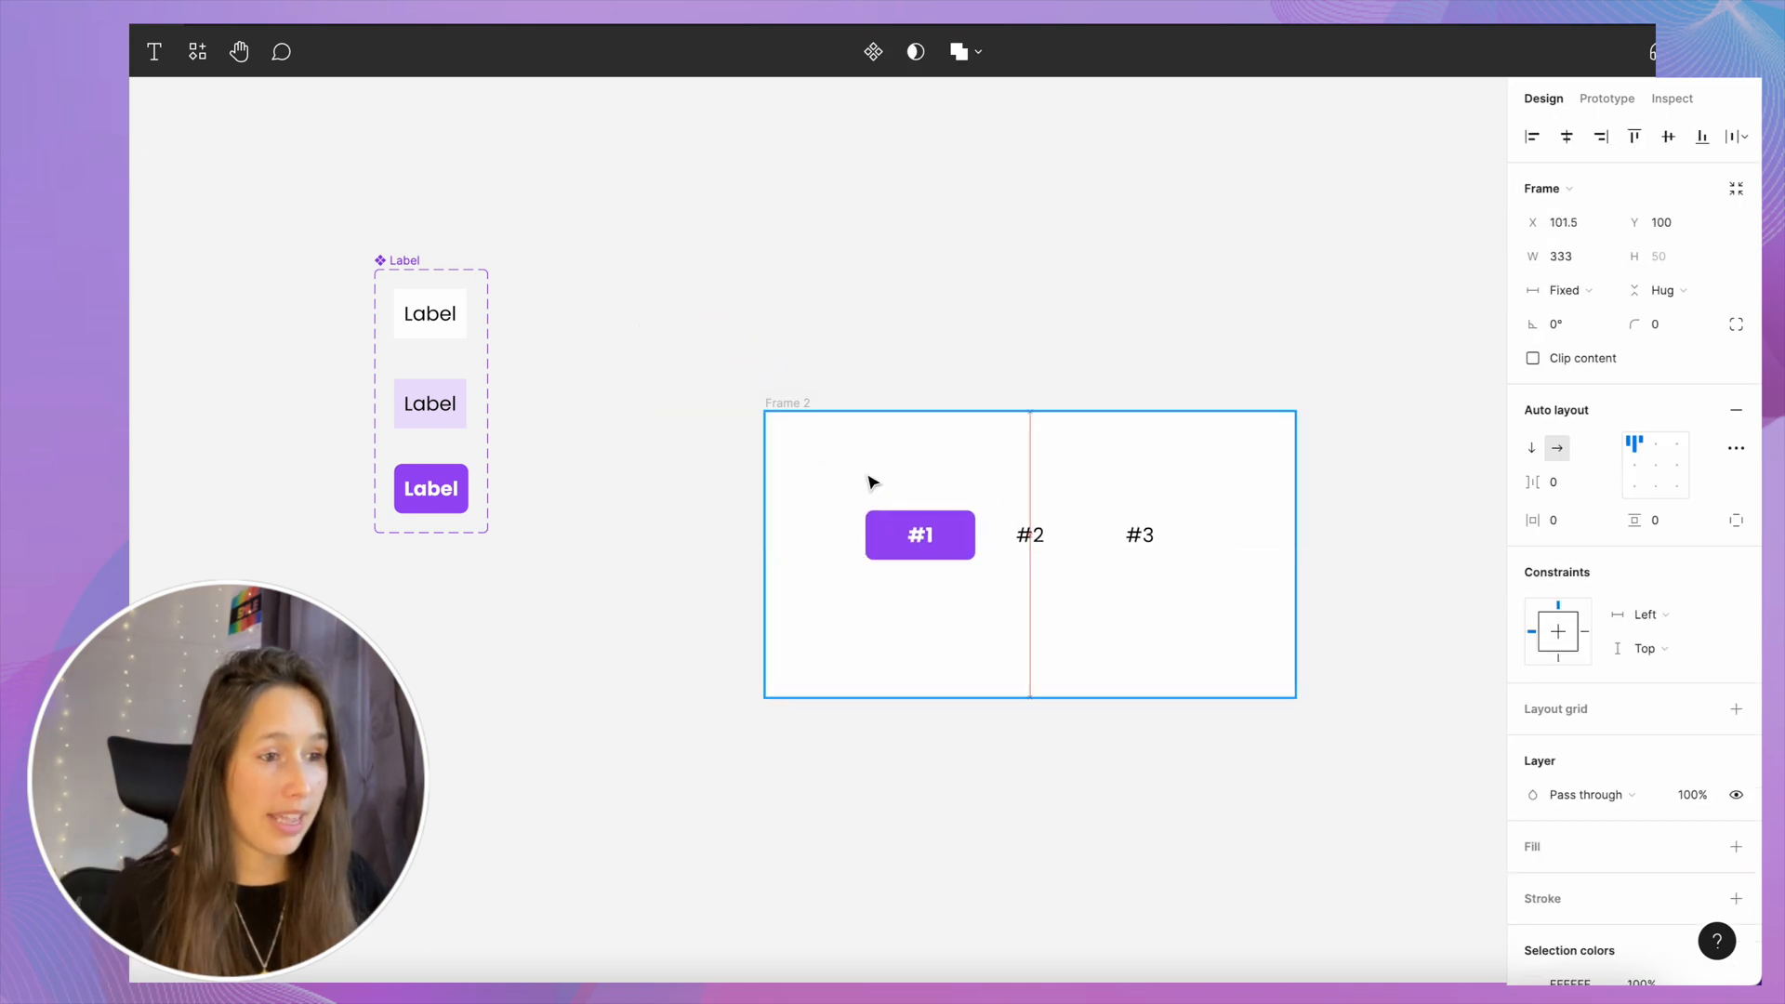
left_click(1607, 97)
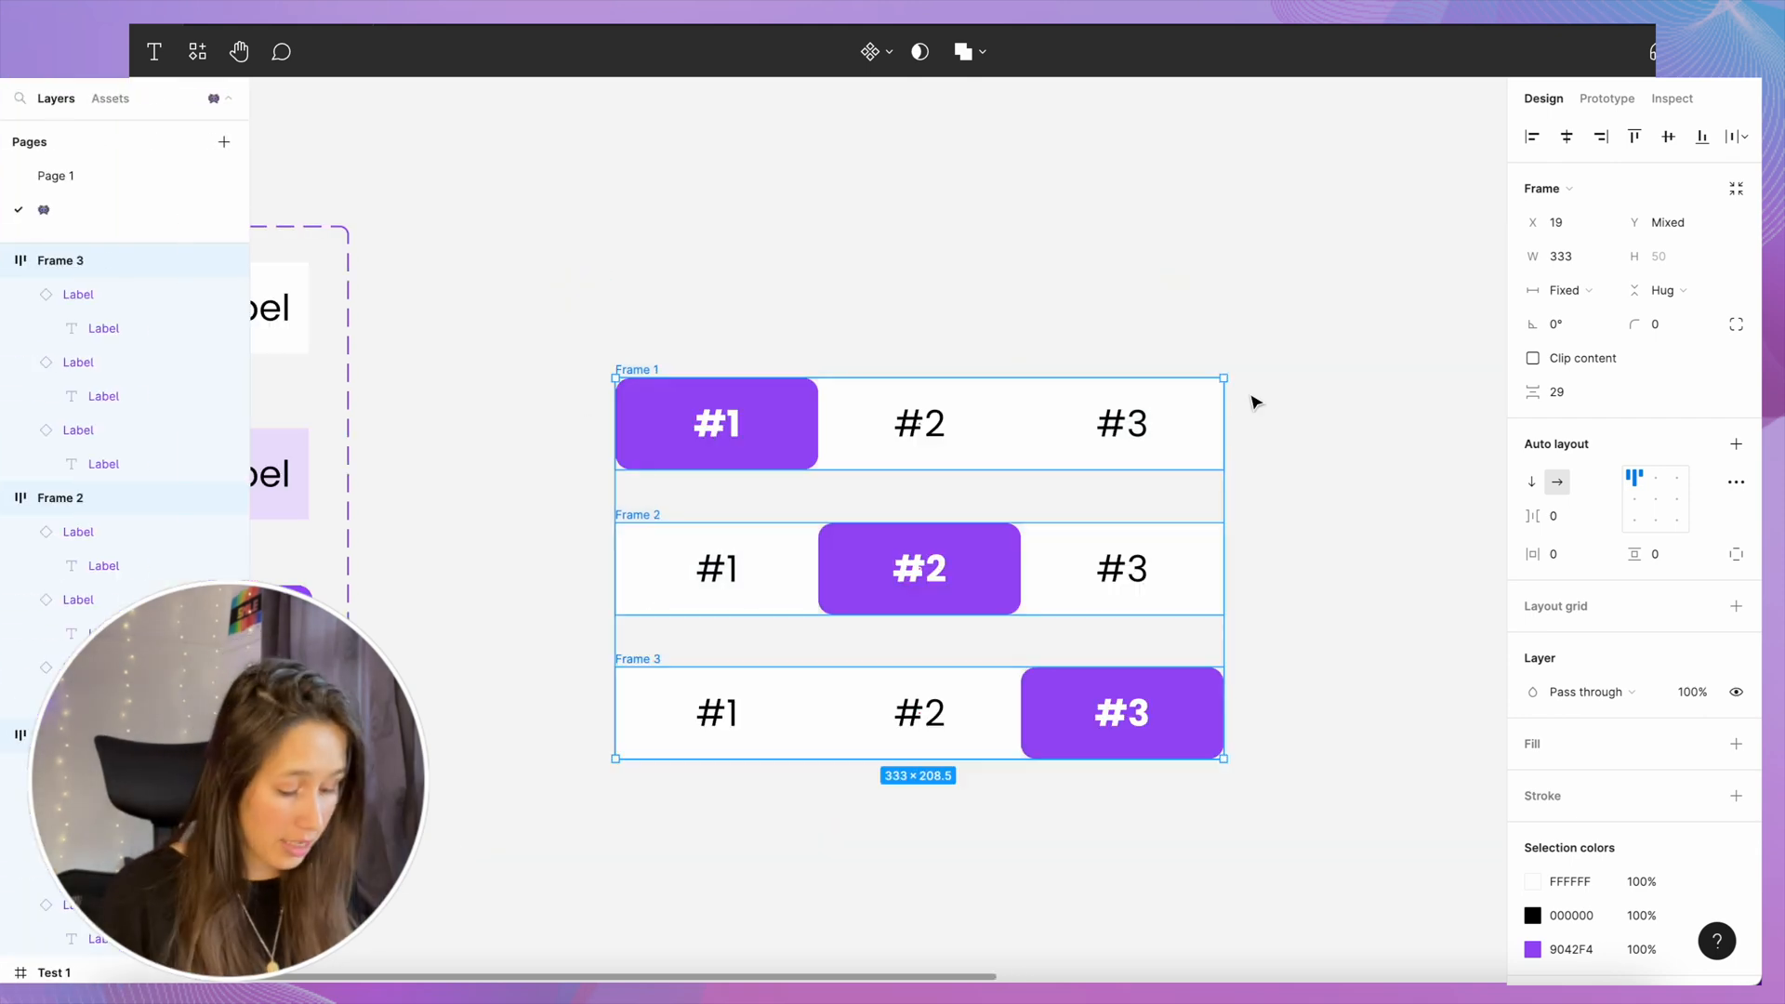
- Batch-rename the rows 'Selected = $N' and combine them into a Segmented component set
key("cmd+r")
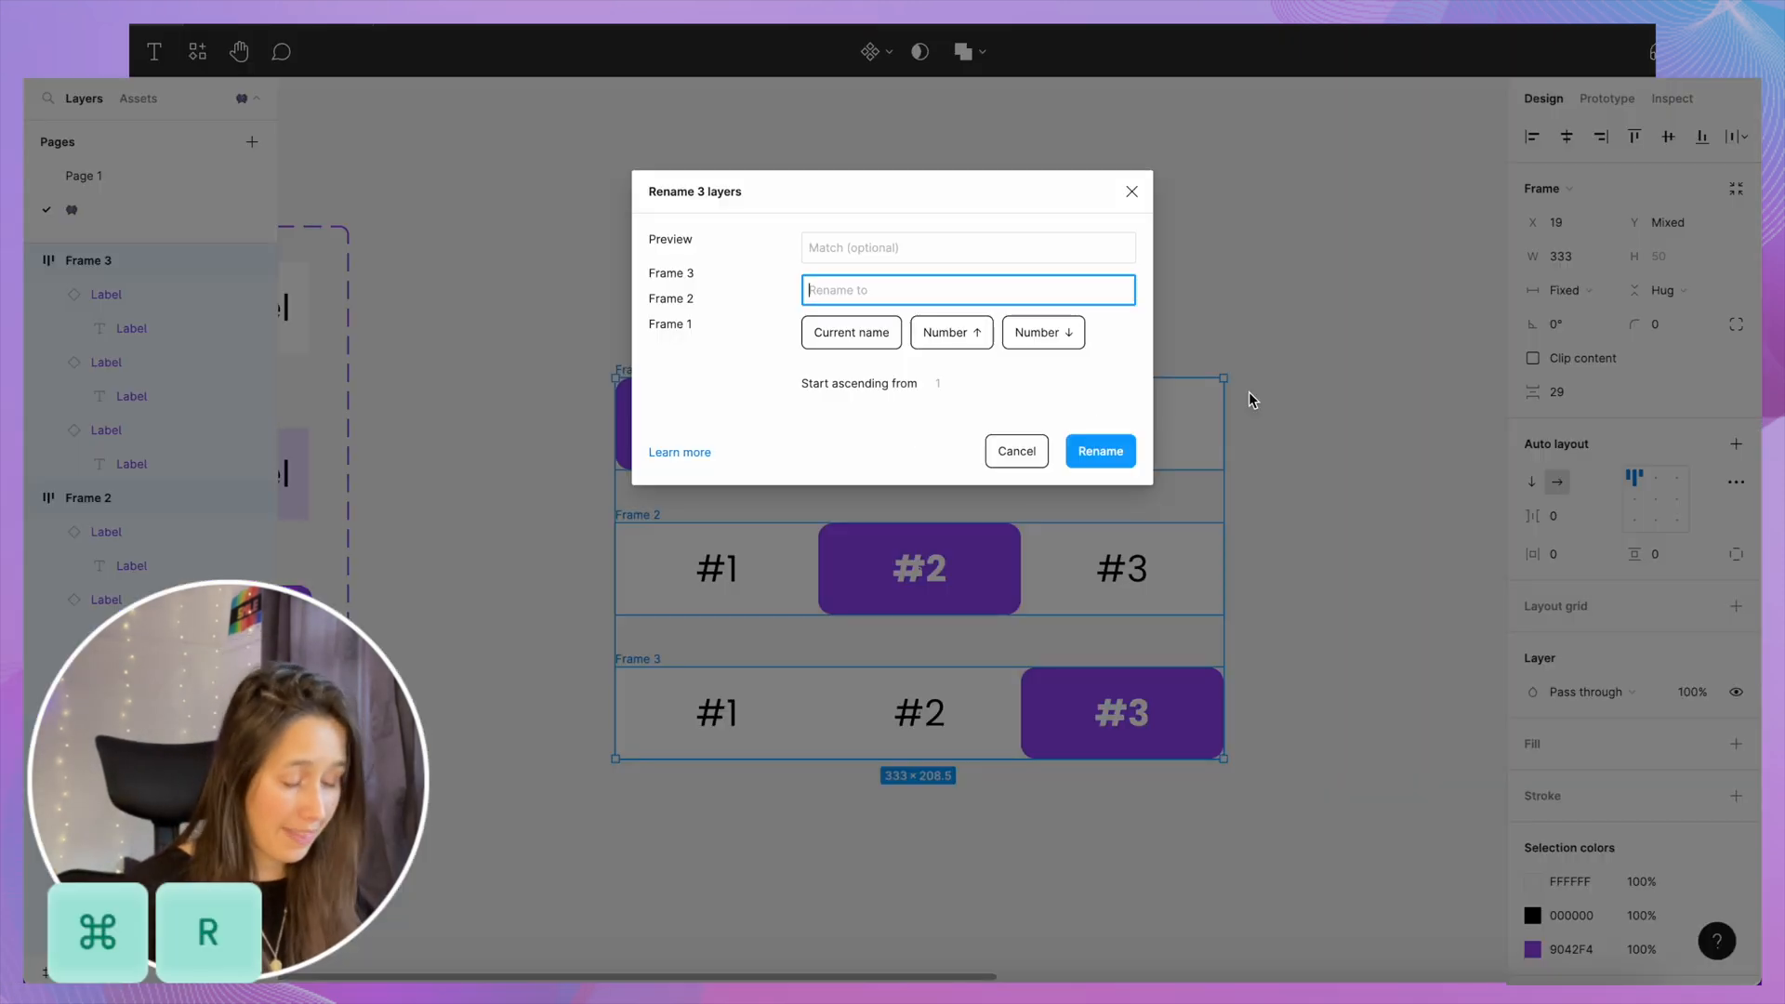
type("Selected = $N")
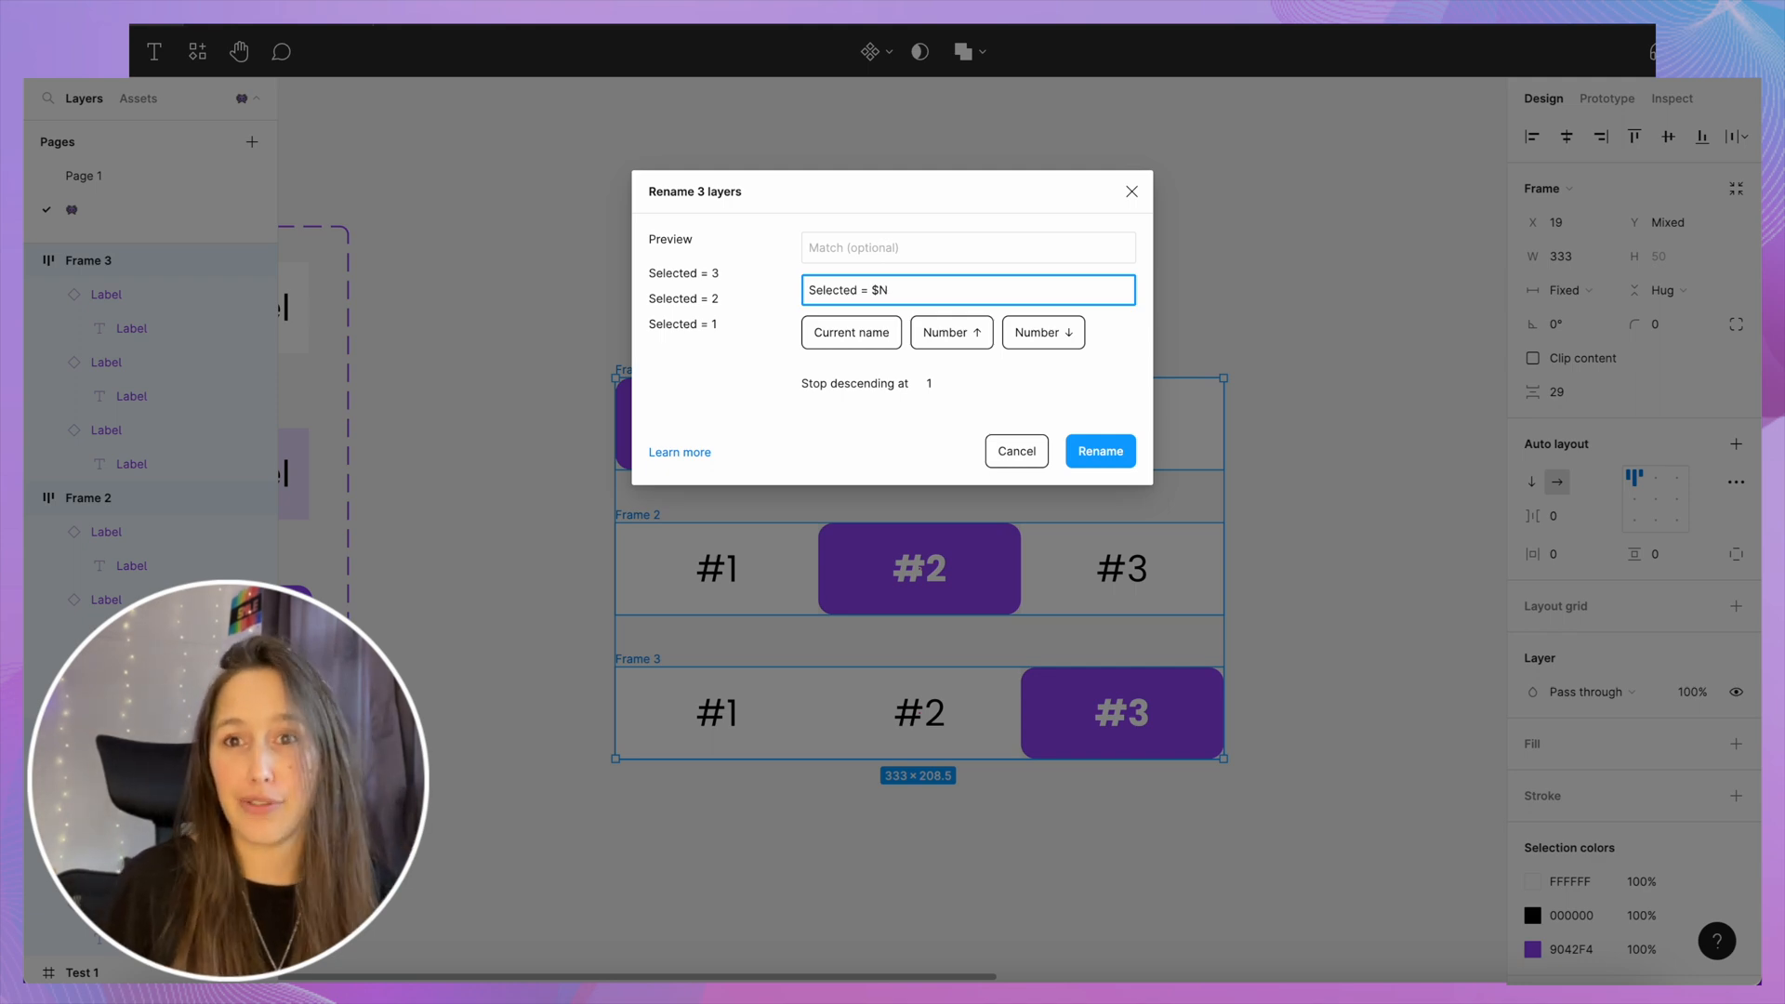
left_click(869, 51)
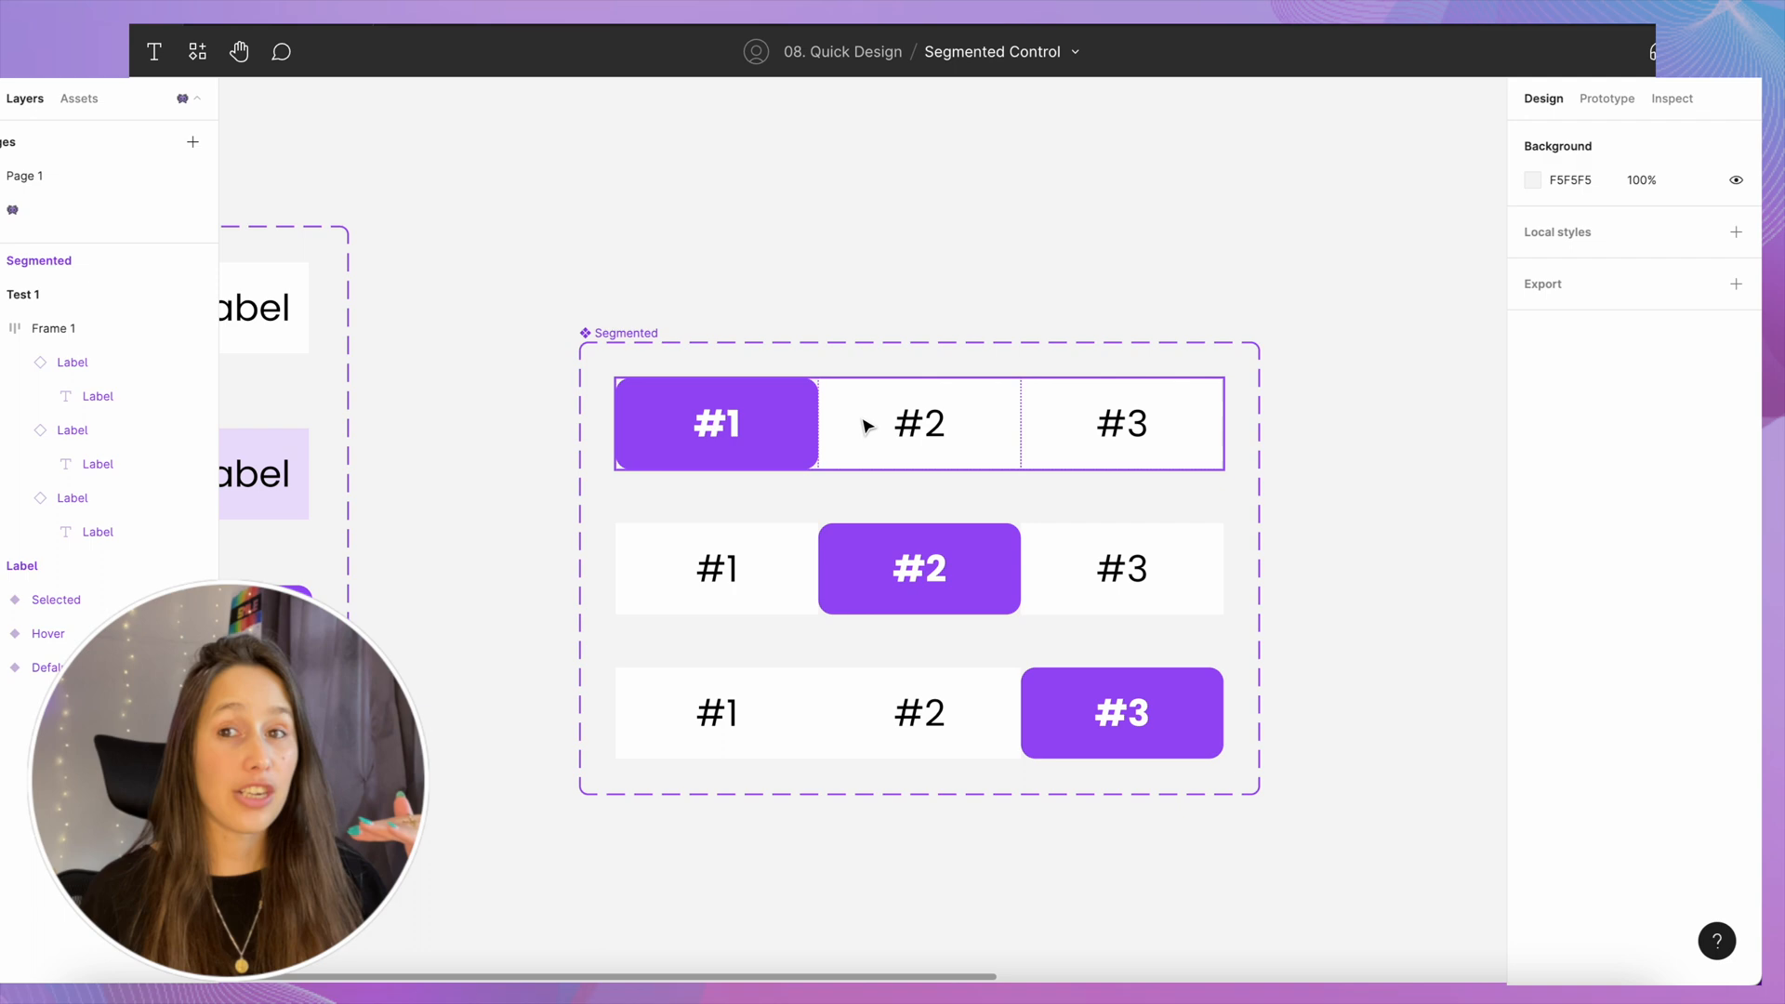
- Add On click → Change to Selected interactions with Smart animate, Ease out 300ms
left_click(1607, 98)
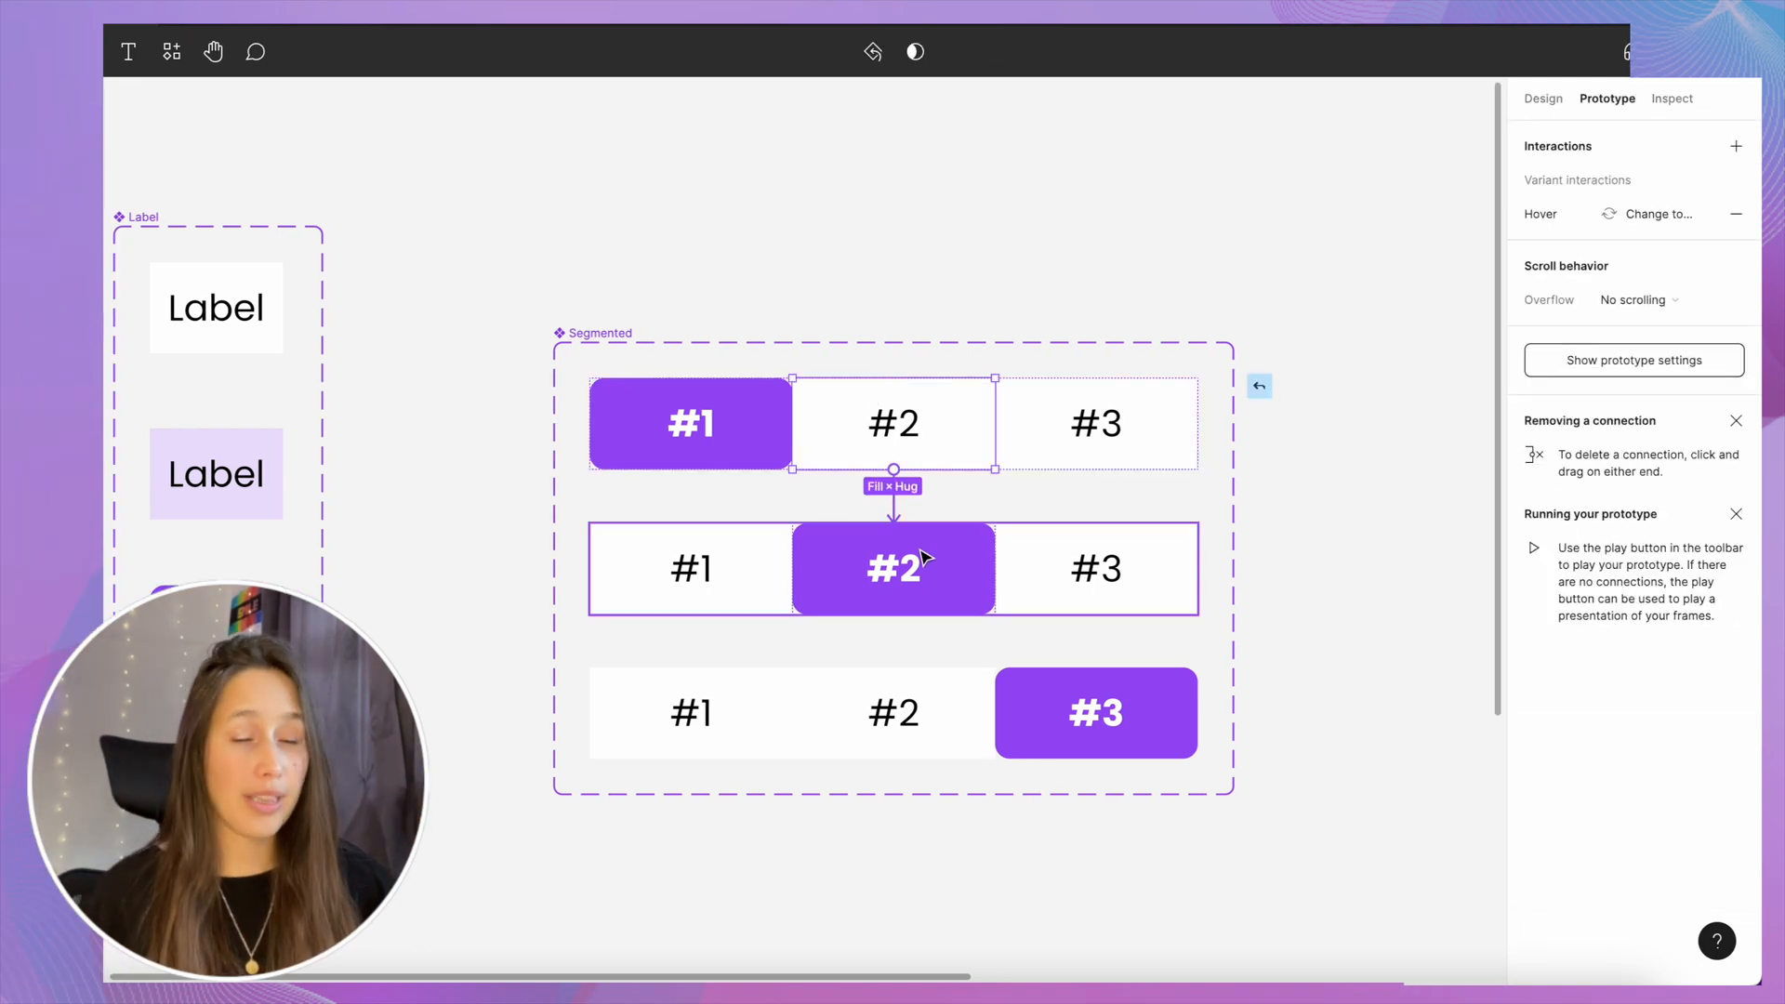
left_click(1095, 424)
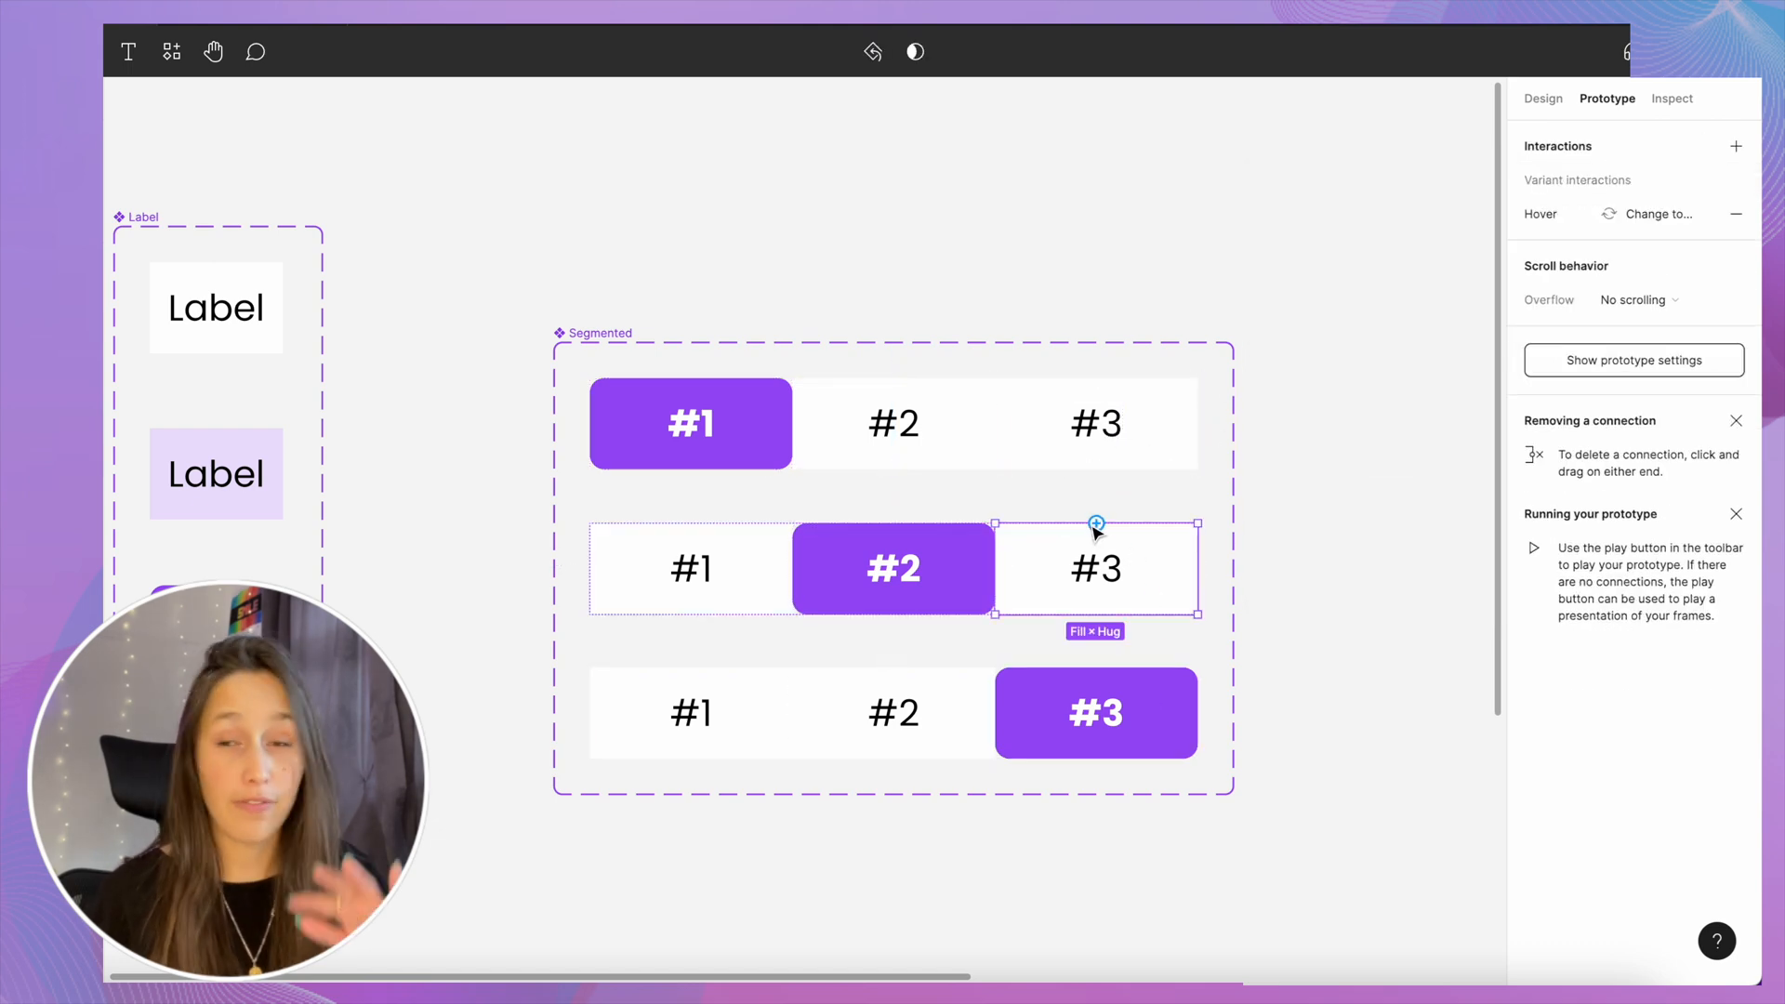
left_click(893, 713)
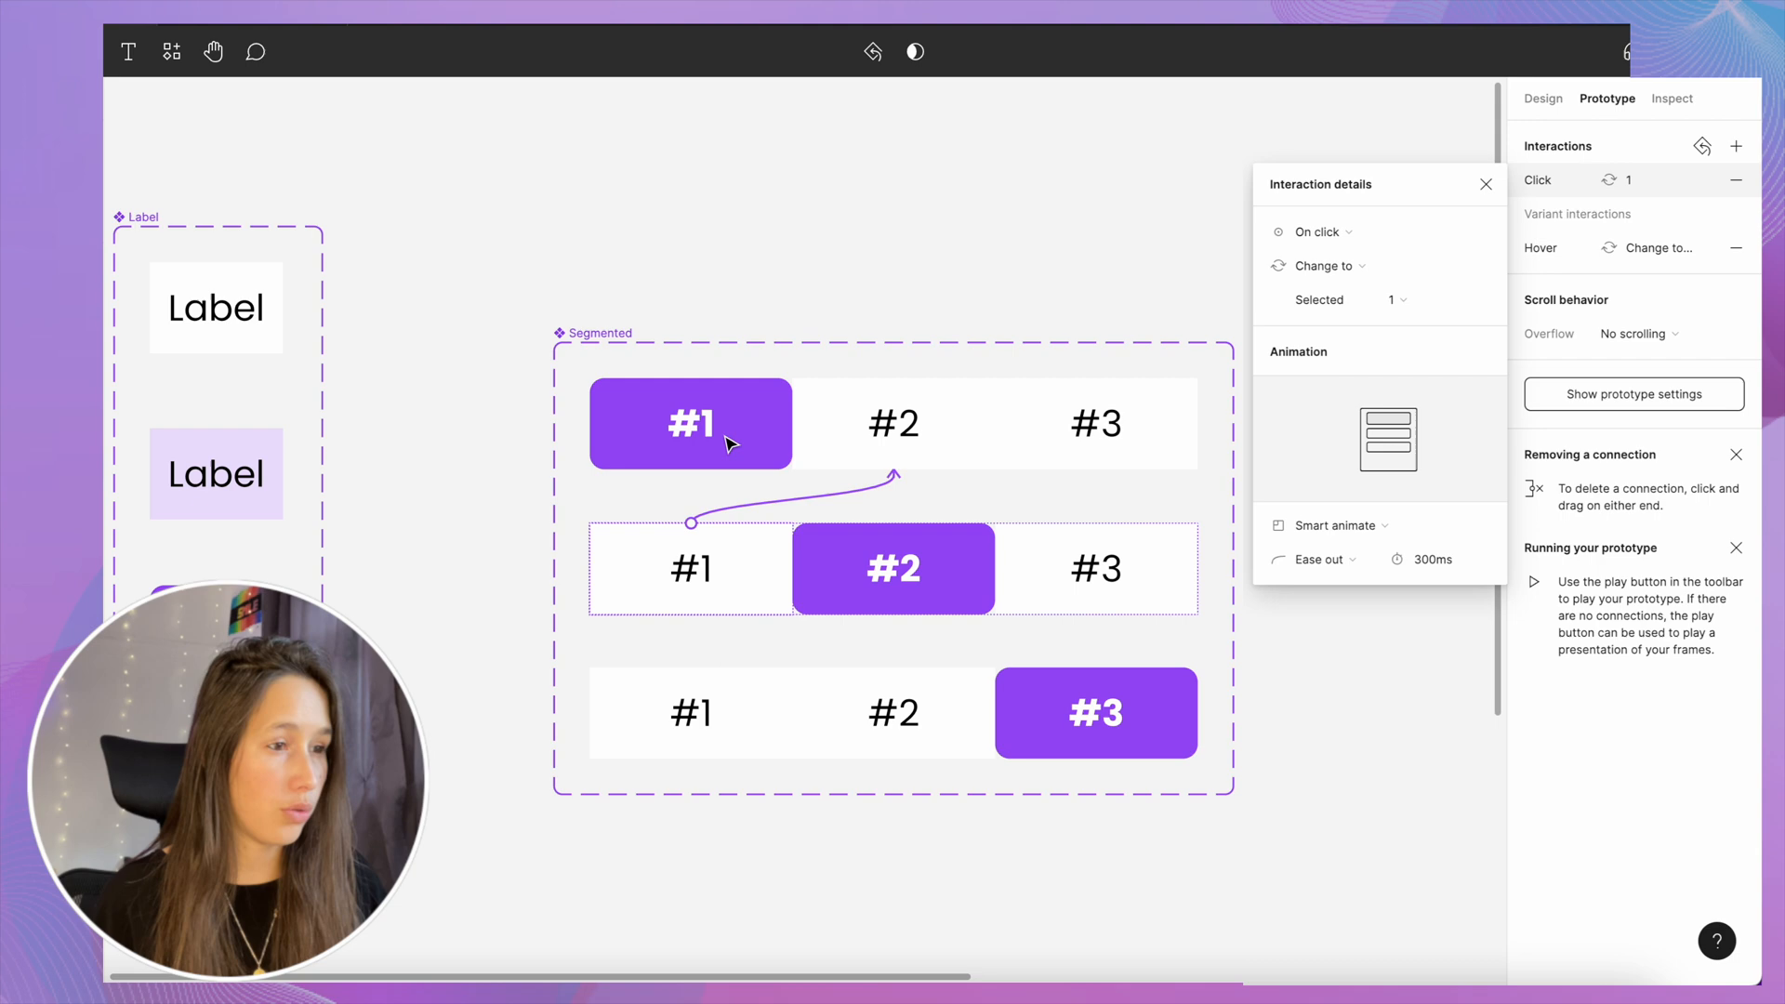
left_click(634, 315)
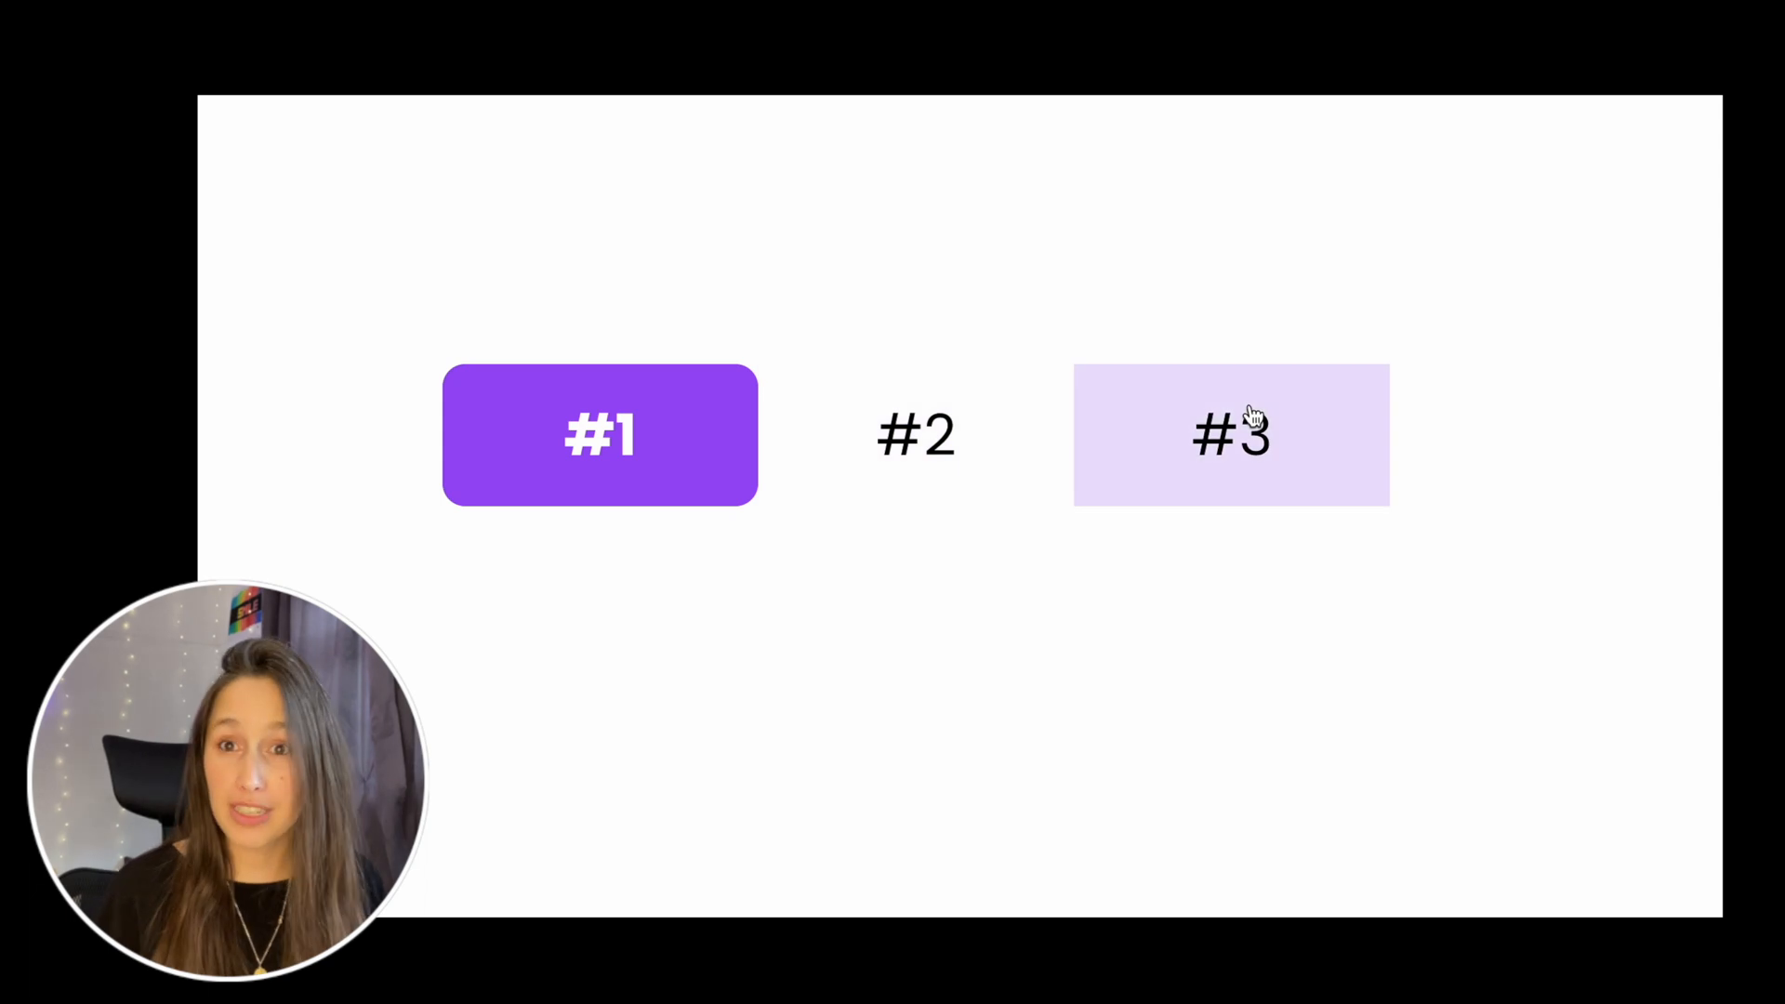
- Play the prototype and click option #3 and another option to test switching
left_click(1231, 436)
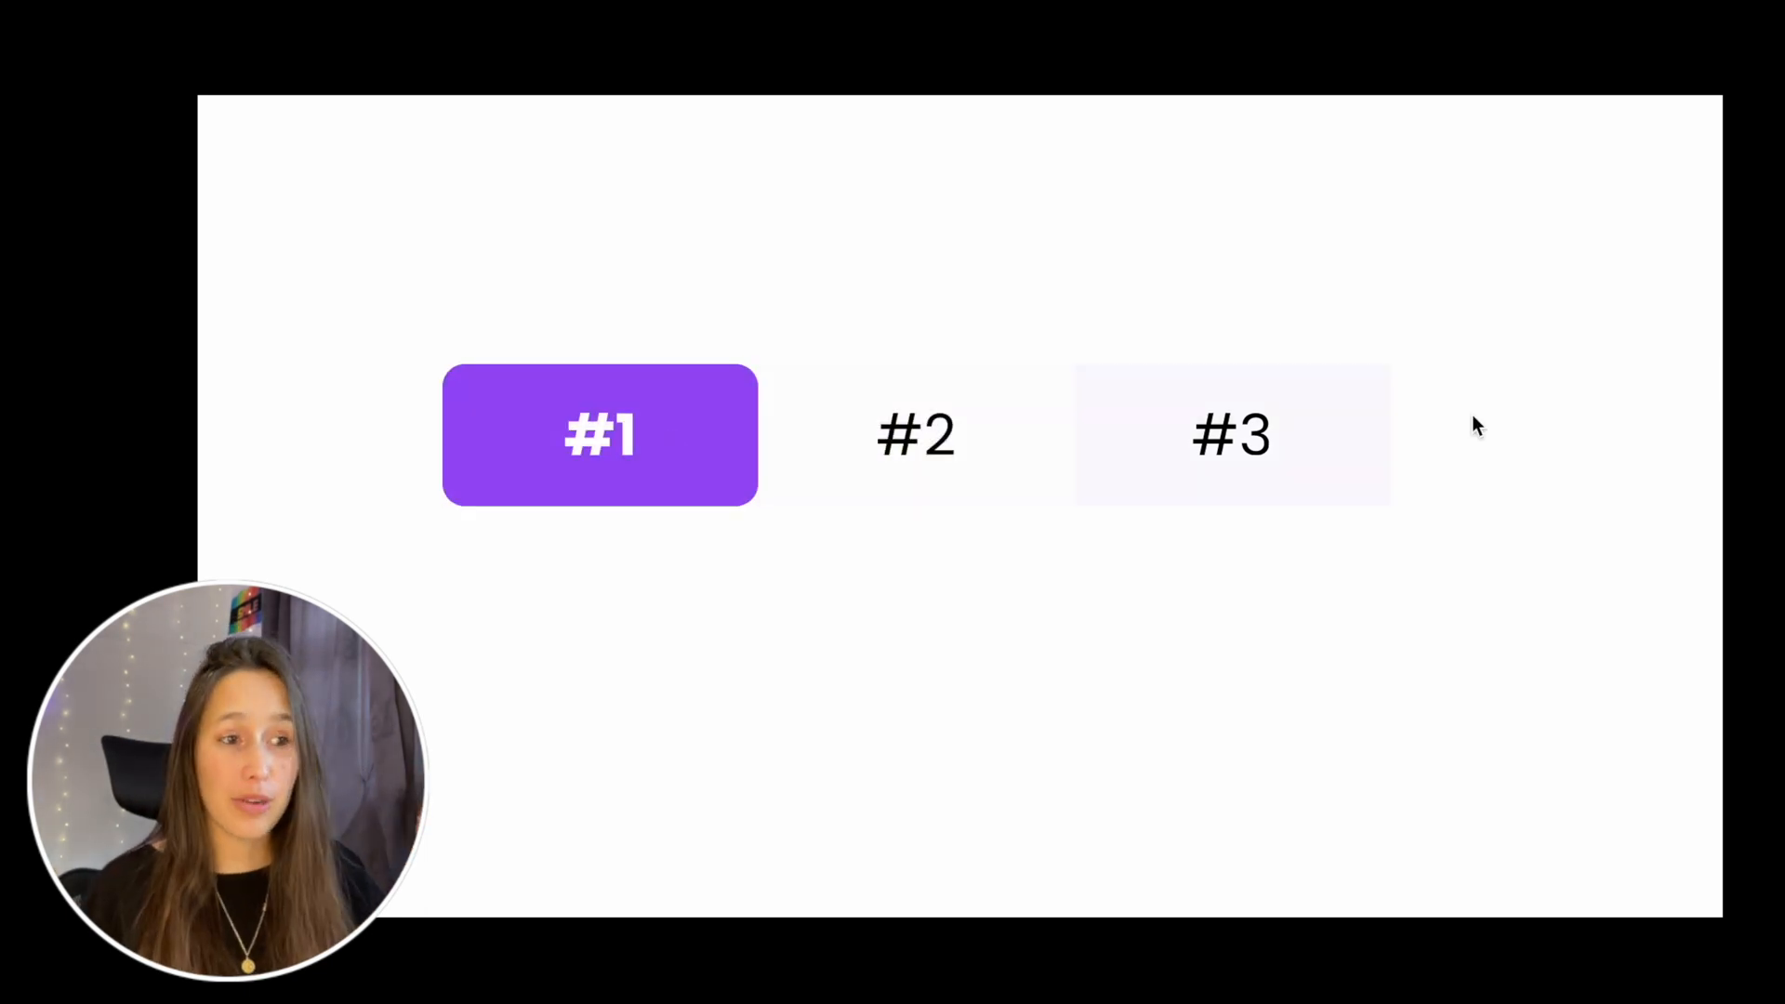
left_click(917, 436)
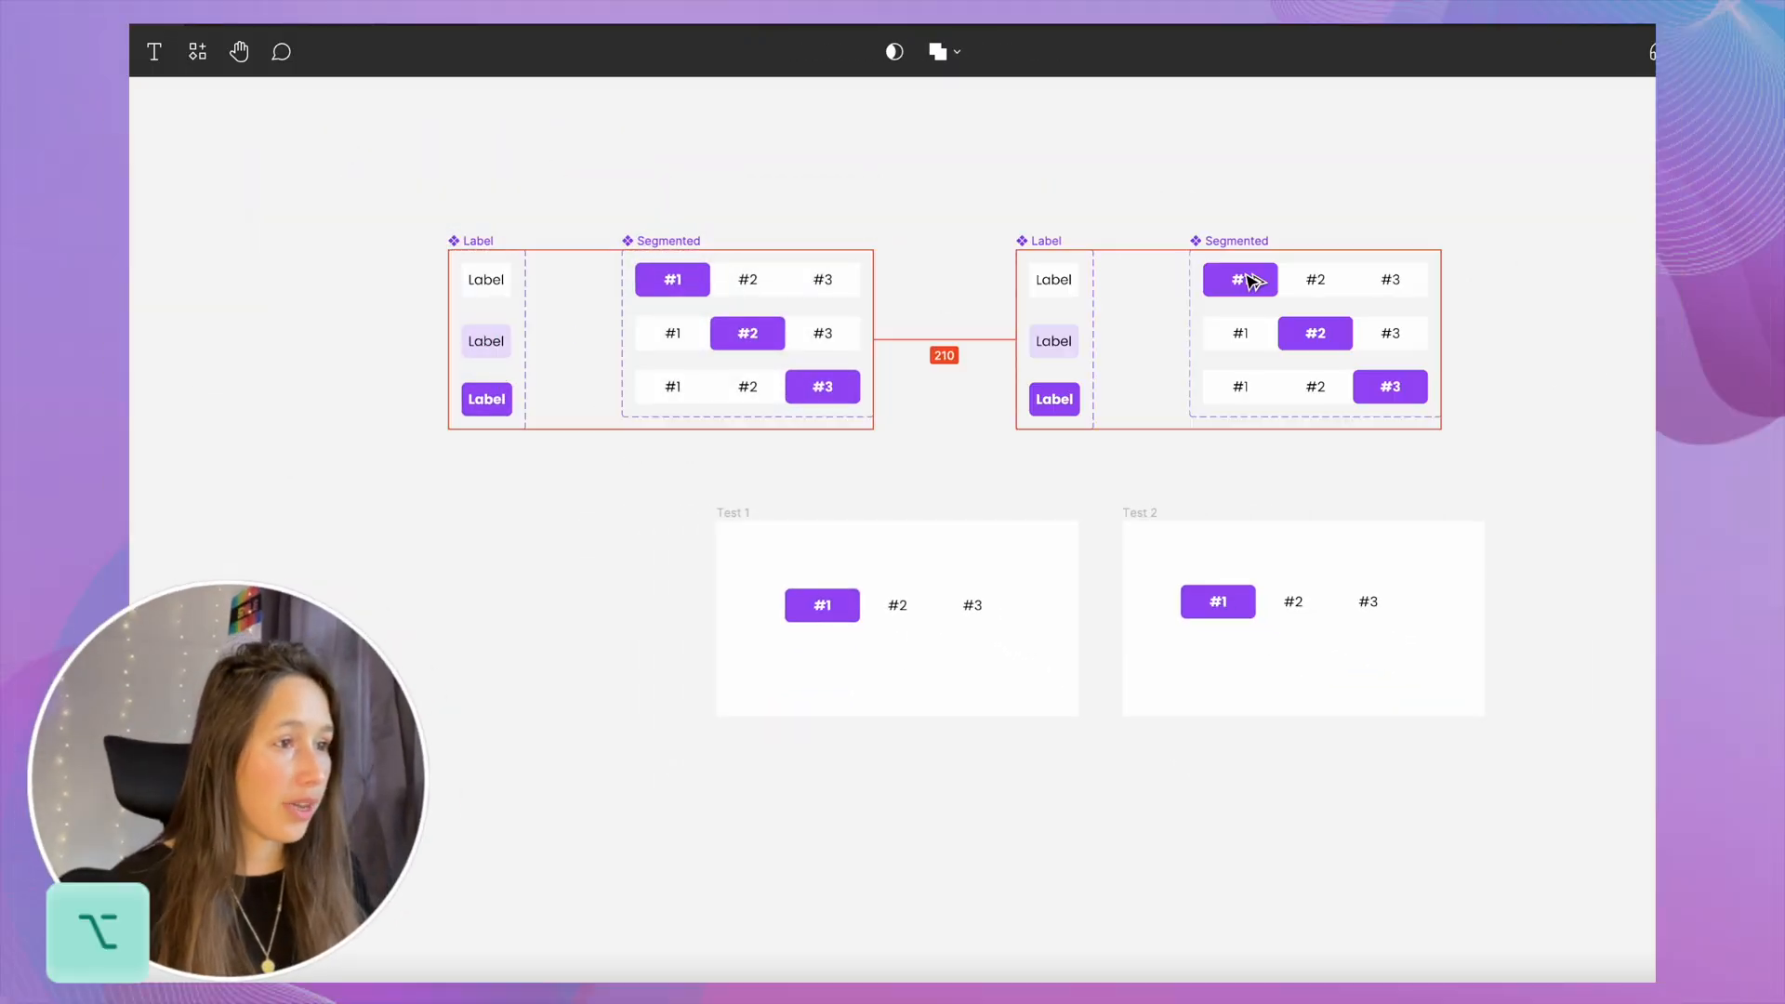
- Change the copied components' 9042F4 selection colour to blue 42A9F4
left_click(1239, 279)
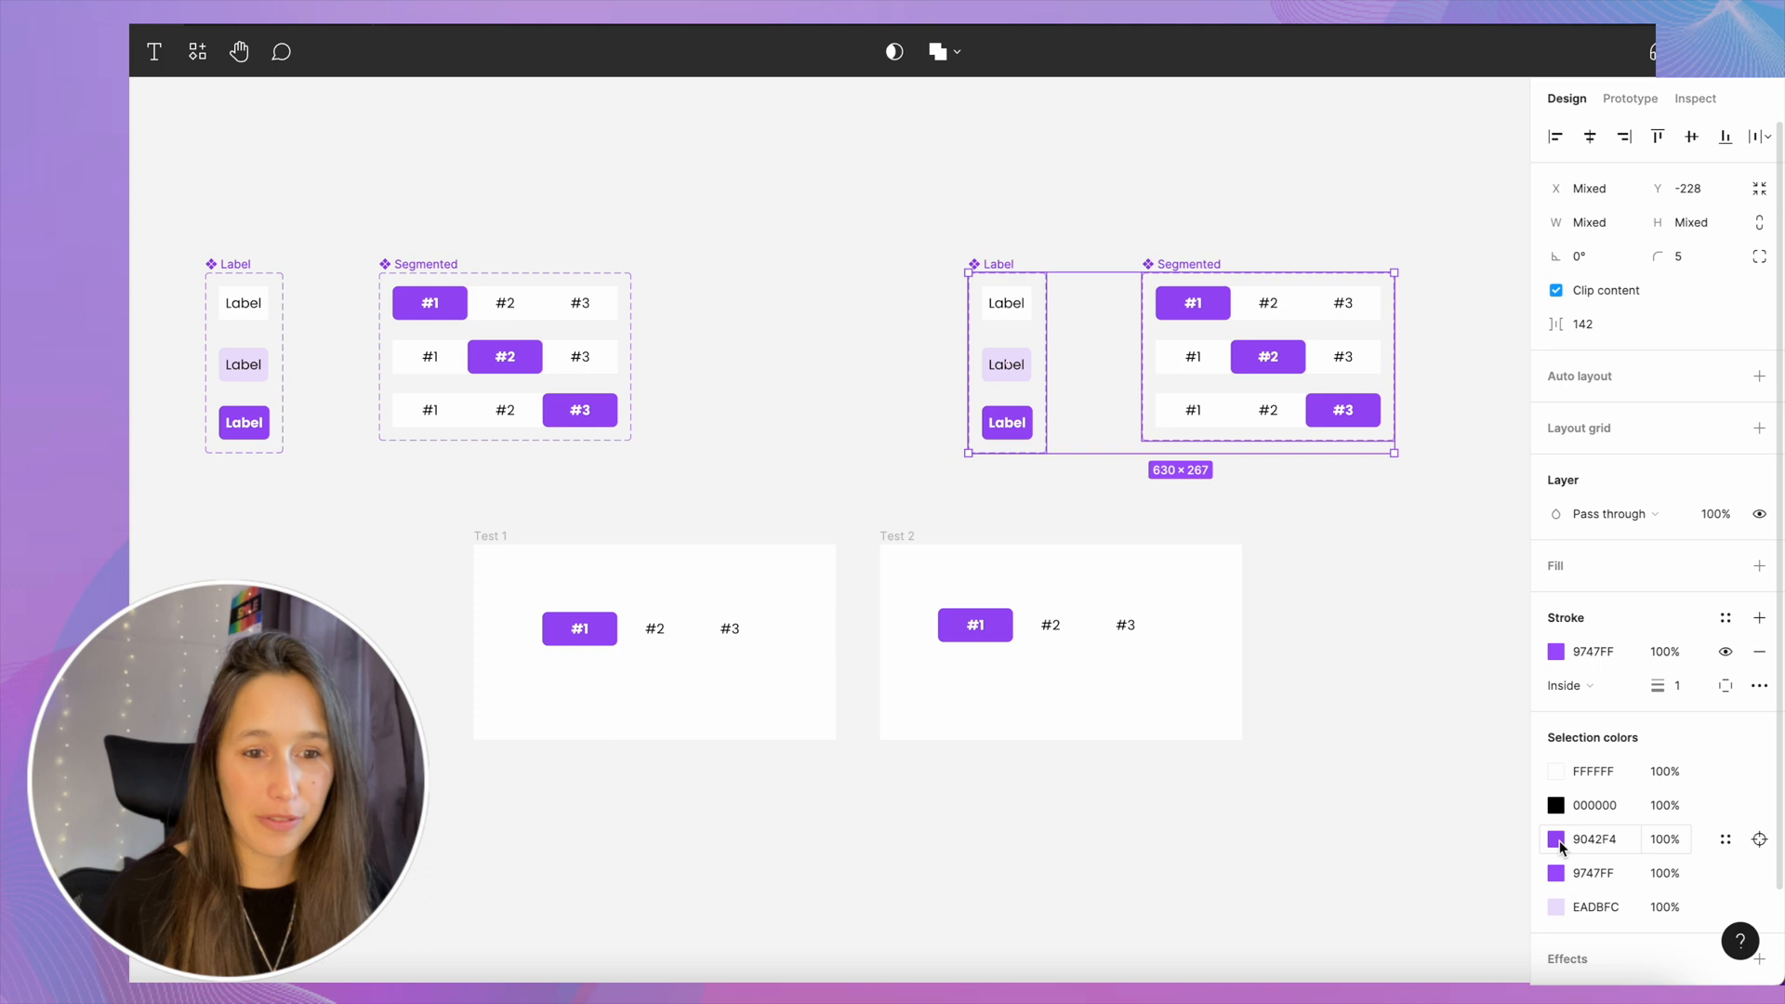
left_click(1556, 839)
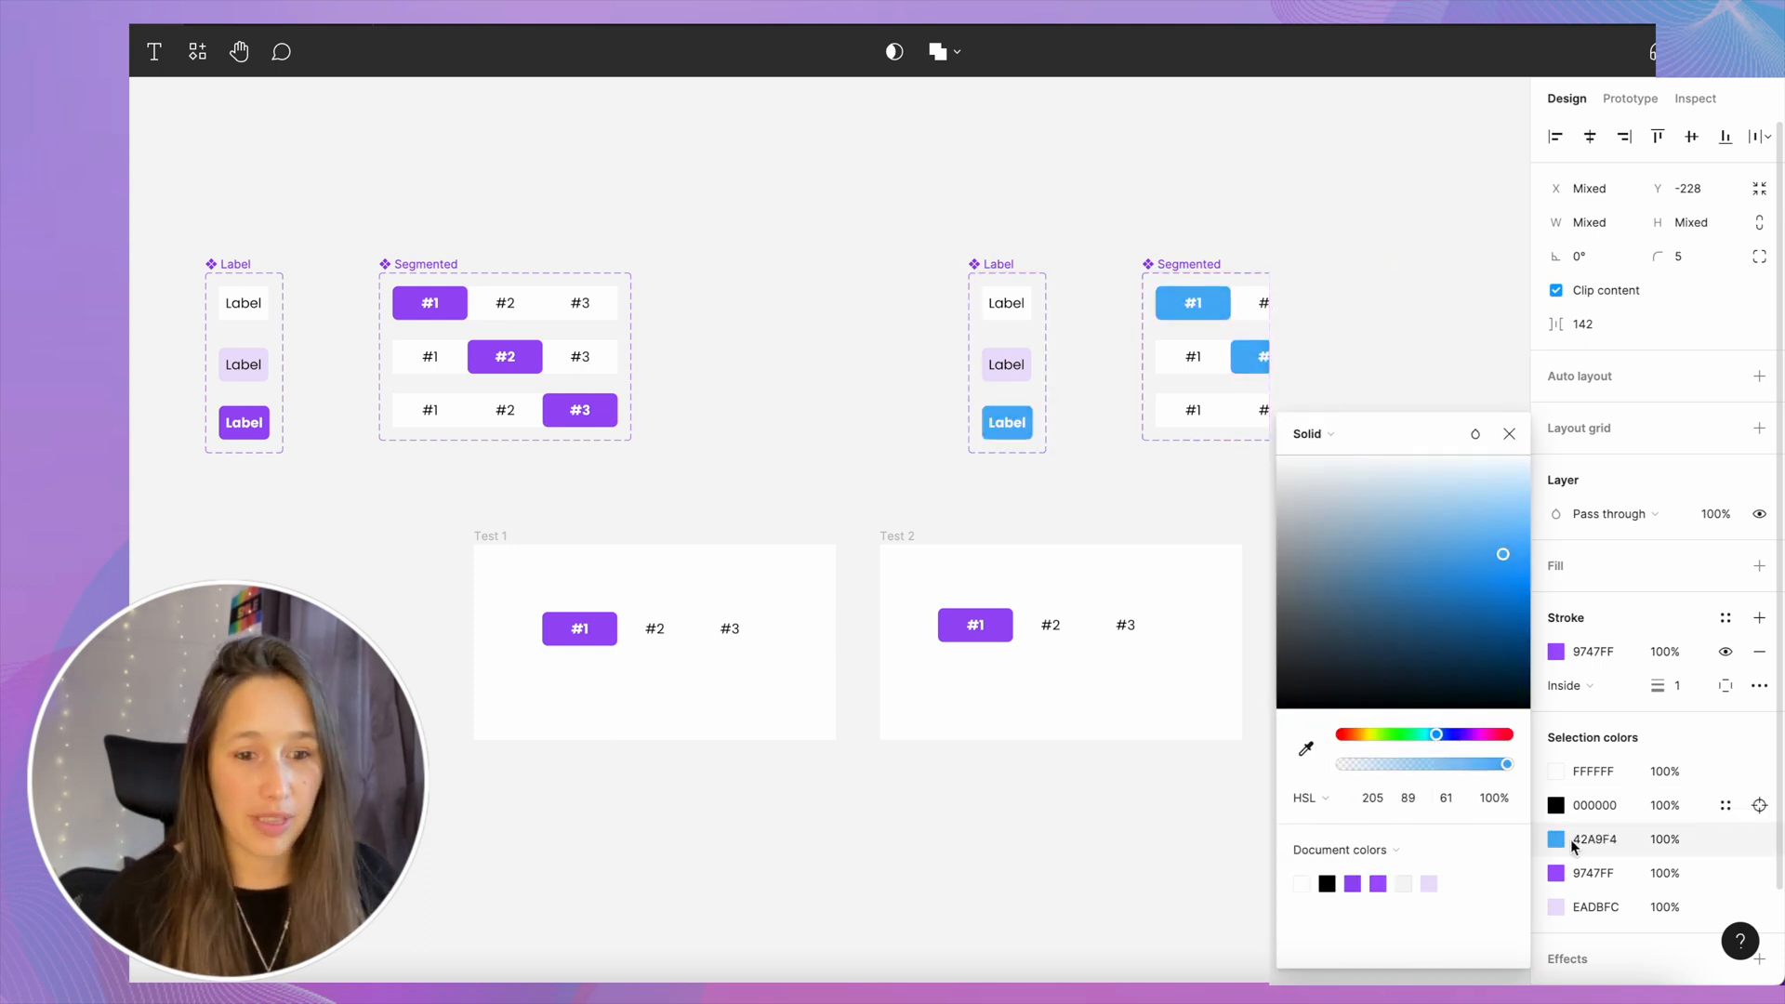
left_click_drag(1436, 734, 1451, 734)
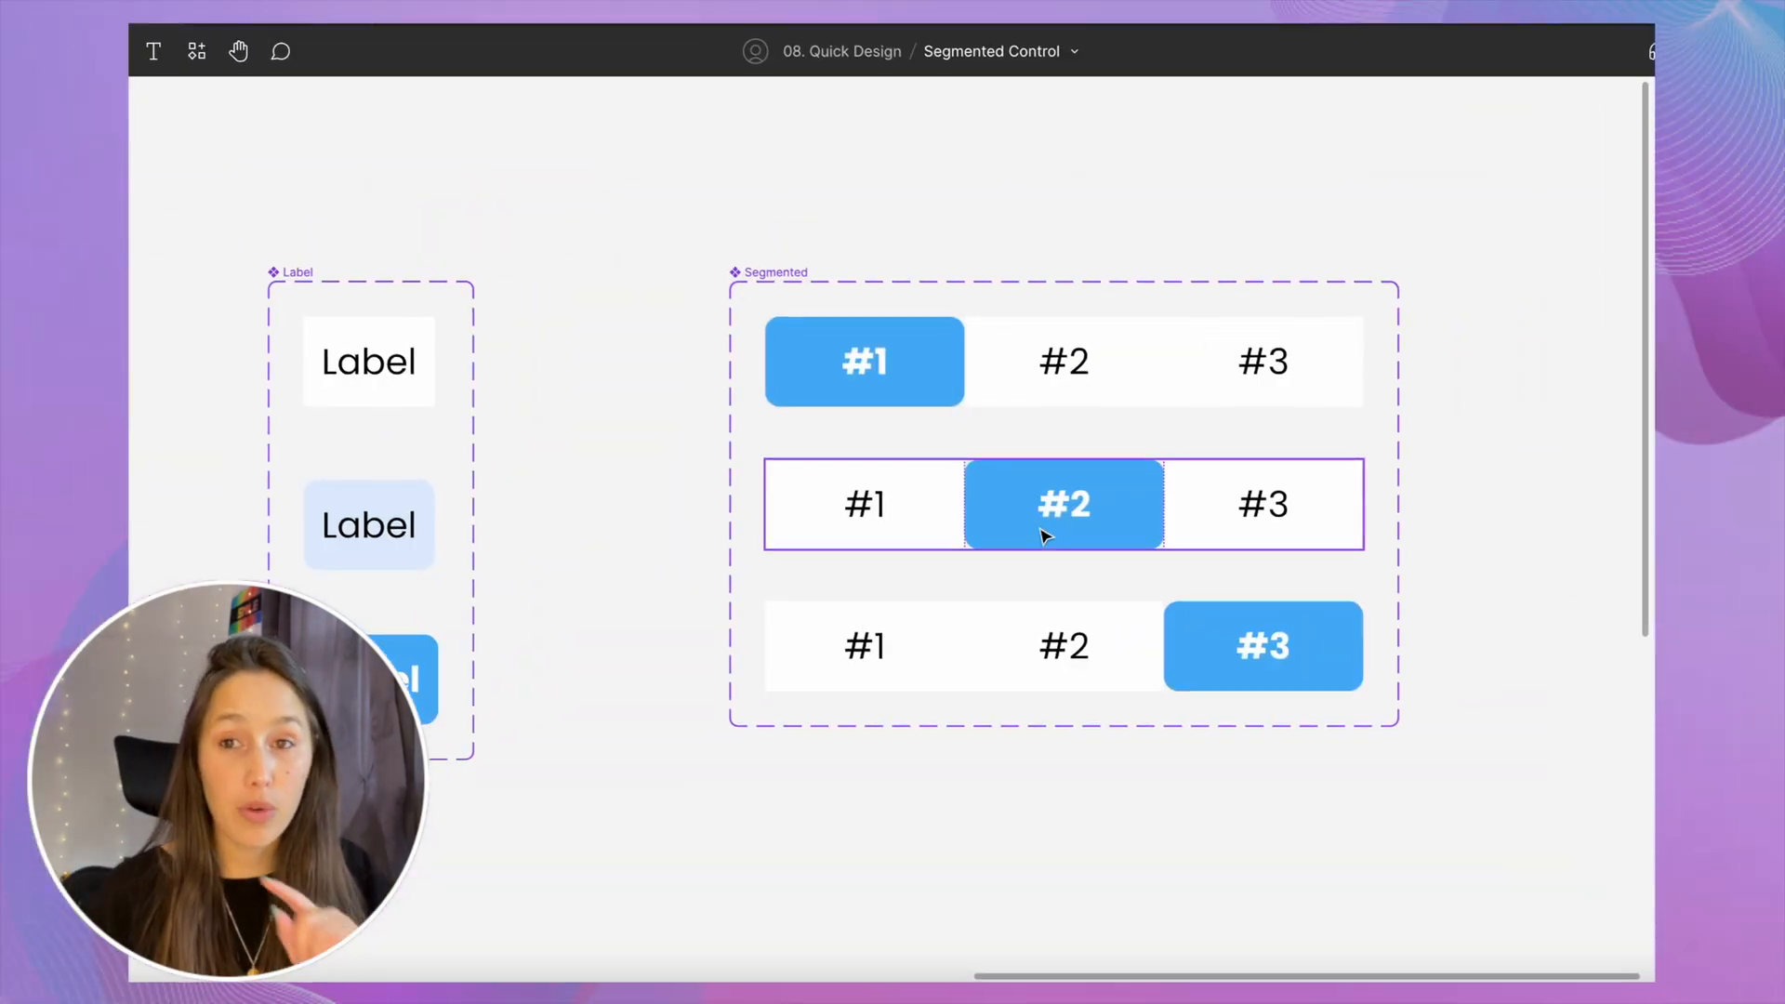
- Switch the chosen Label instances to the unfilled style and draw a 100×100 frame in variant 1
left_click(864, 360)
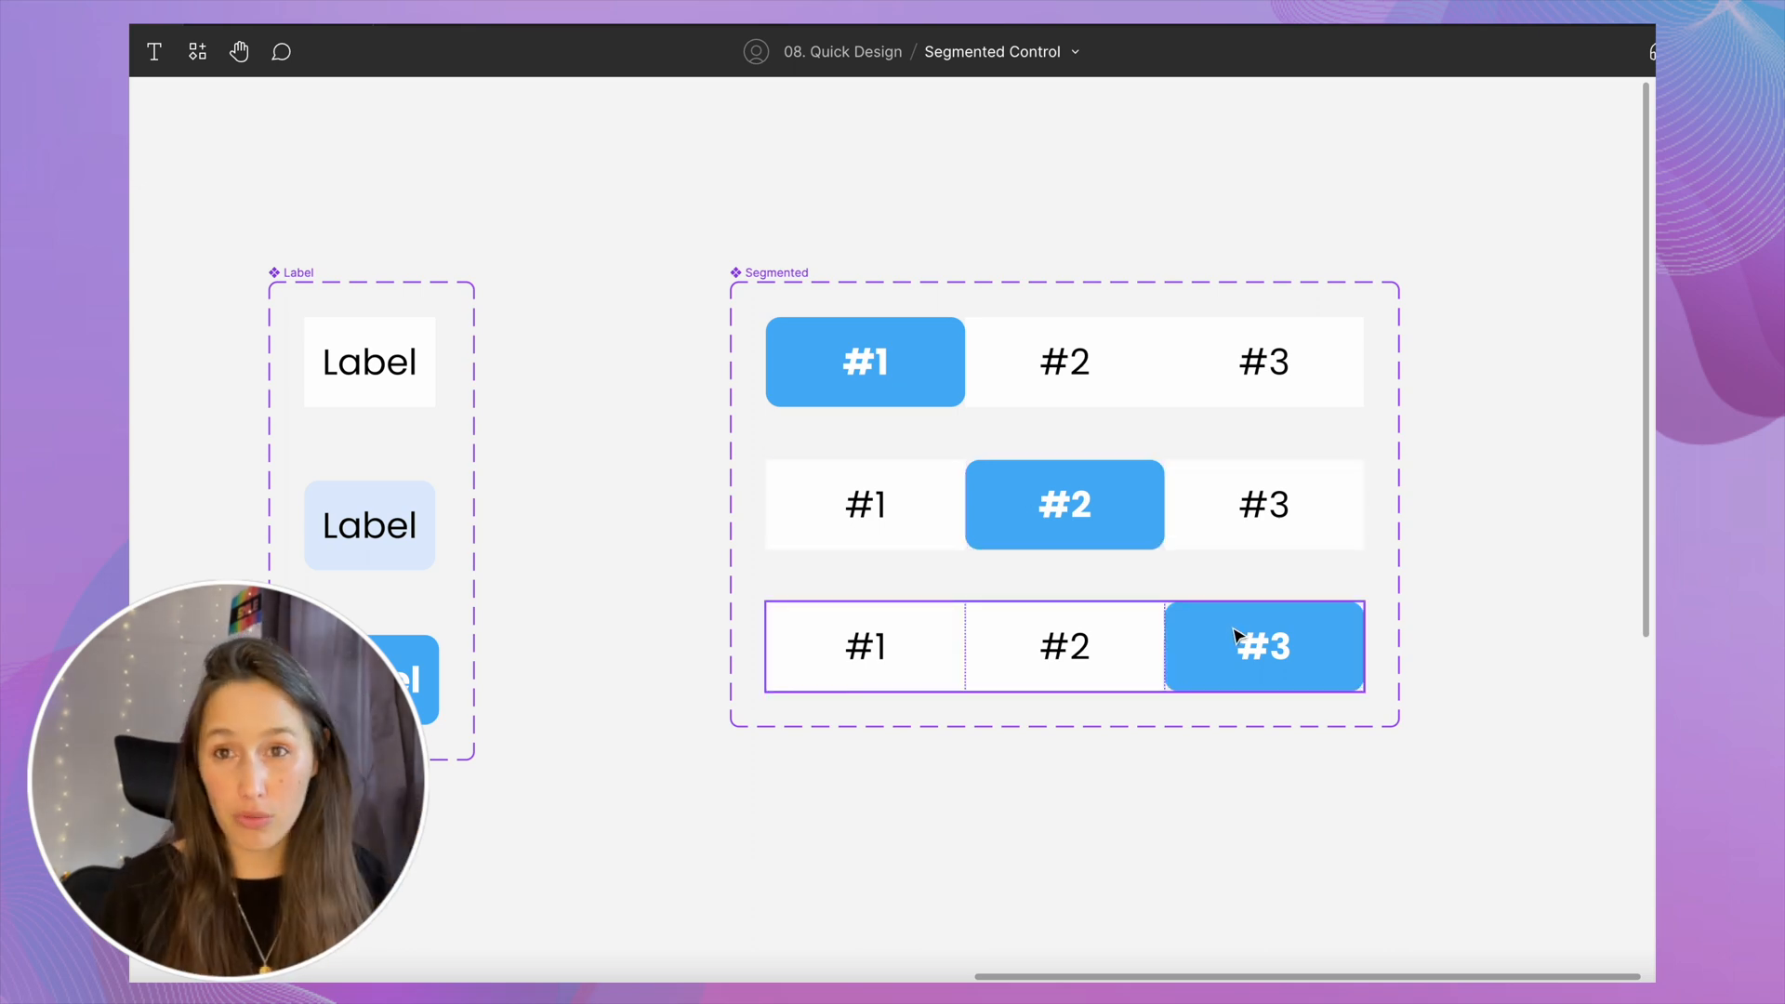
left_click(1262, 645)
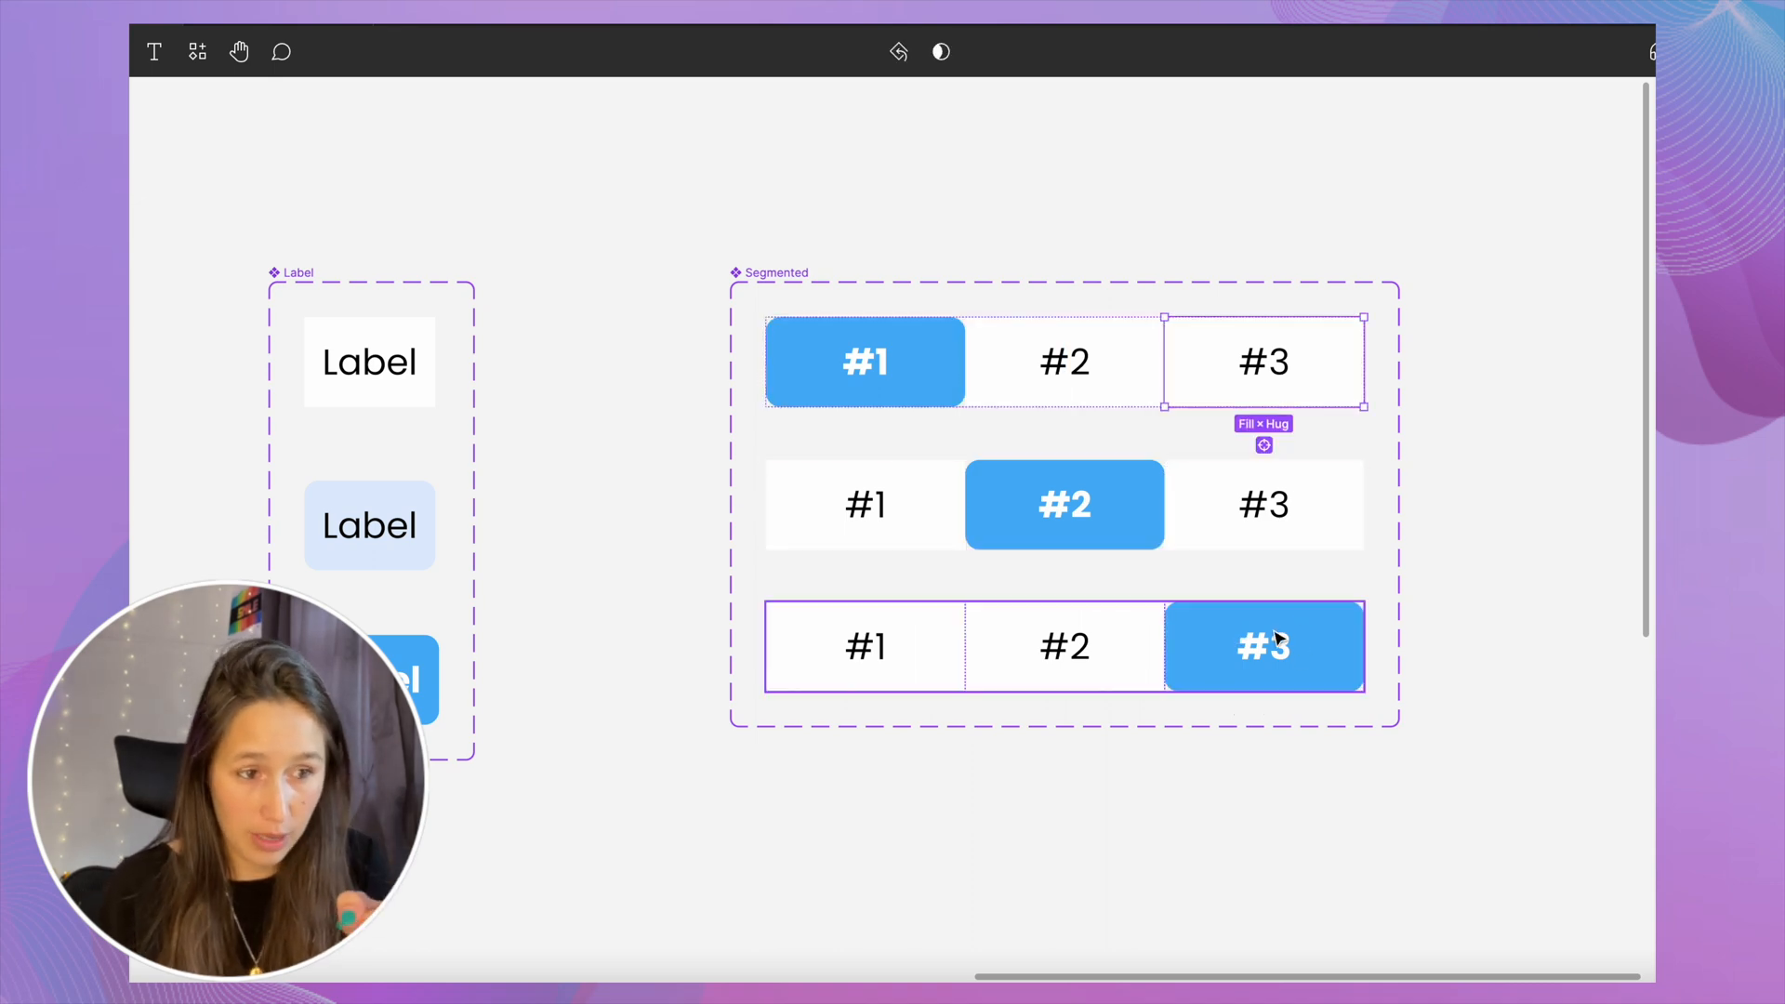
left_click(581, 679)
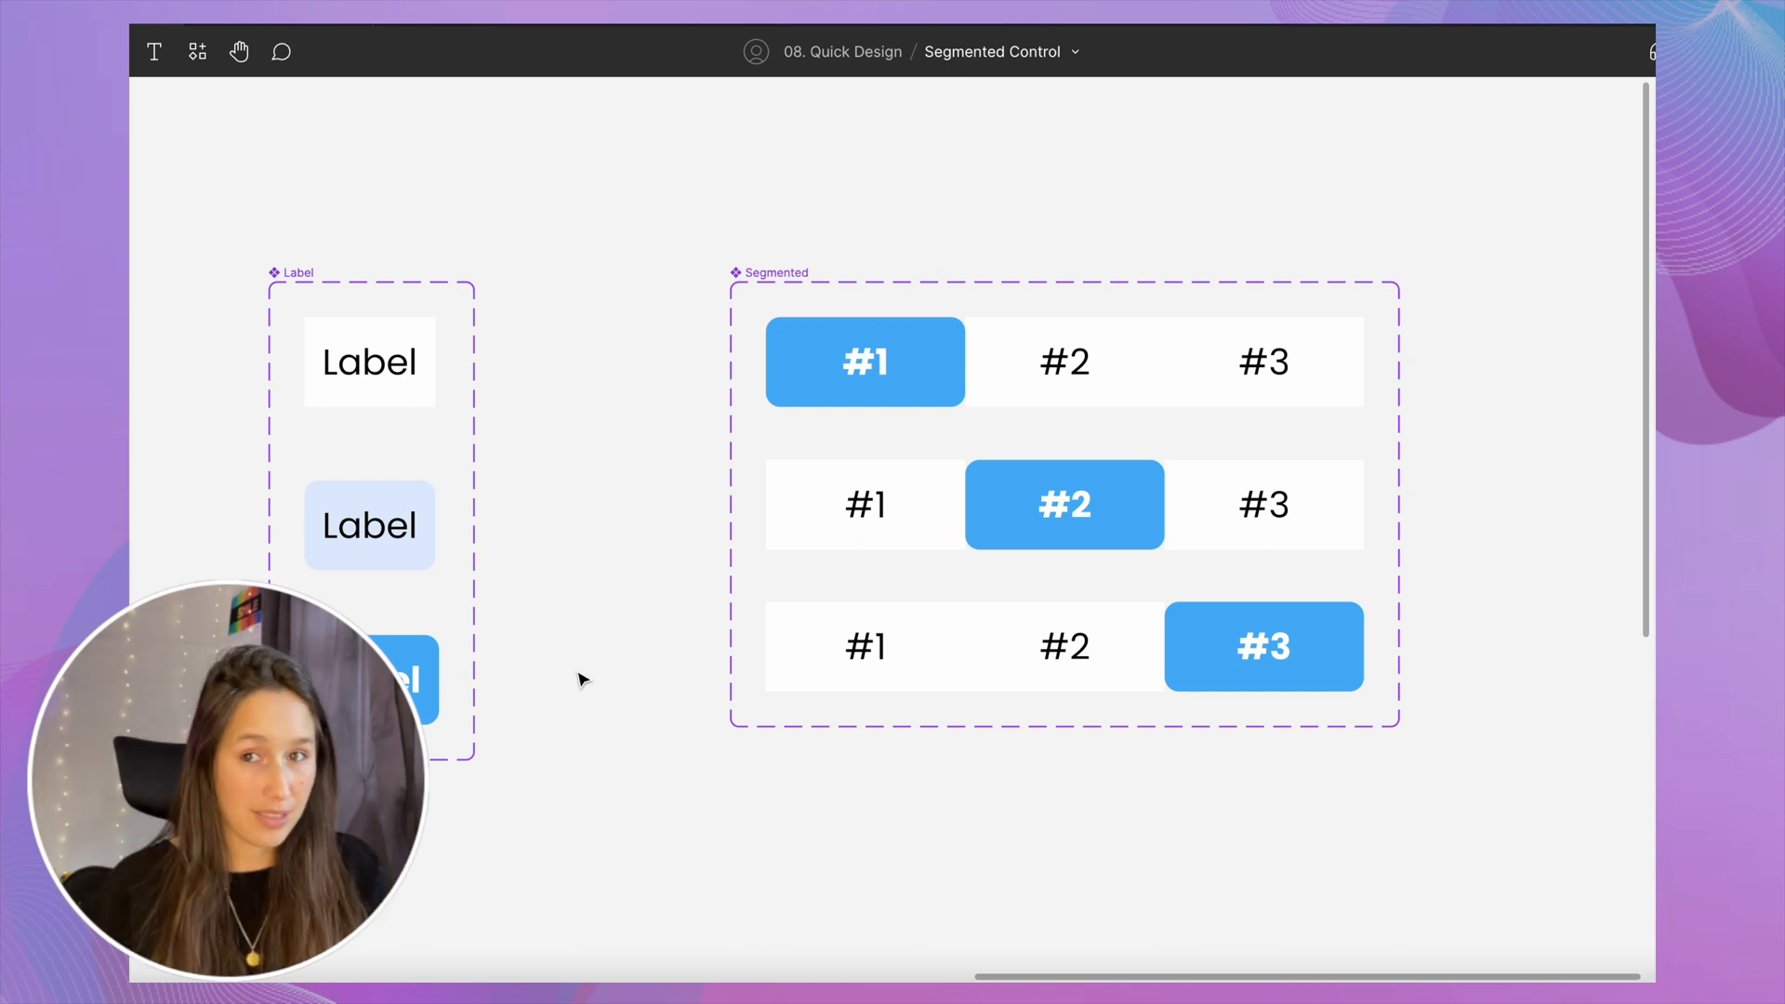
left_click(369, 678)
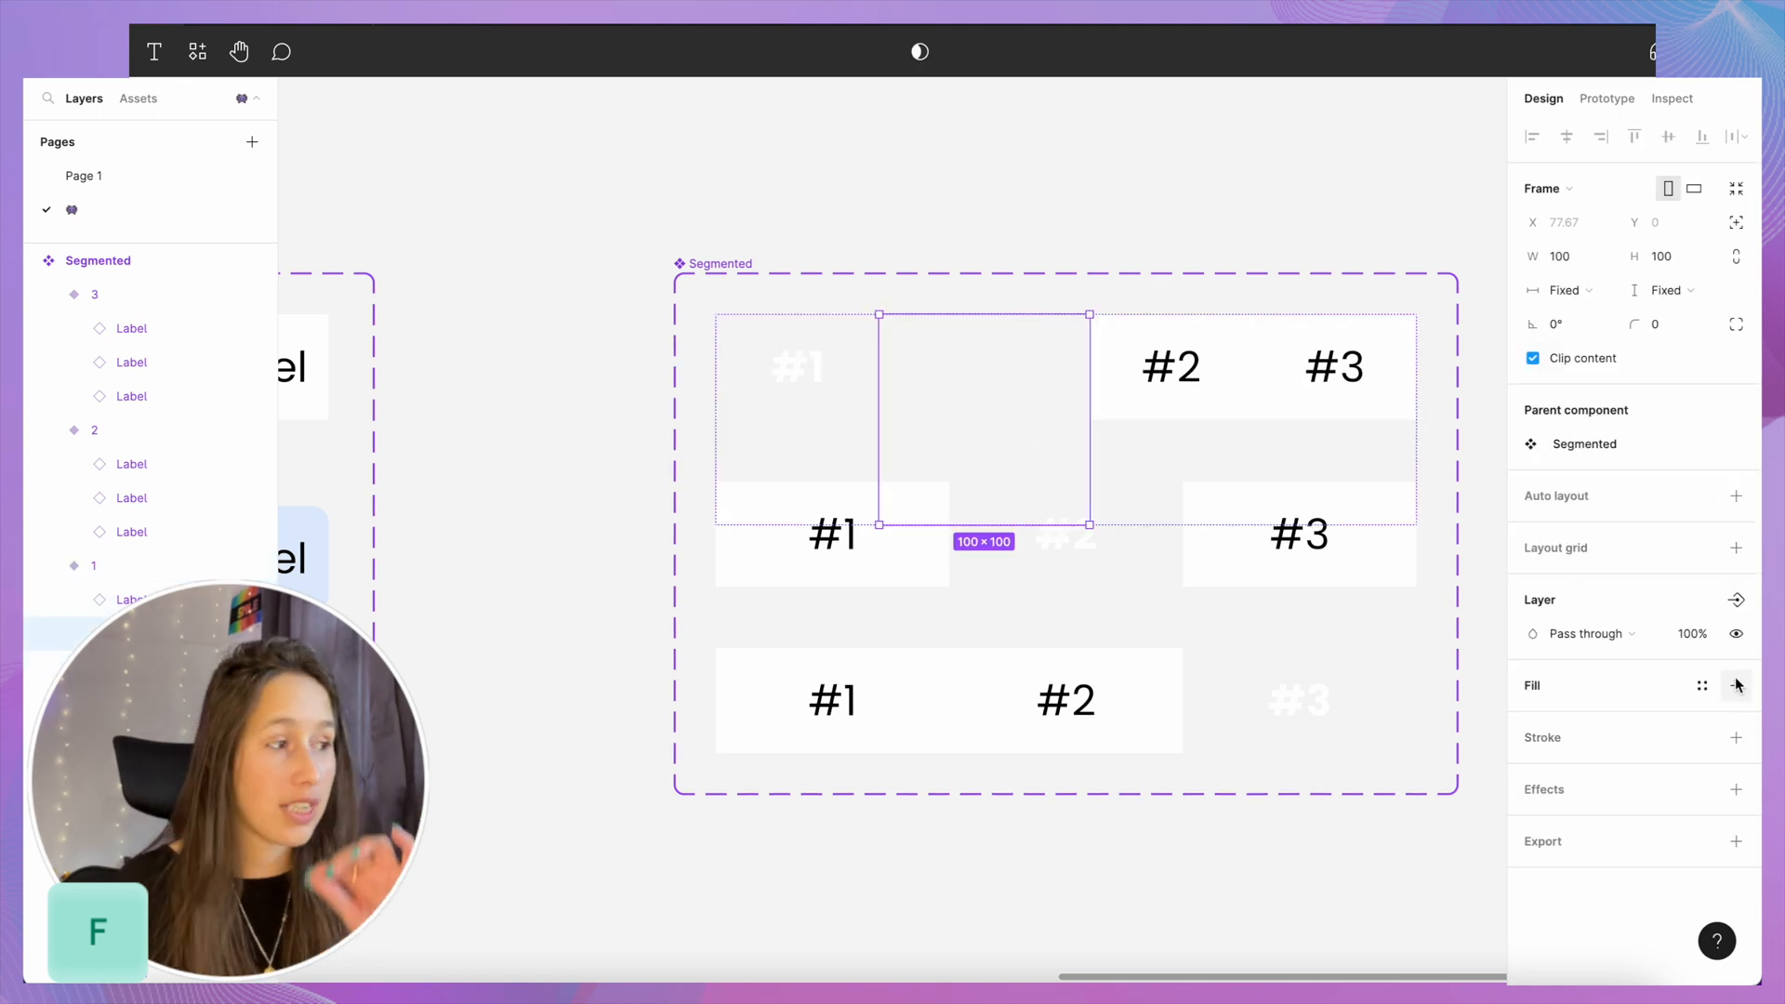
- Give the new frame a blue 42A9F4 fill
left_click(1738, 685)
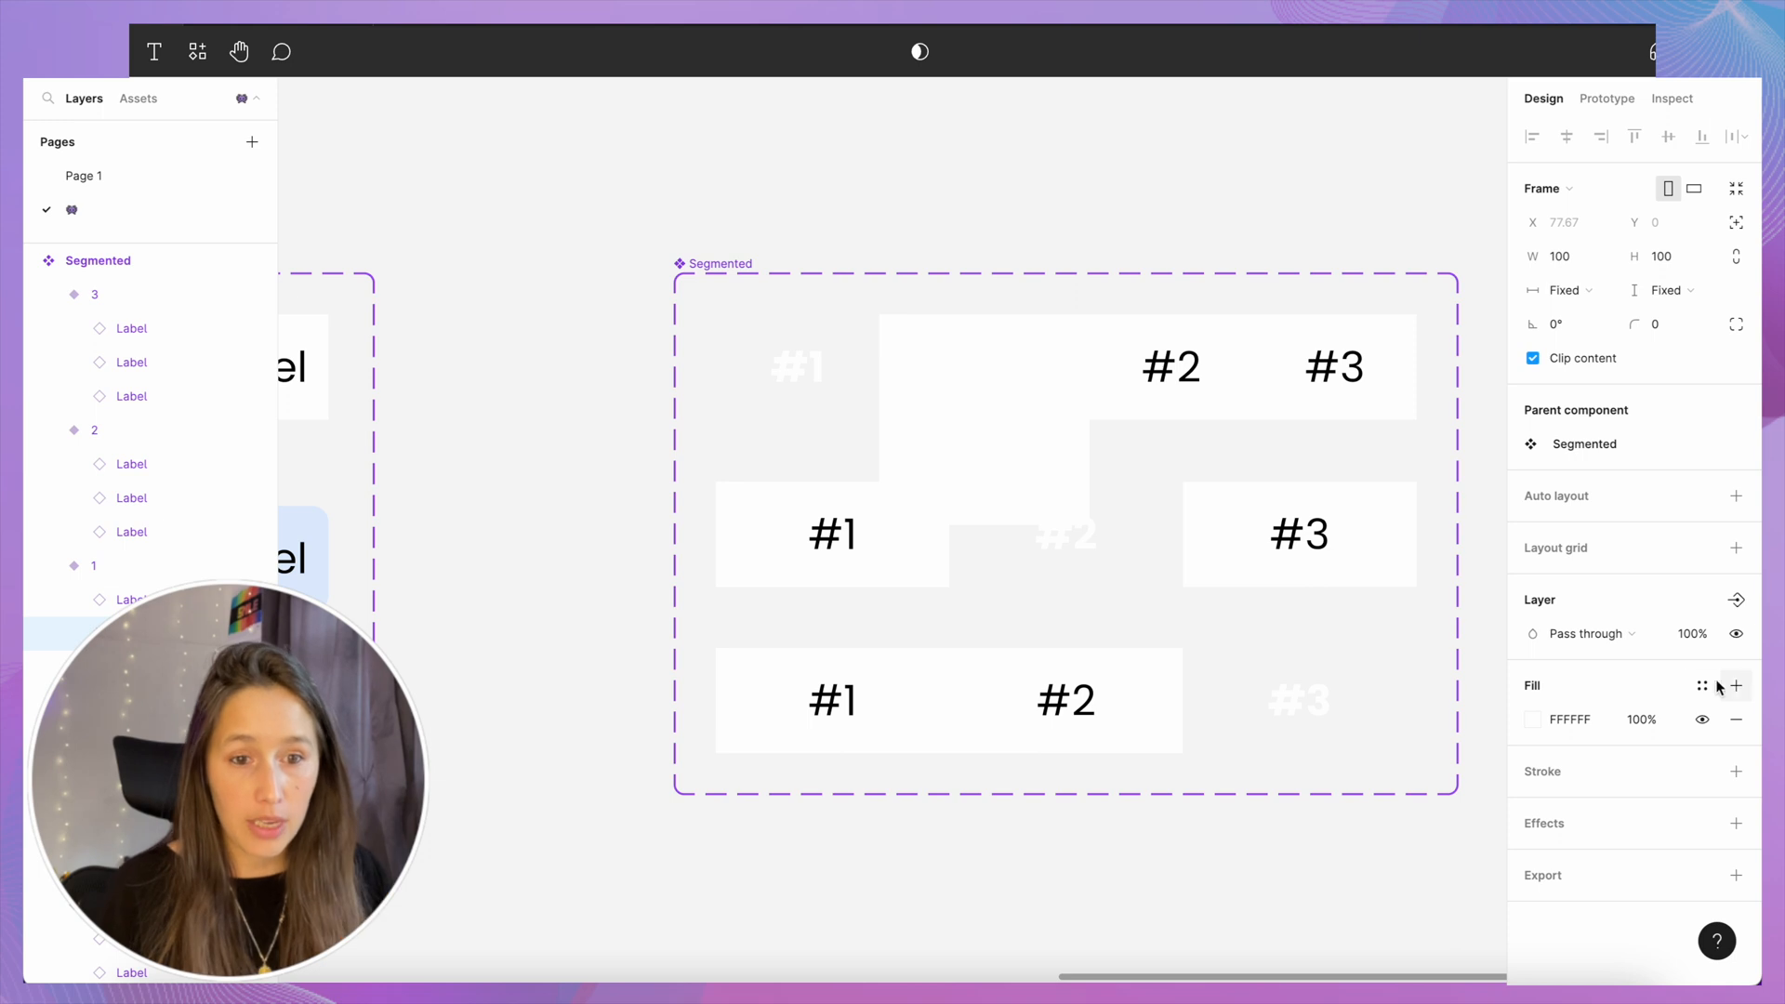
left_click(1533, 719)
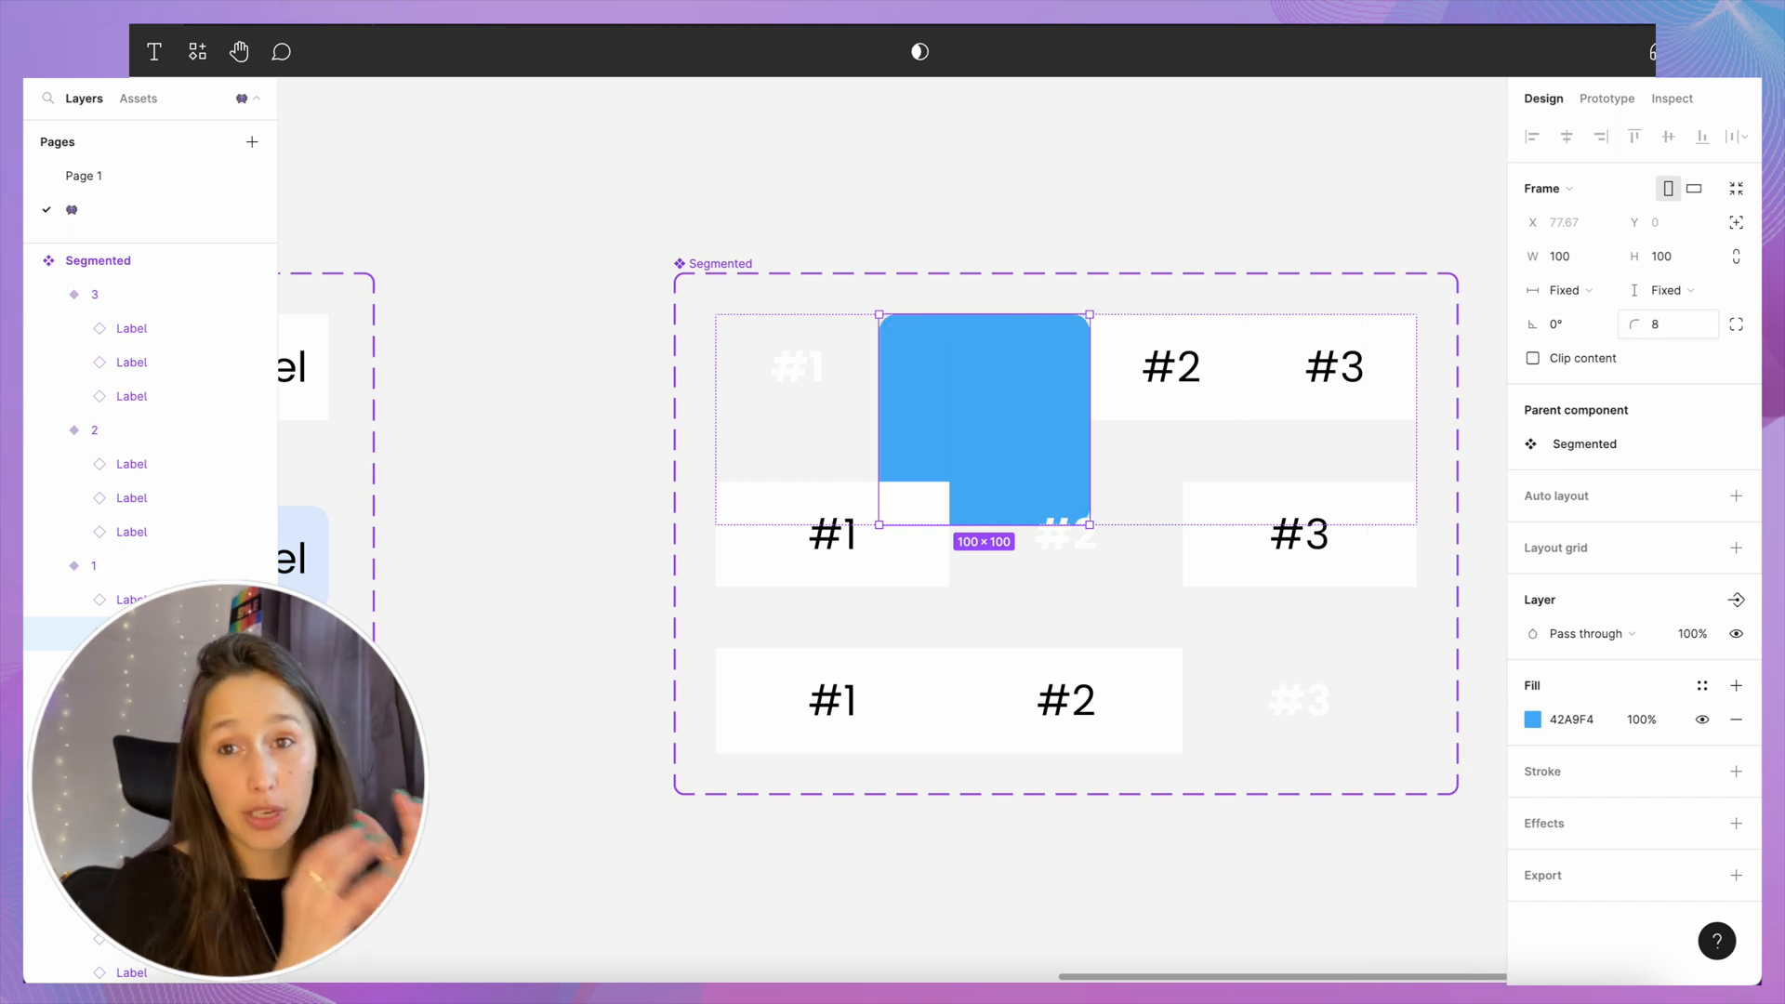
mouse_move(1668, 289)
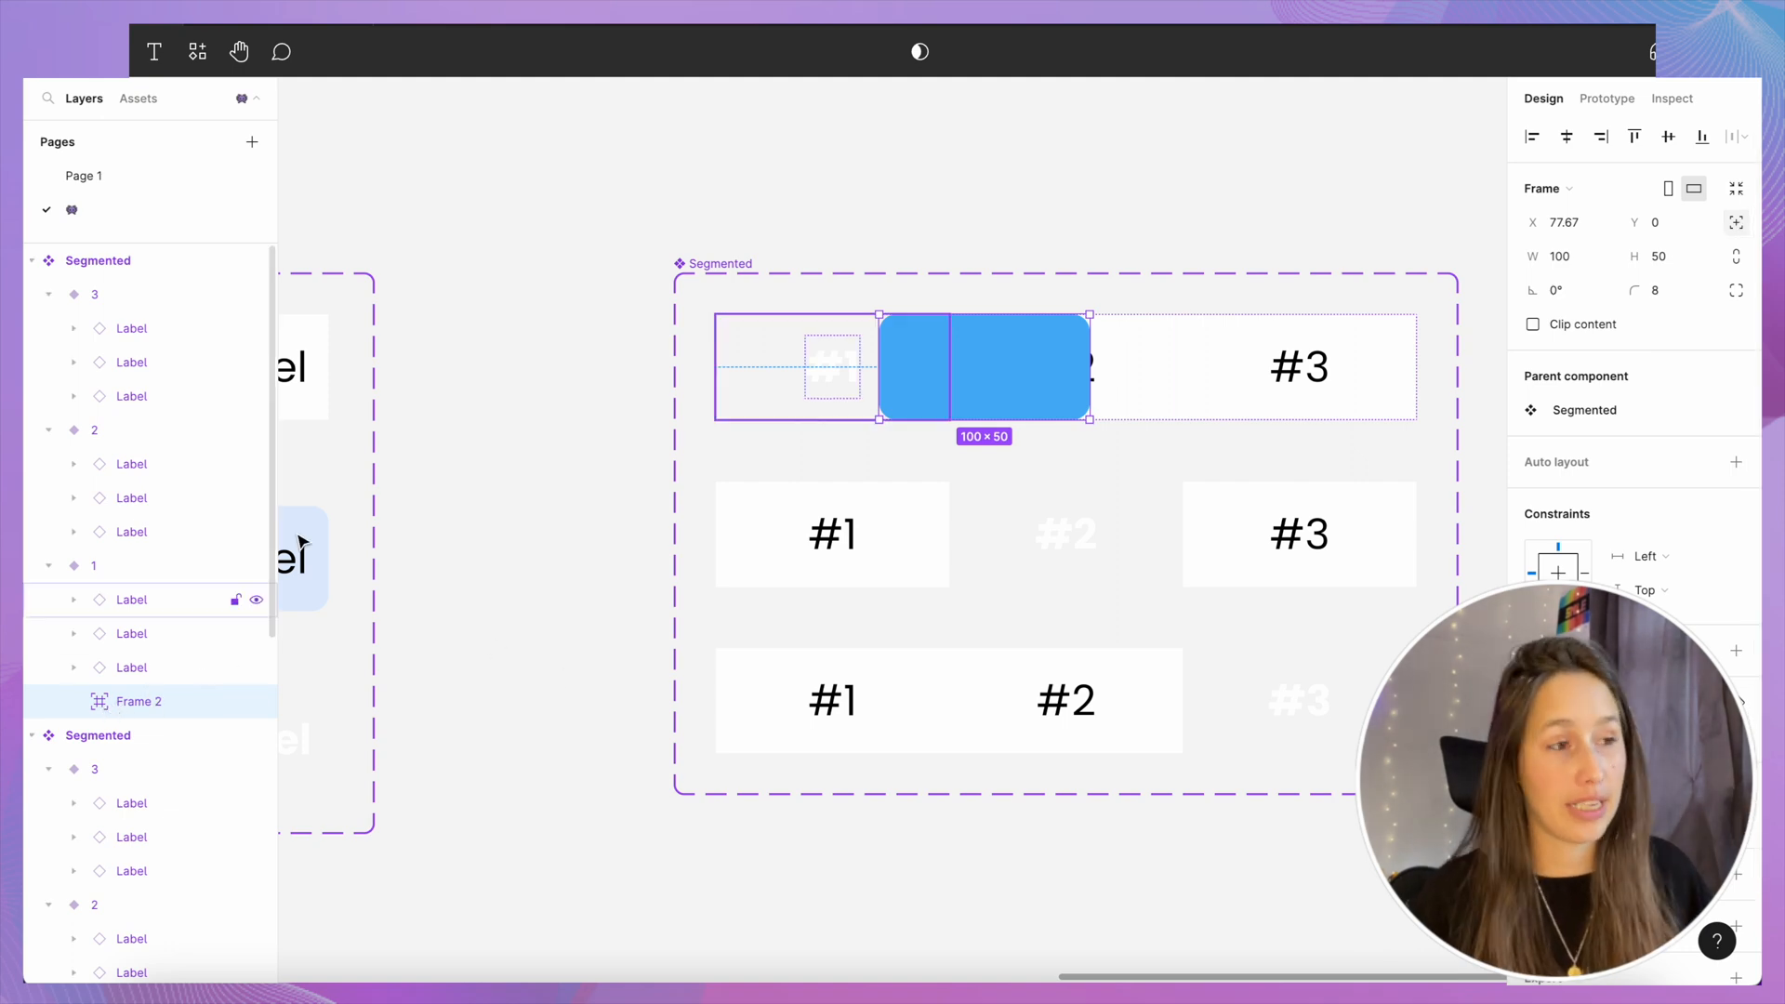
- Align the blue frame left and widen it to 111 to cover option #1
left_click(1533, 135)
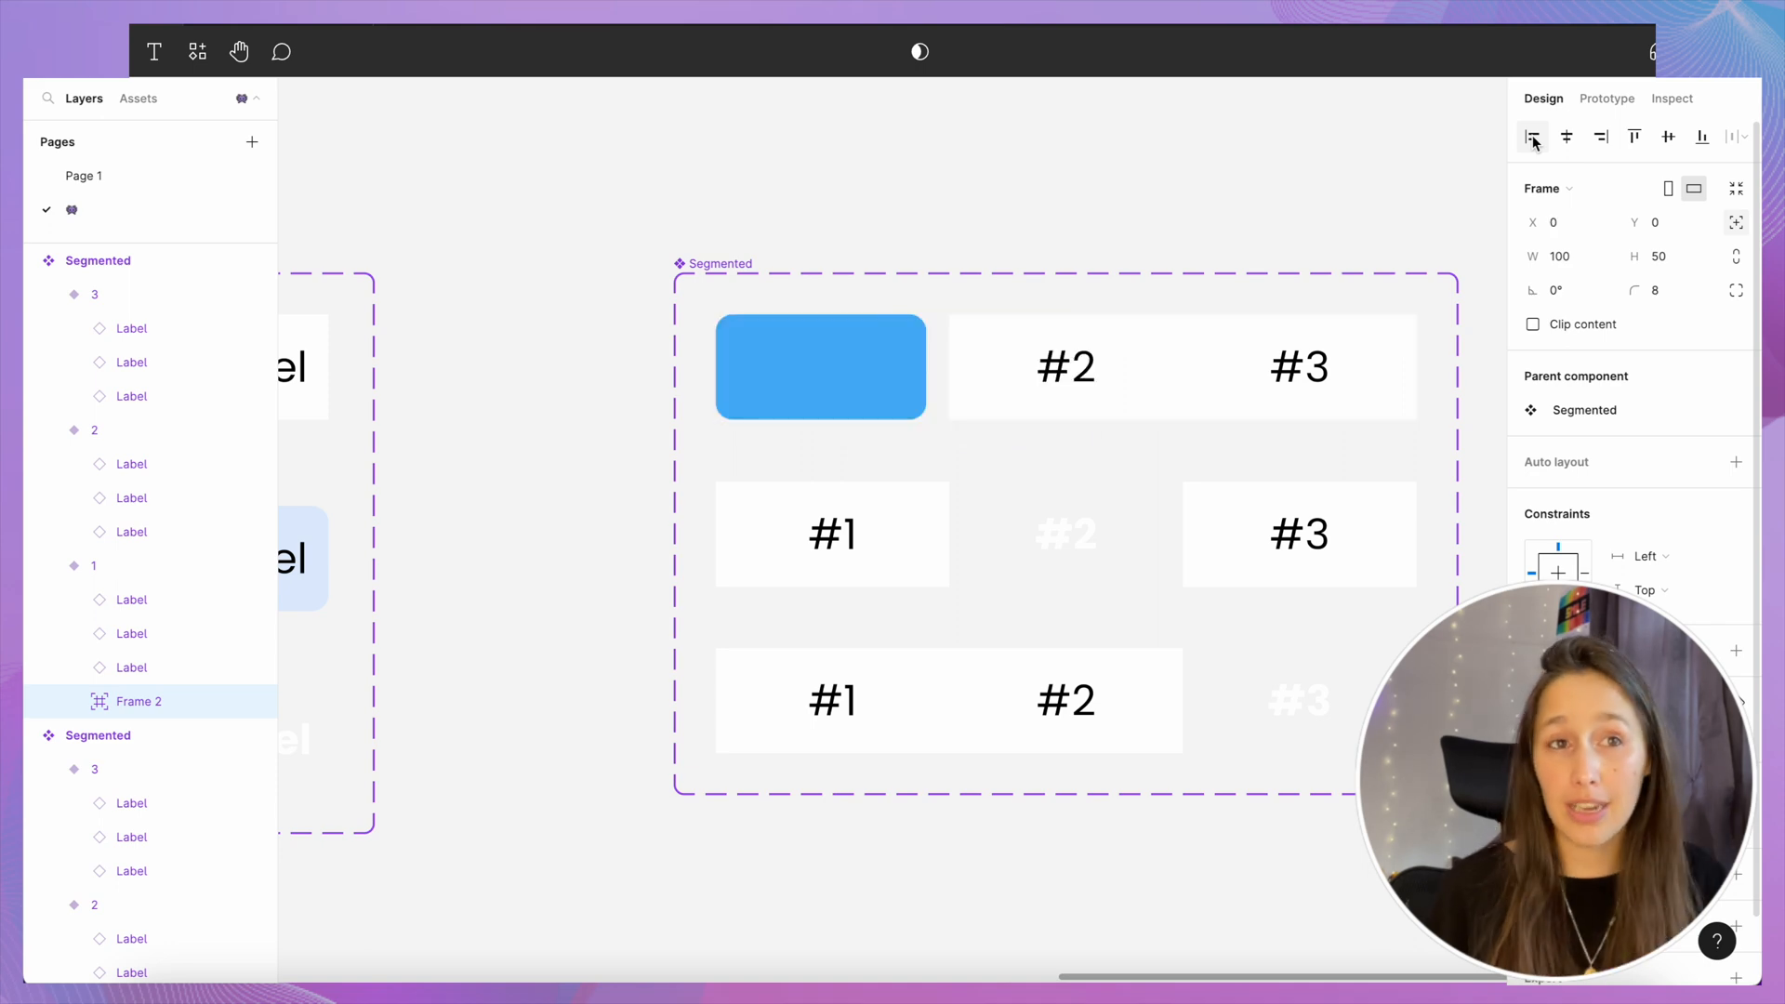
left_click(820, 367)
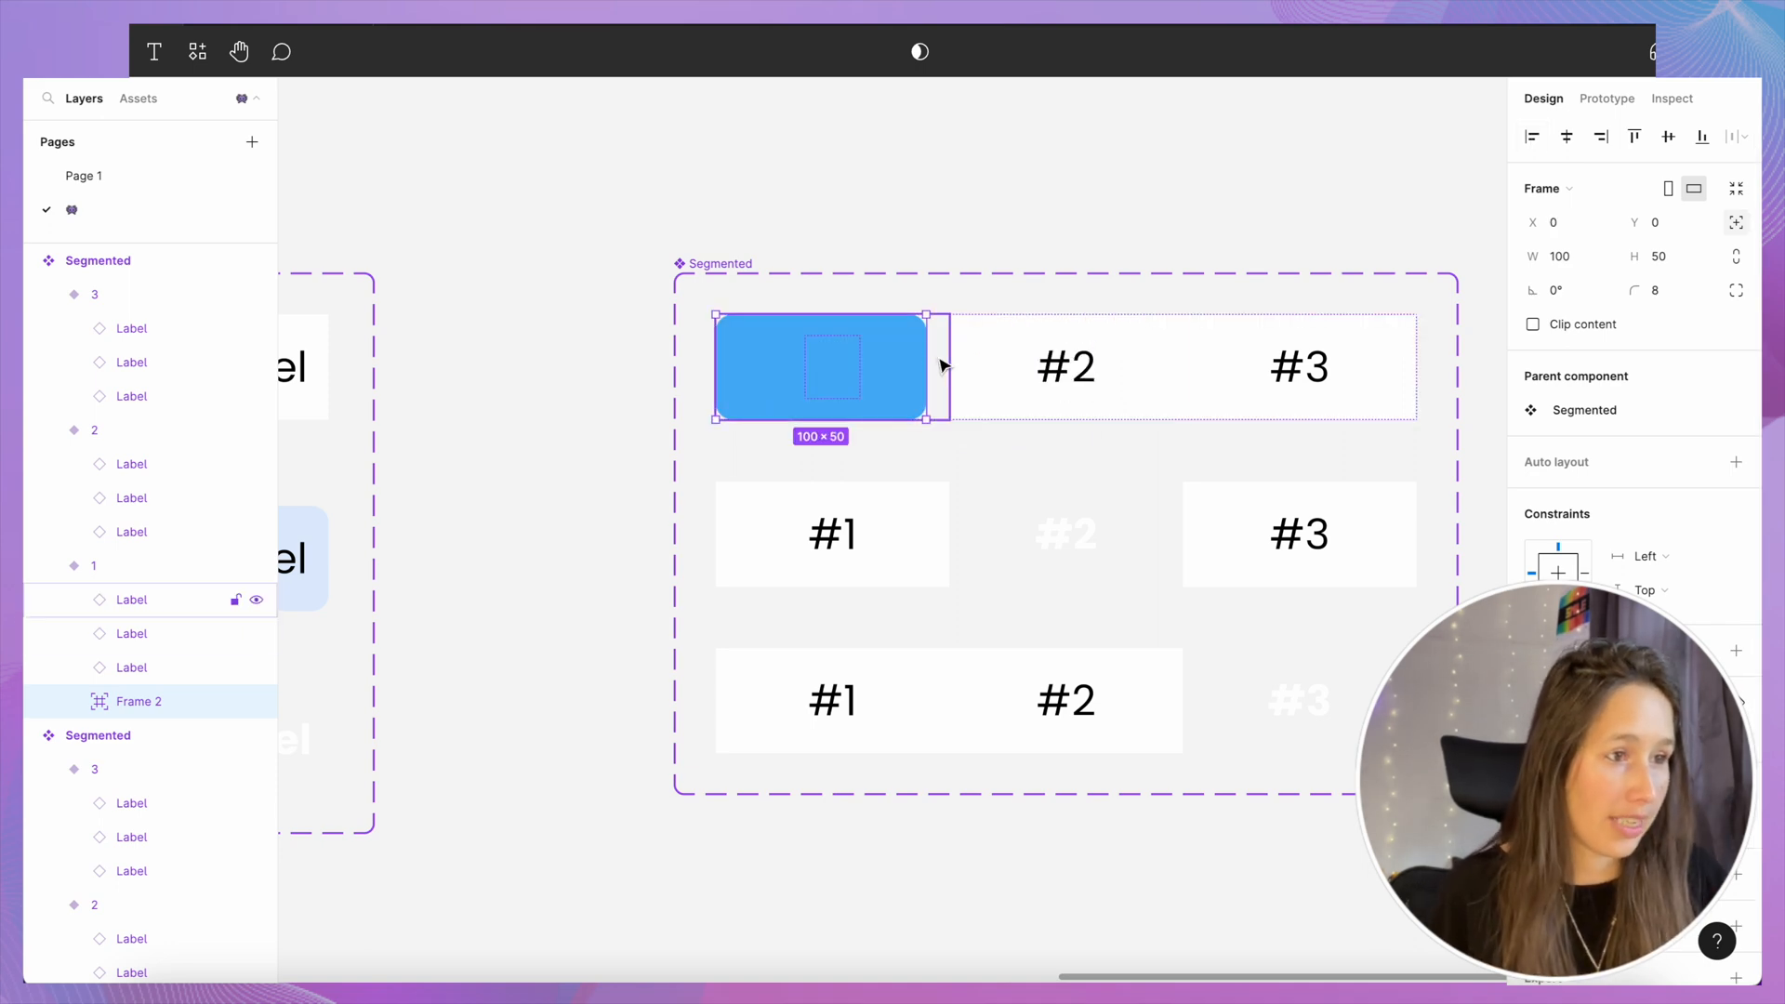
left_click_drag(930, 367, 950, 366)
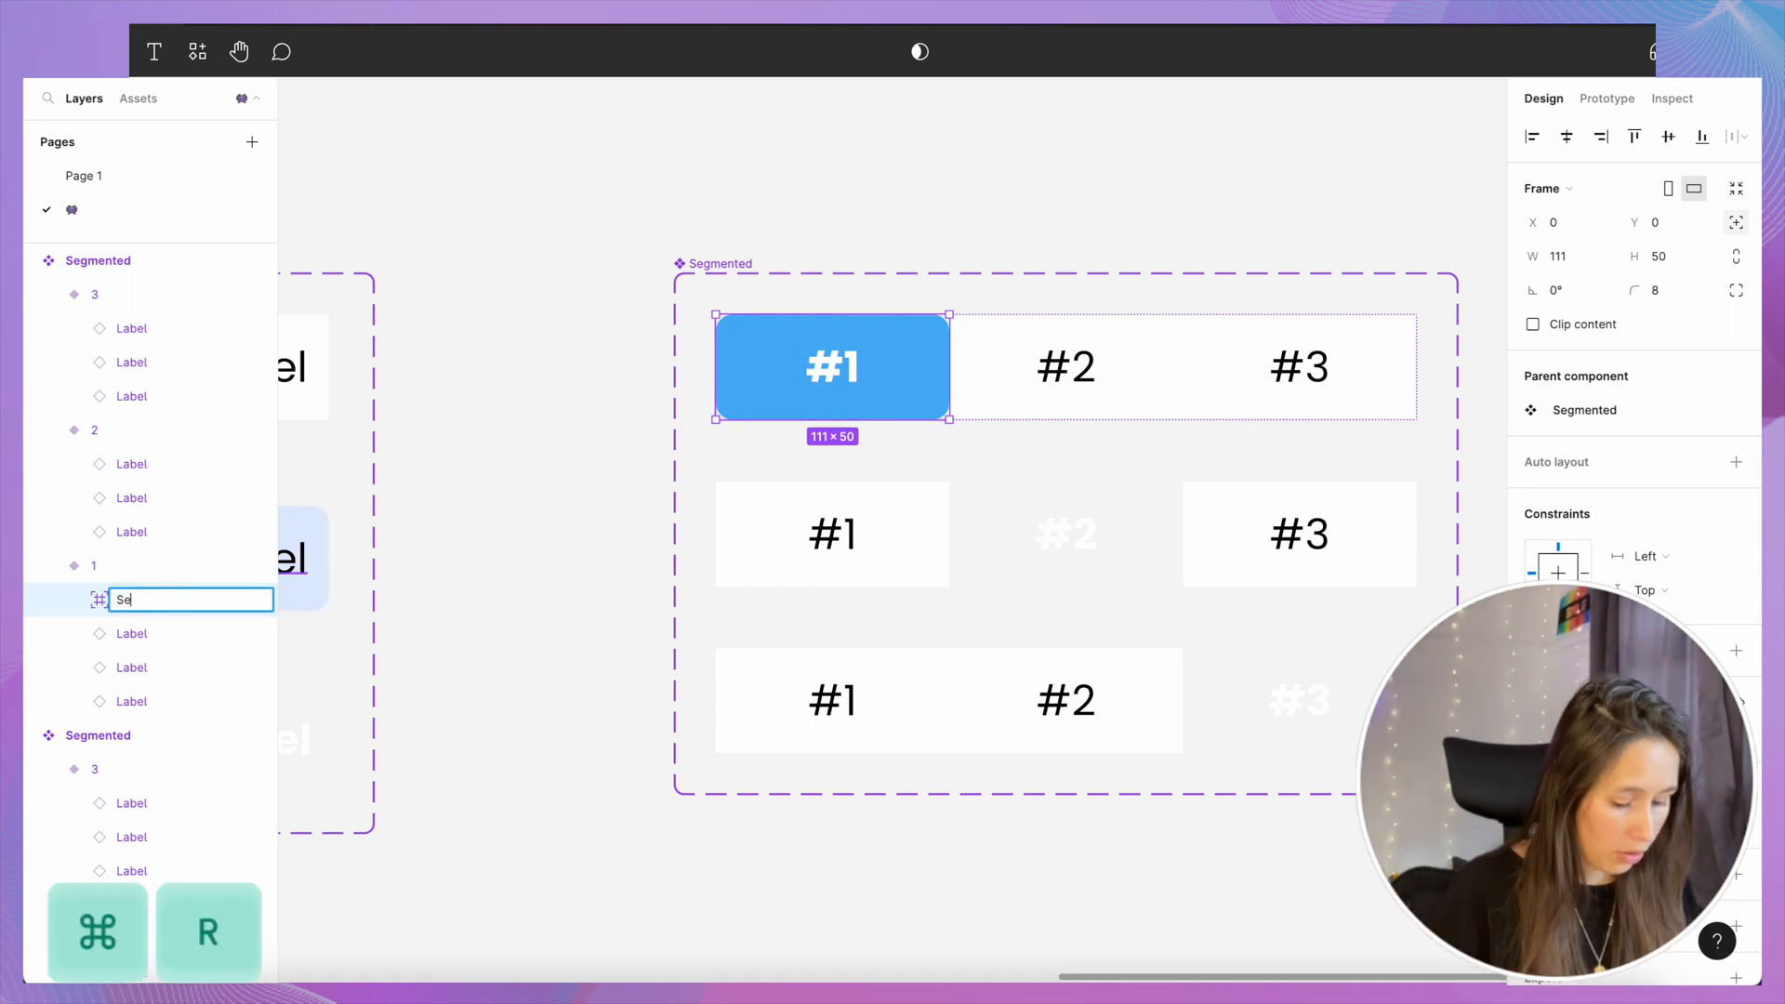
- Rename the frame Selected and center pasted copies behind options in variants 2 and 3
type("Selected")
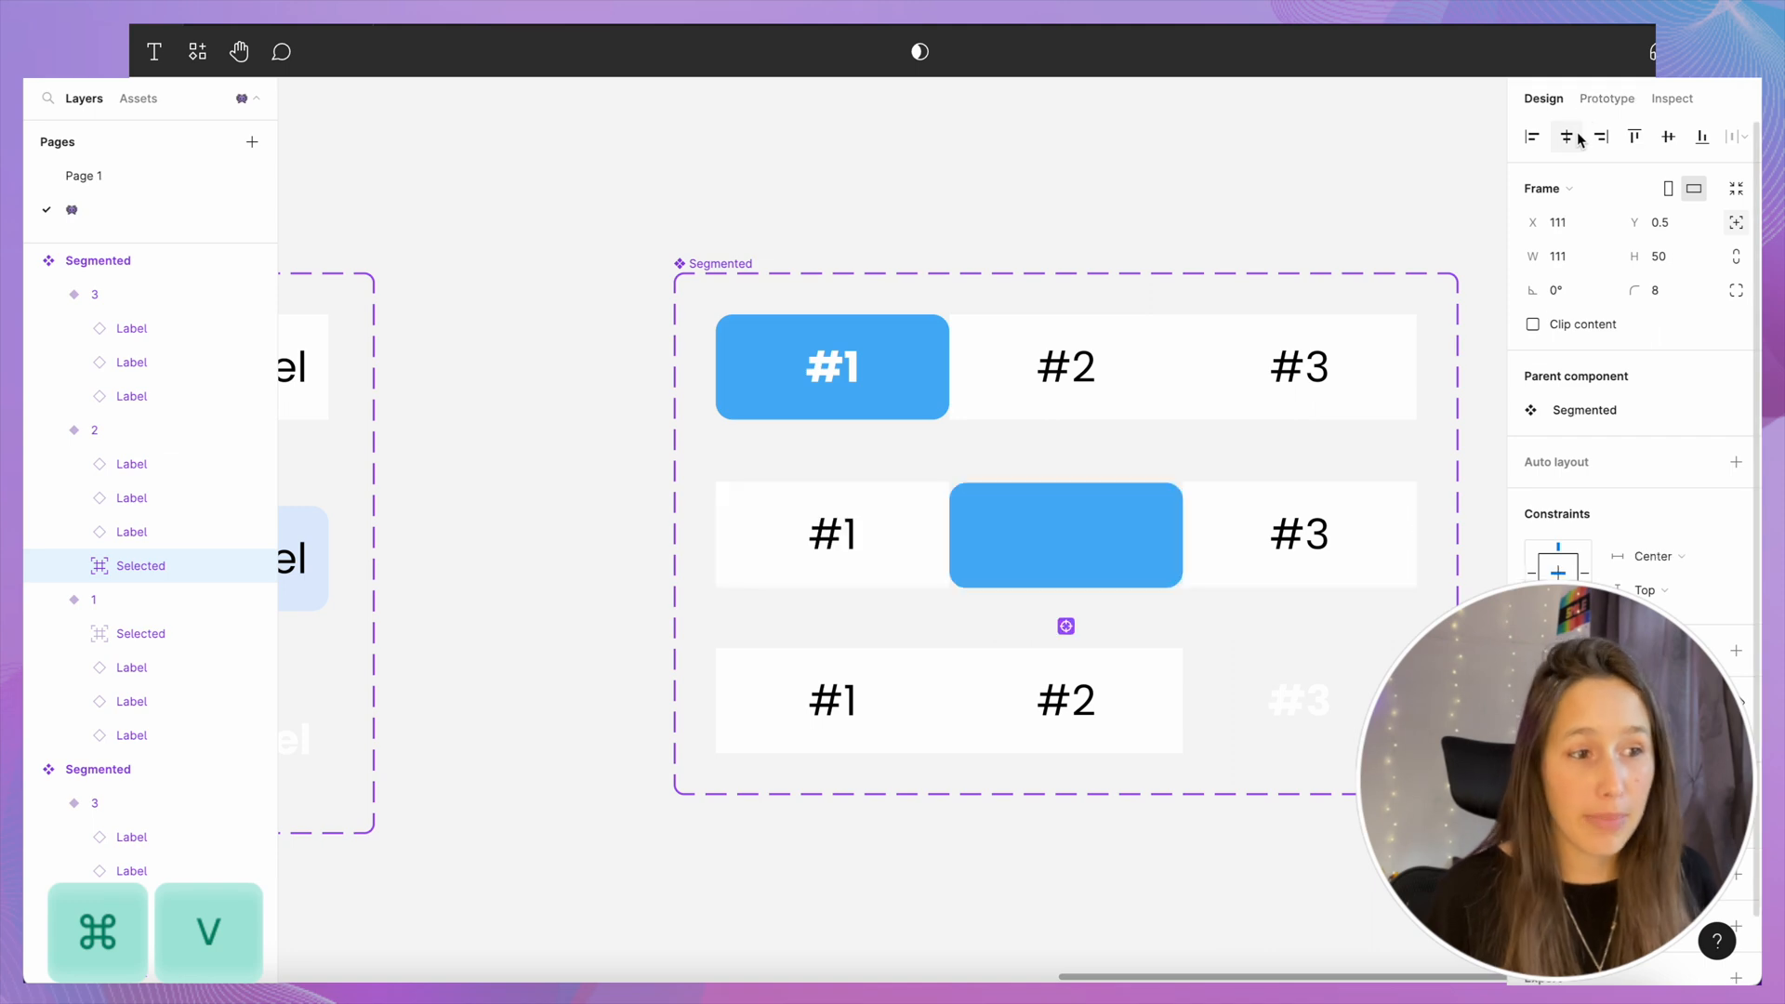
left_click(1066, 535)
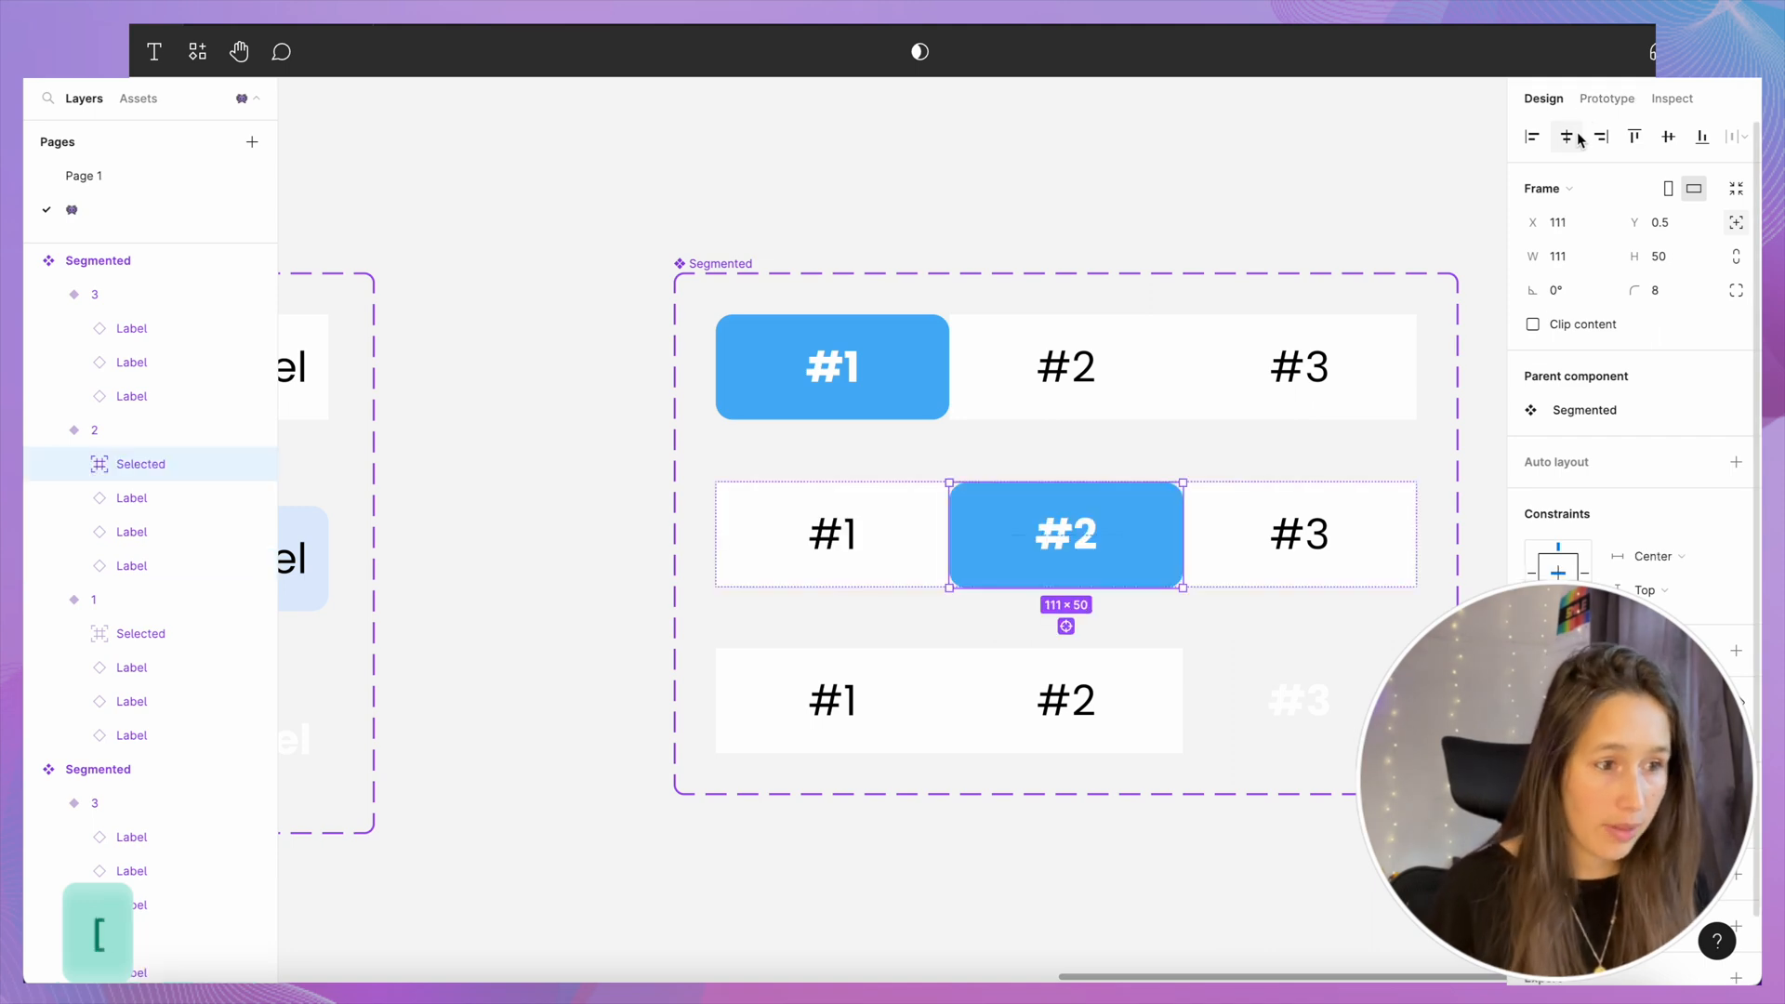
left_click(1064, 701)
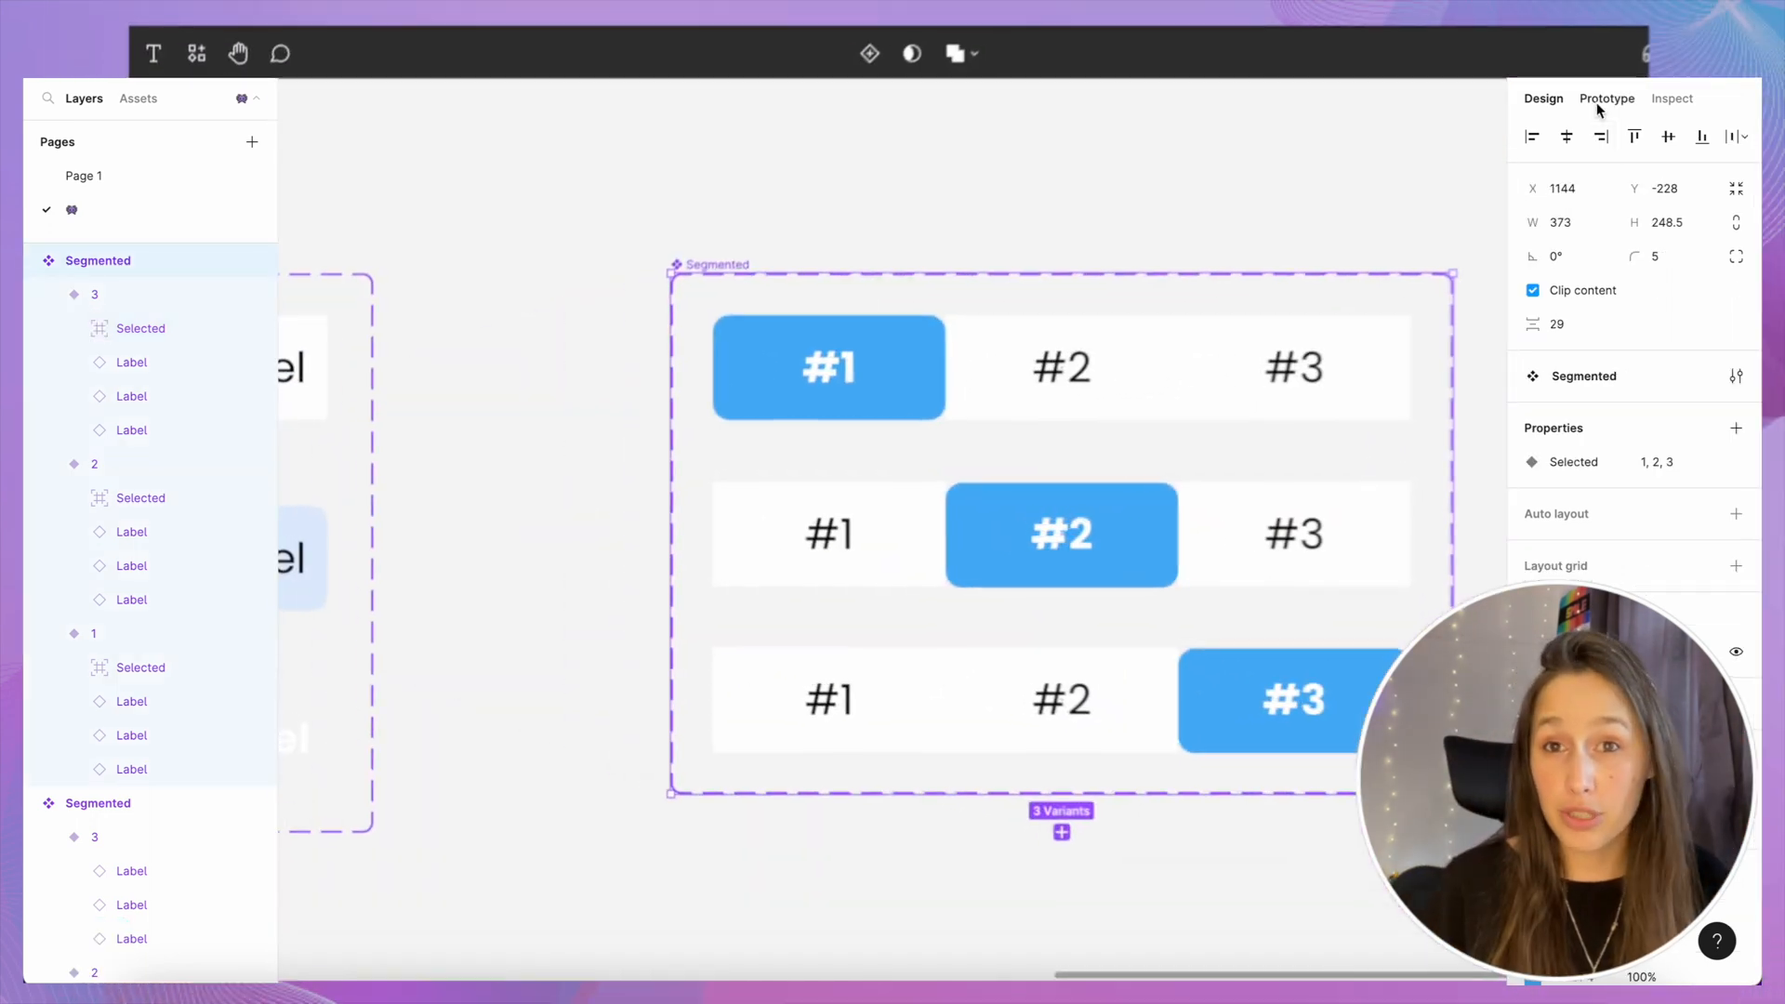
- Option-drag a Segmented instance into the Test 3 frame to create Flow 3
left_click(1607, 97)
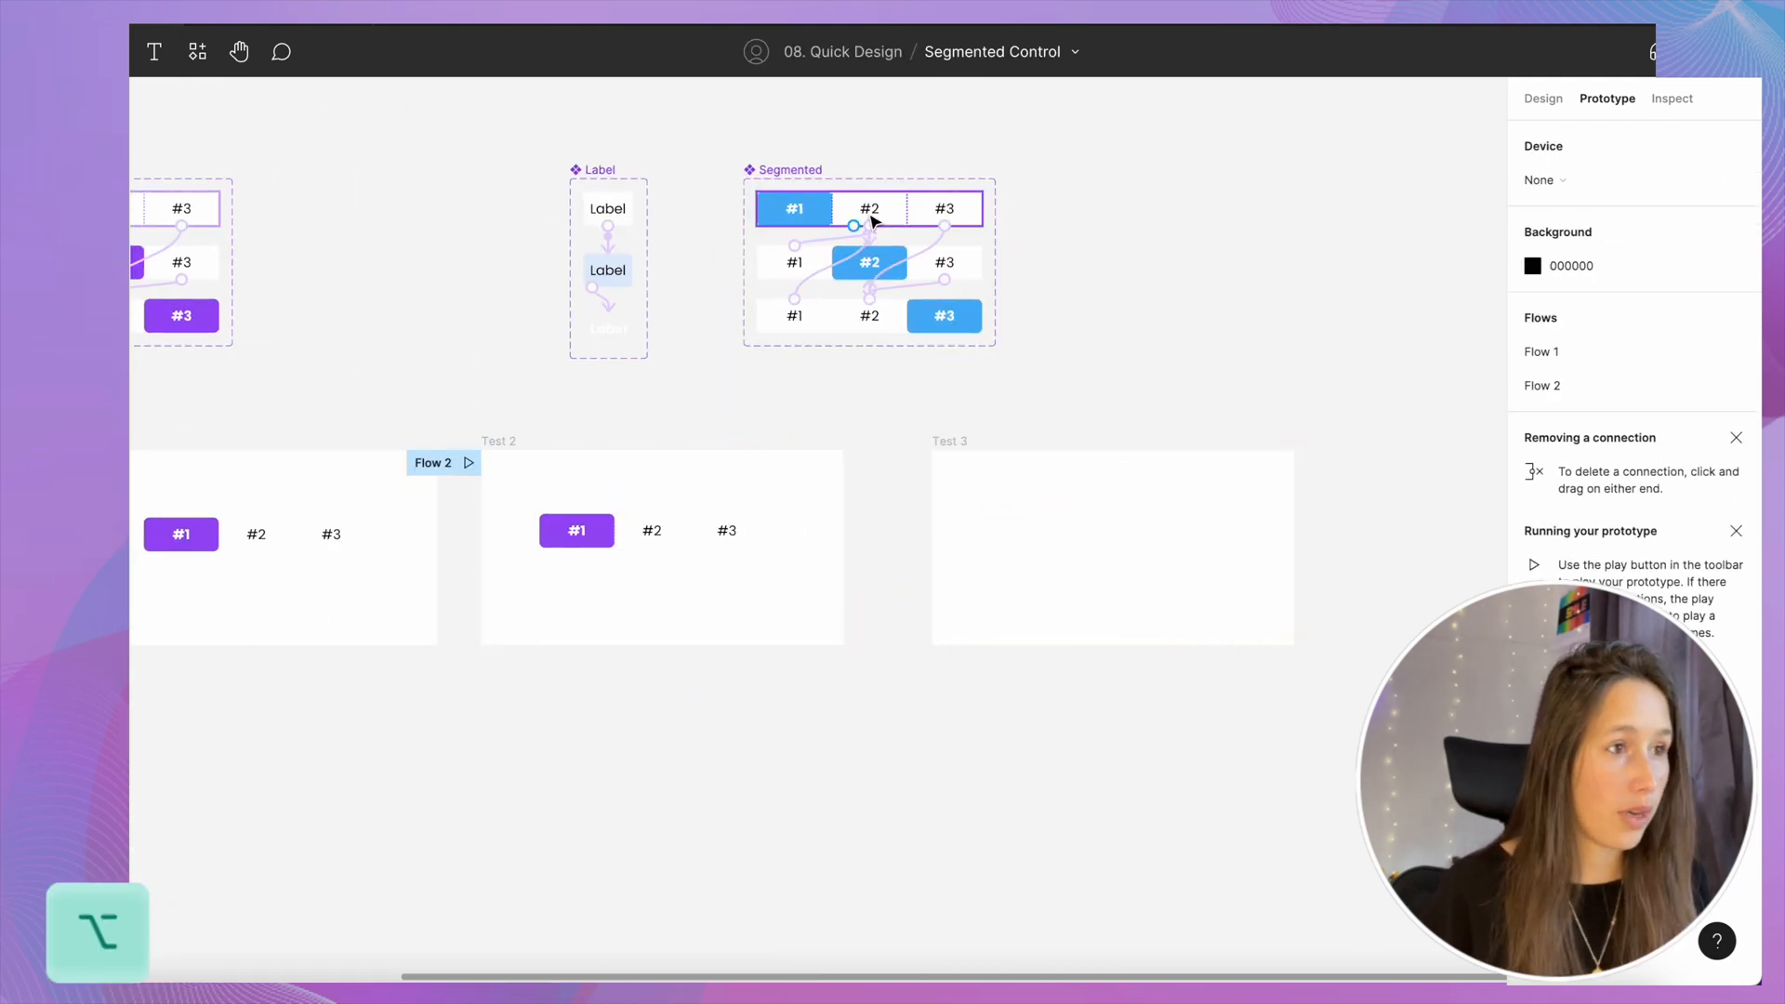
left_click(1057, 480)
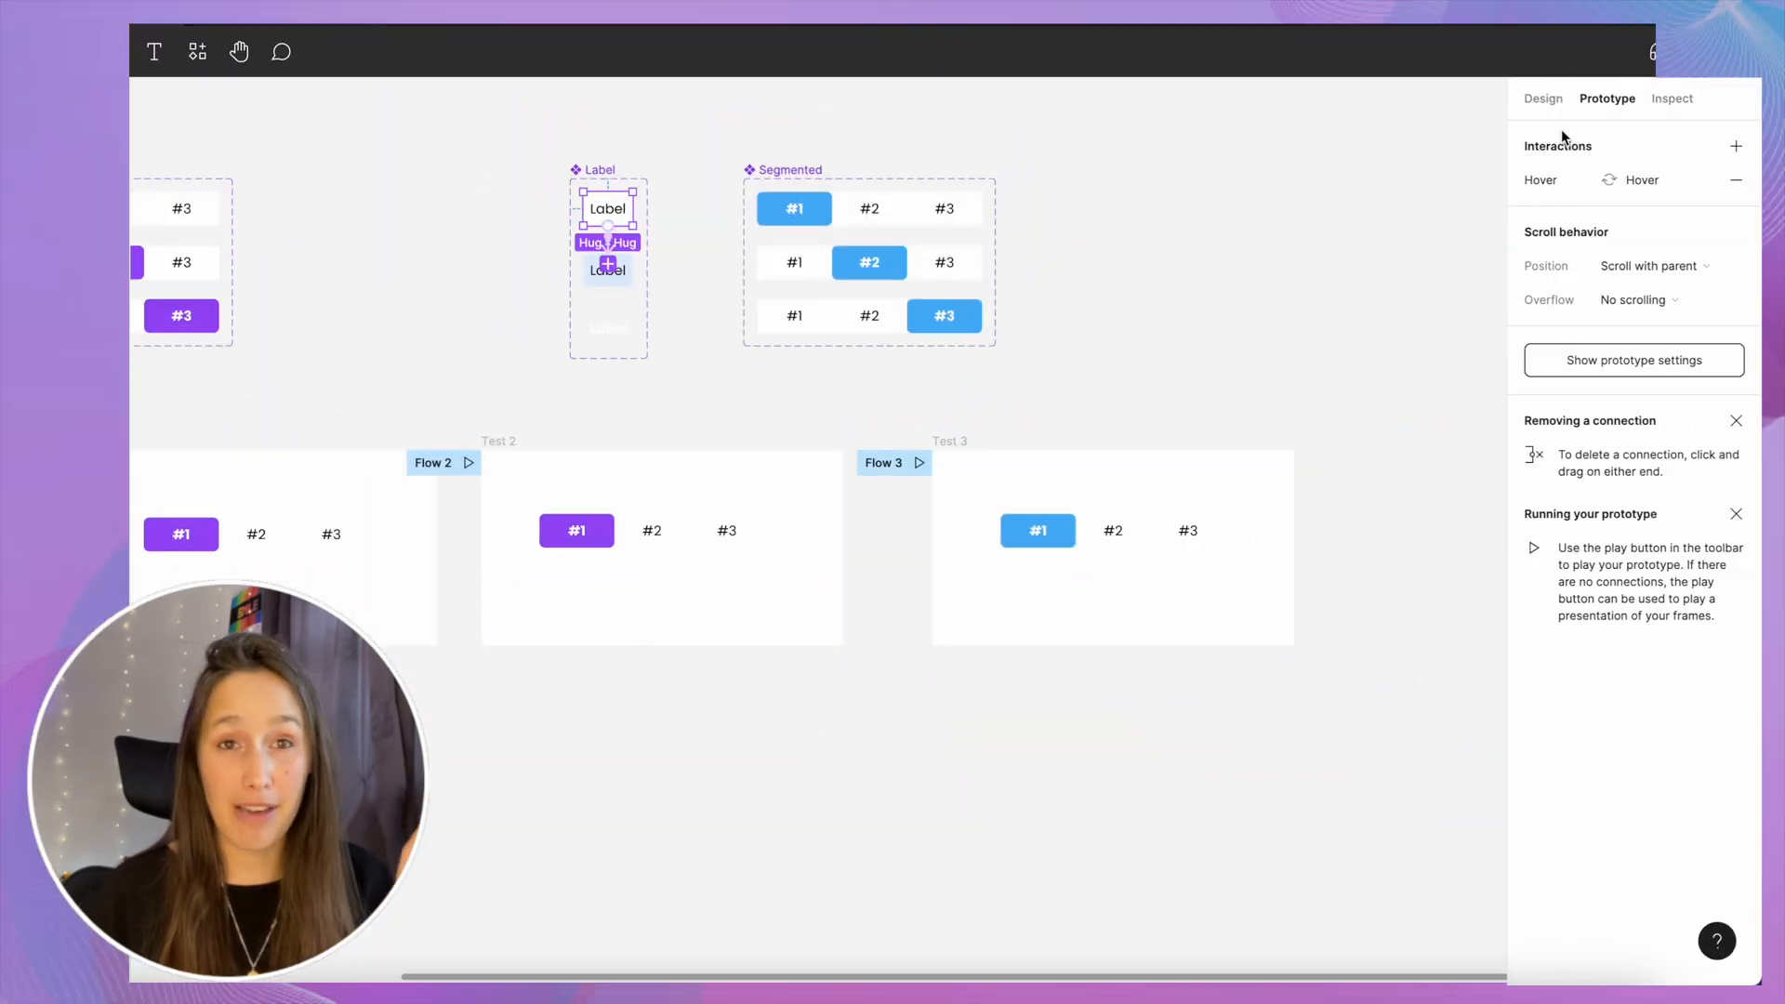
left_click(1542, 98)
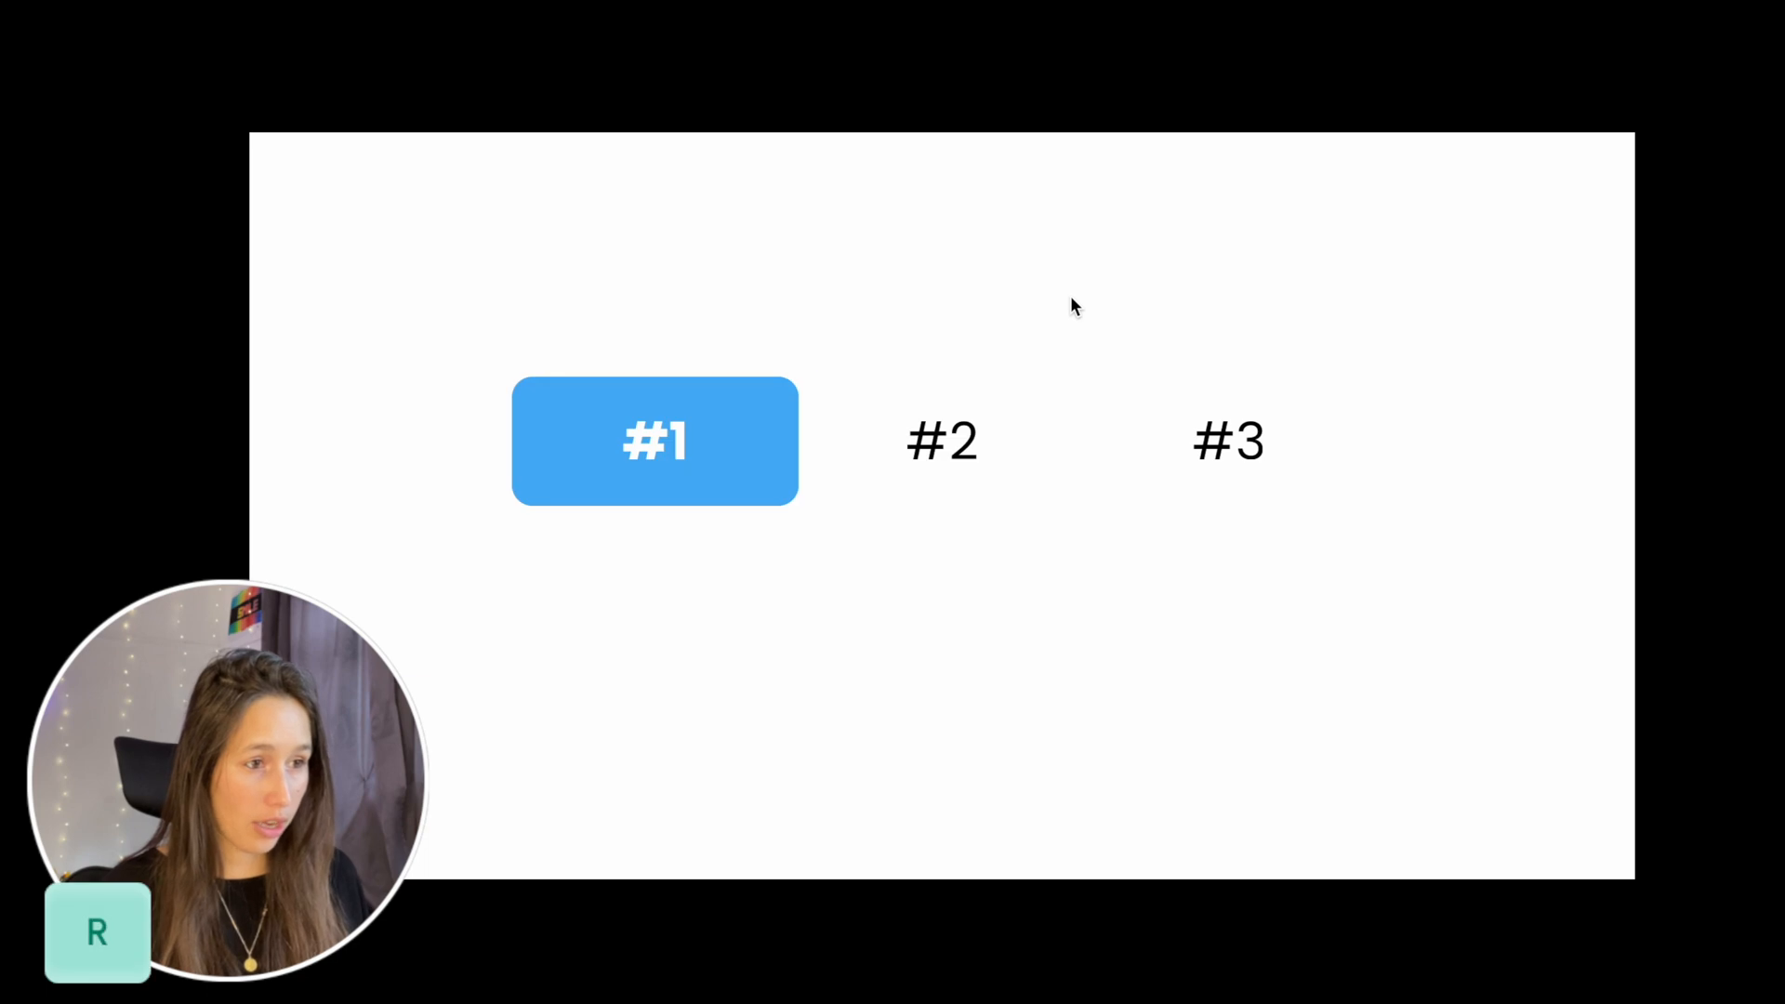
left_click(1227, 442)
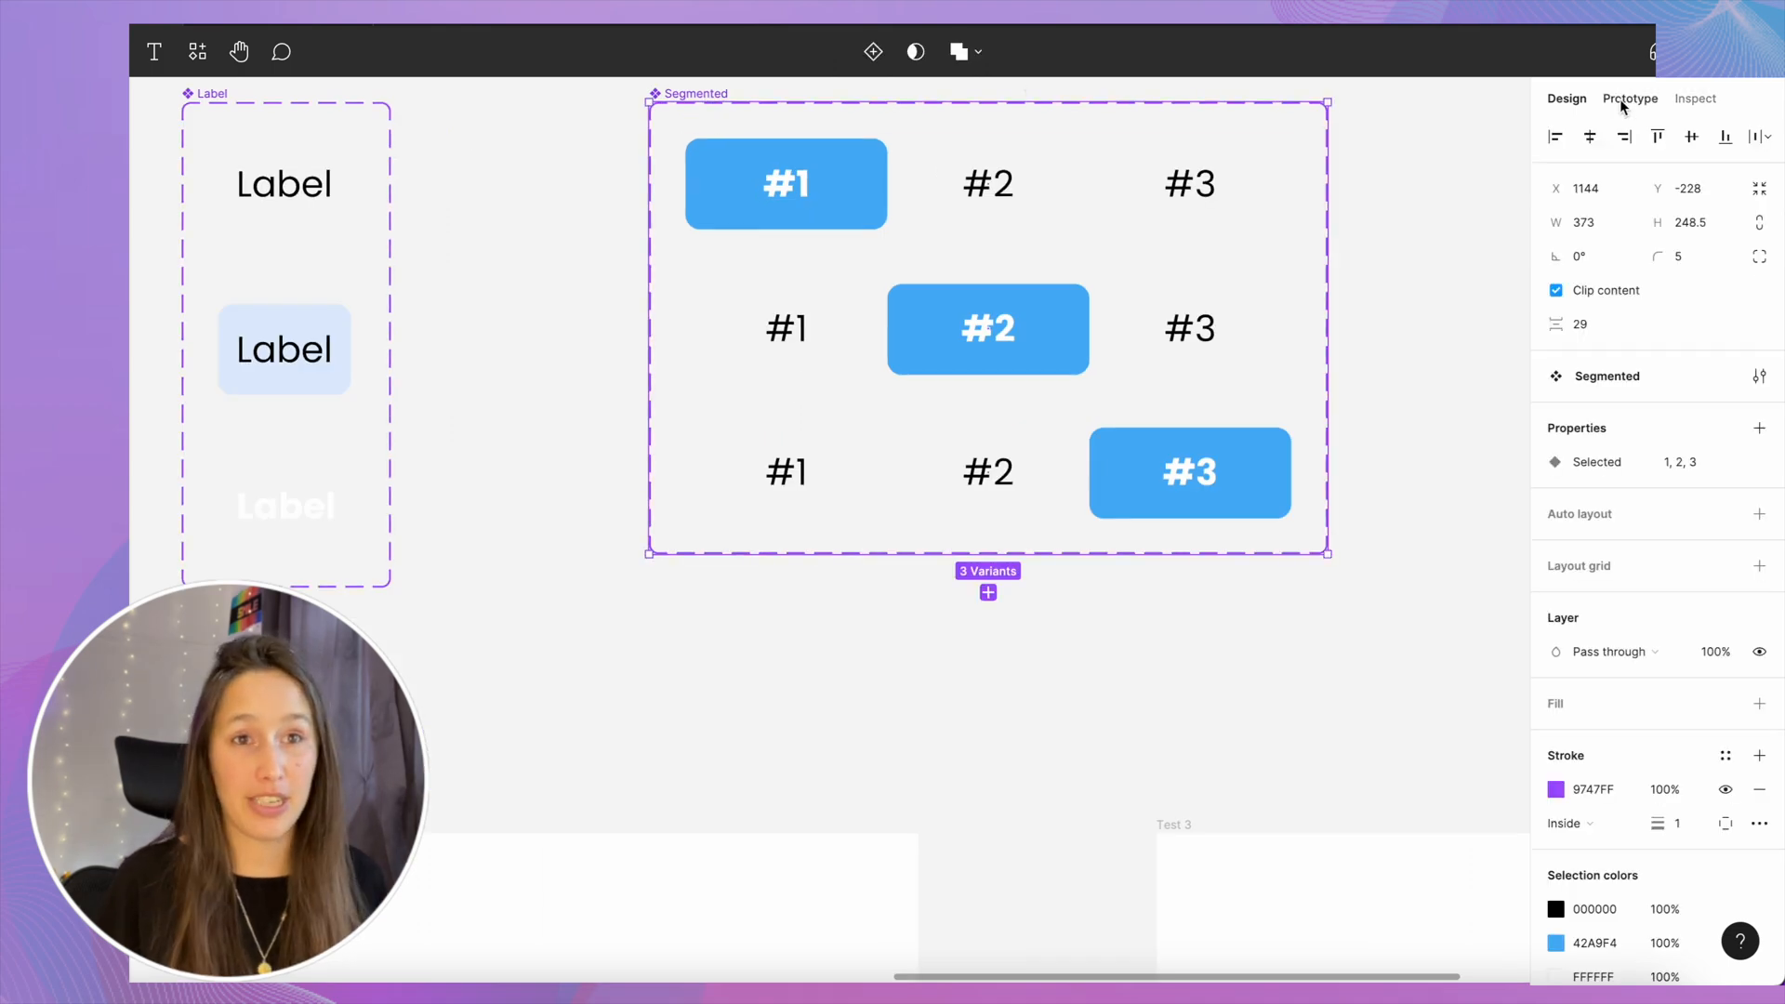
- Set the variant connections to Smart animate, Ease out, 300ms, then play the prototype
left_click(1629, 97)
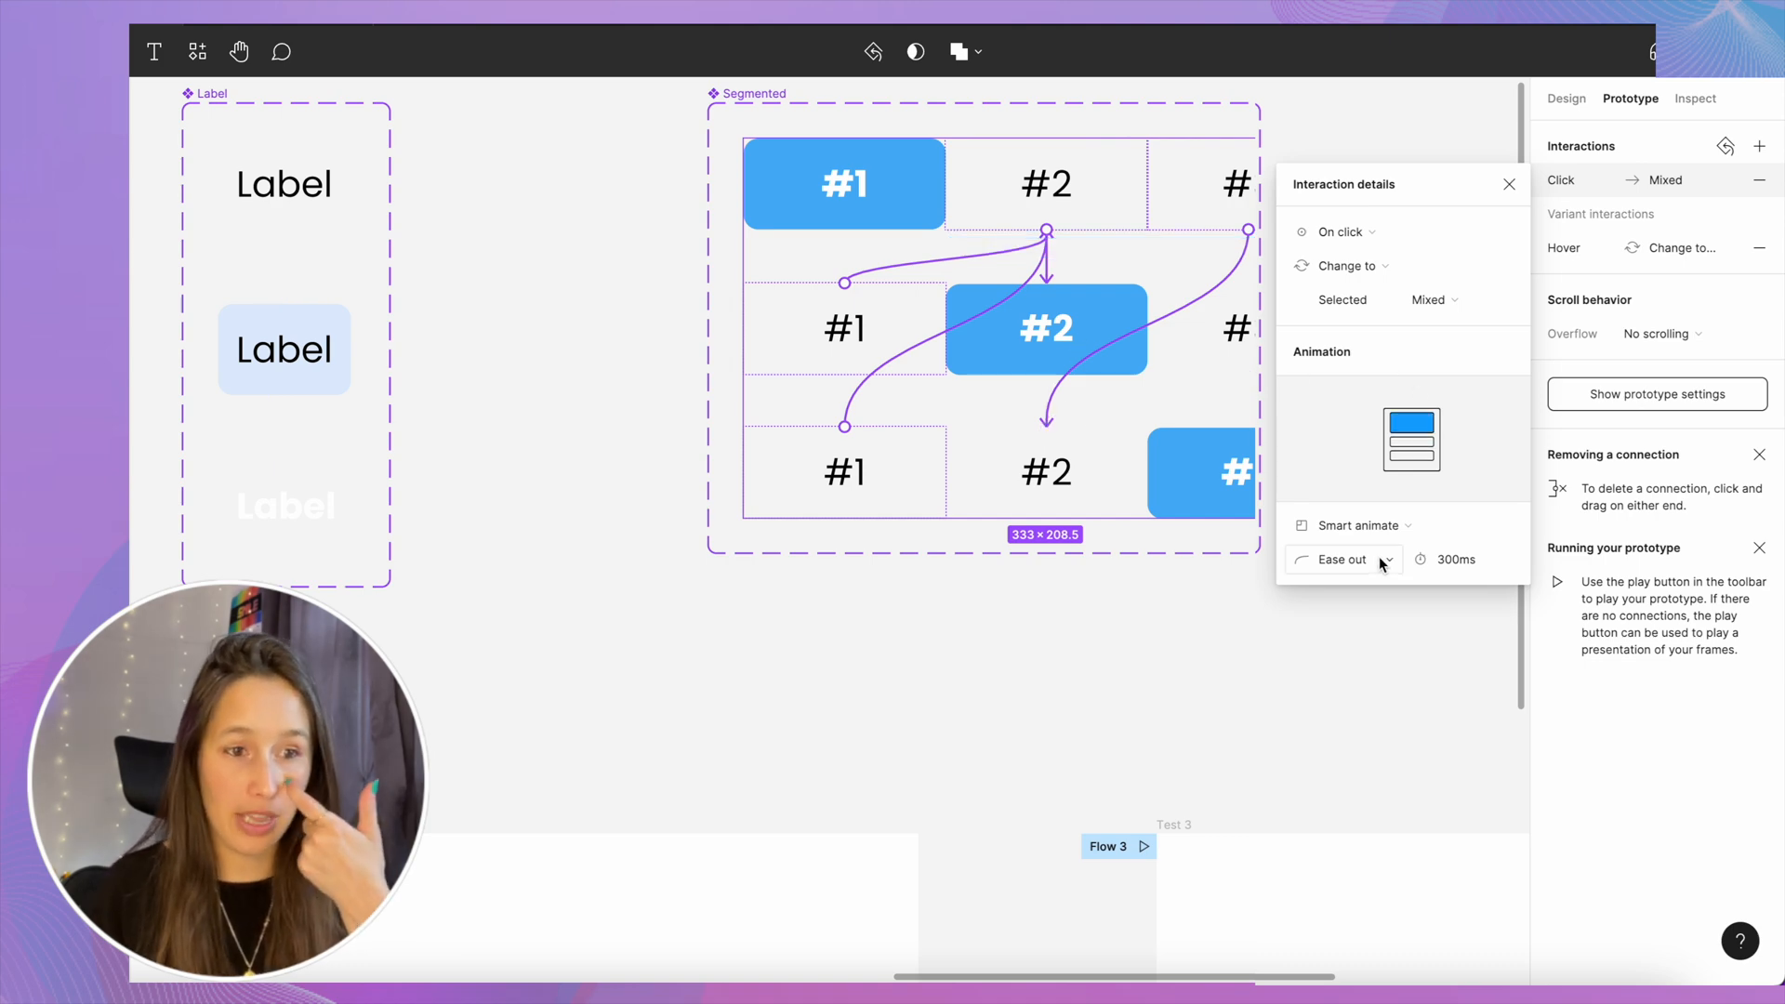
left_click(1343, 559)
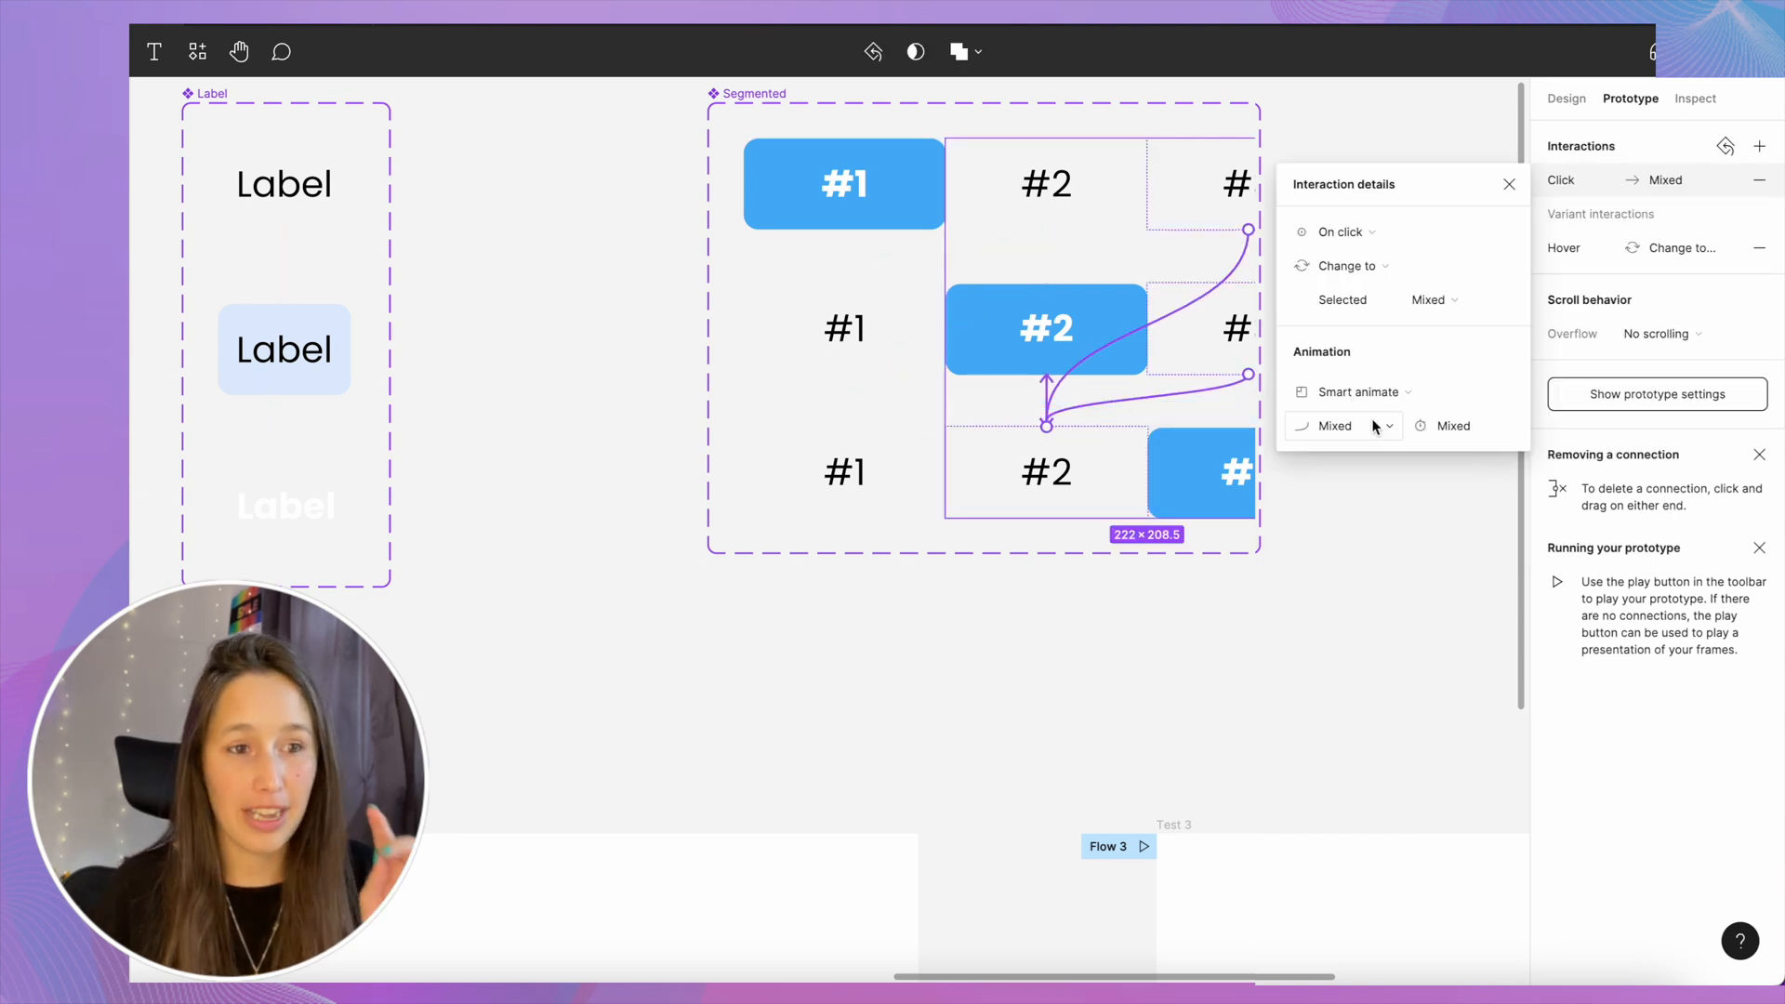
left_click(1332, 425)
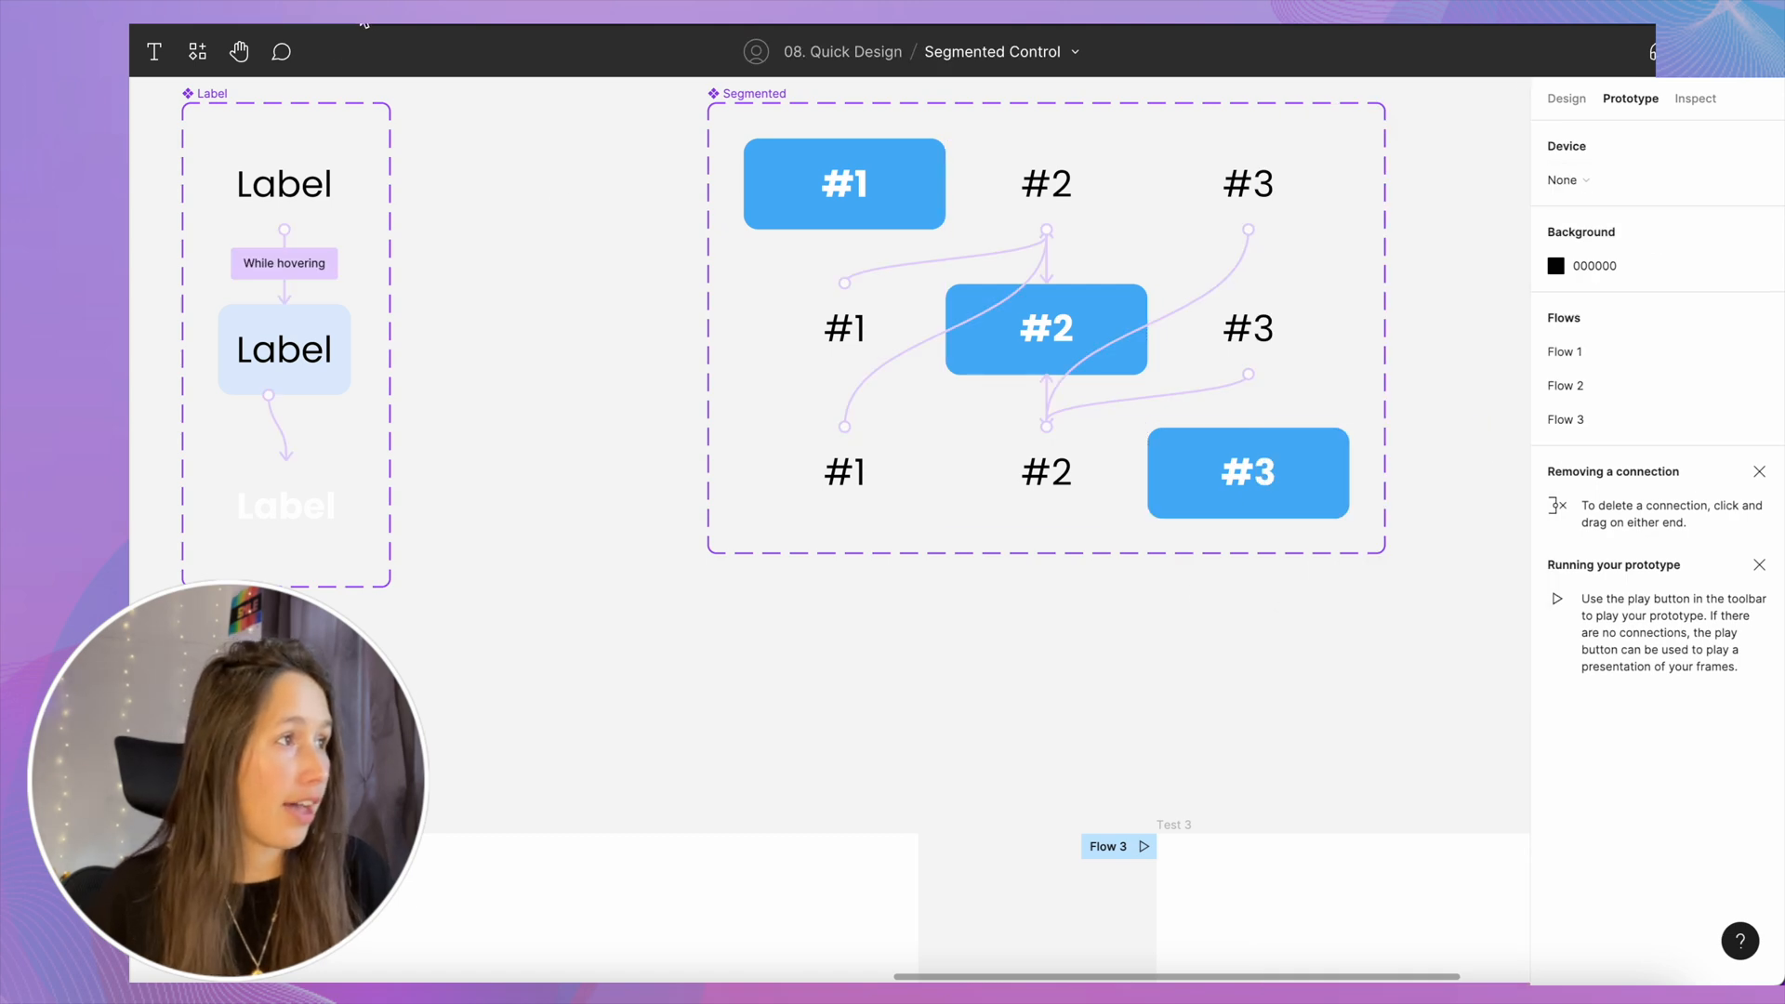
left_click(1141, 846)
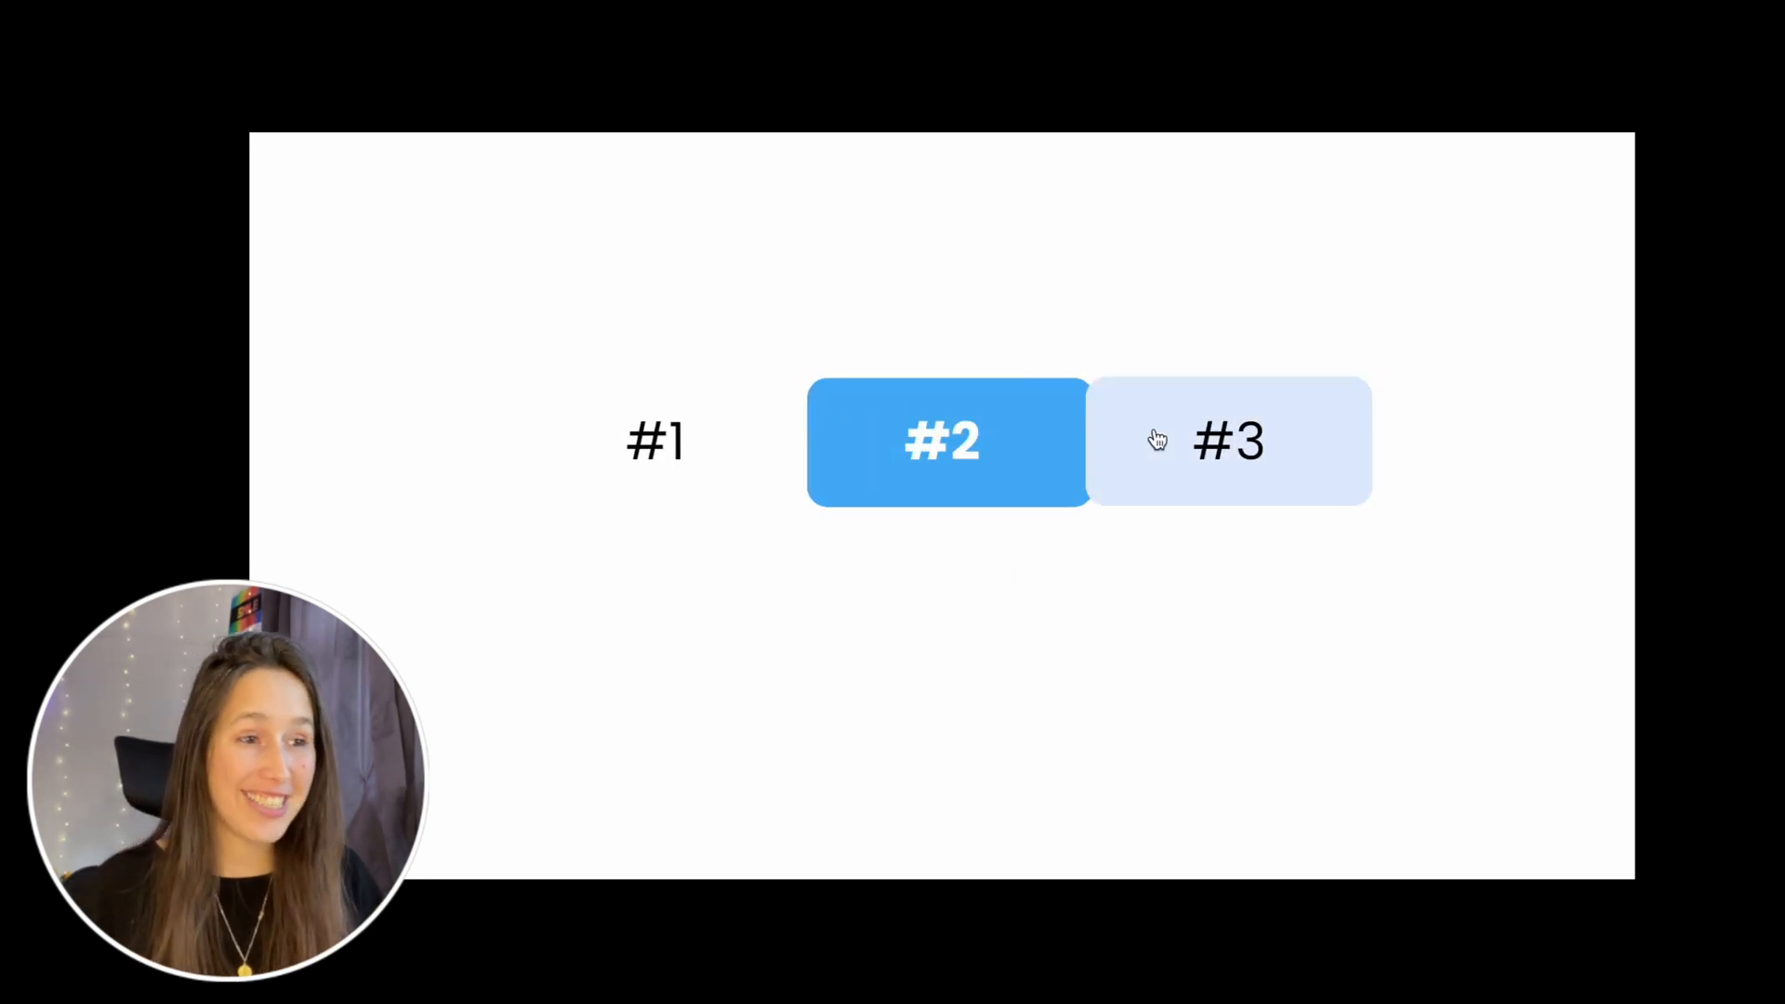
- Select option #1 in the running prototype and watch the Selected frame animate back
left_click(655, 442)
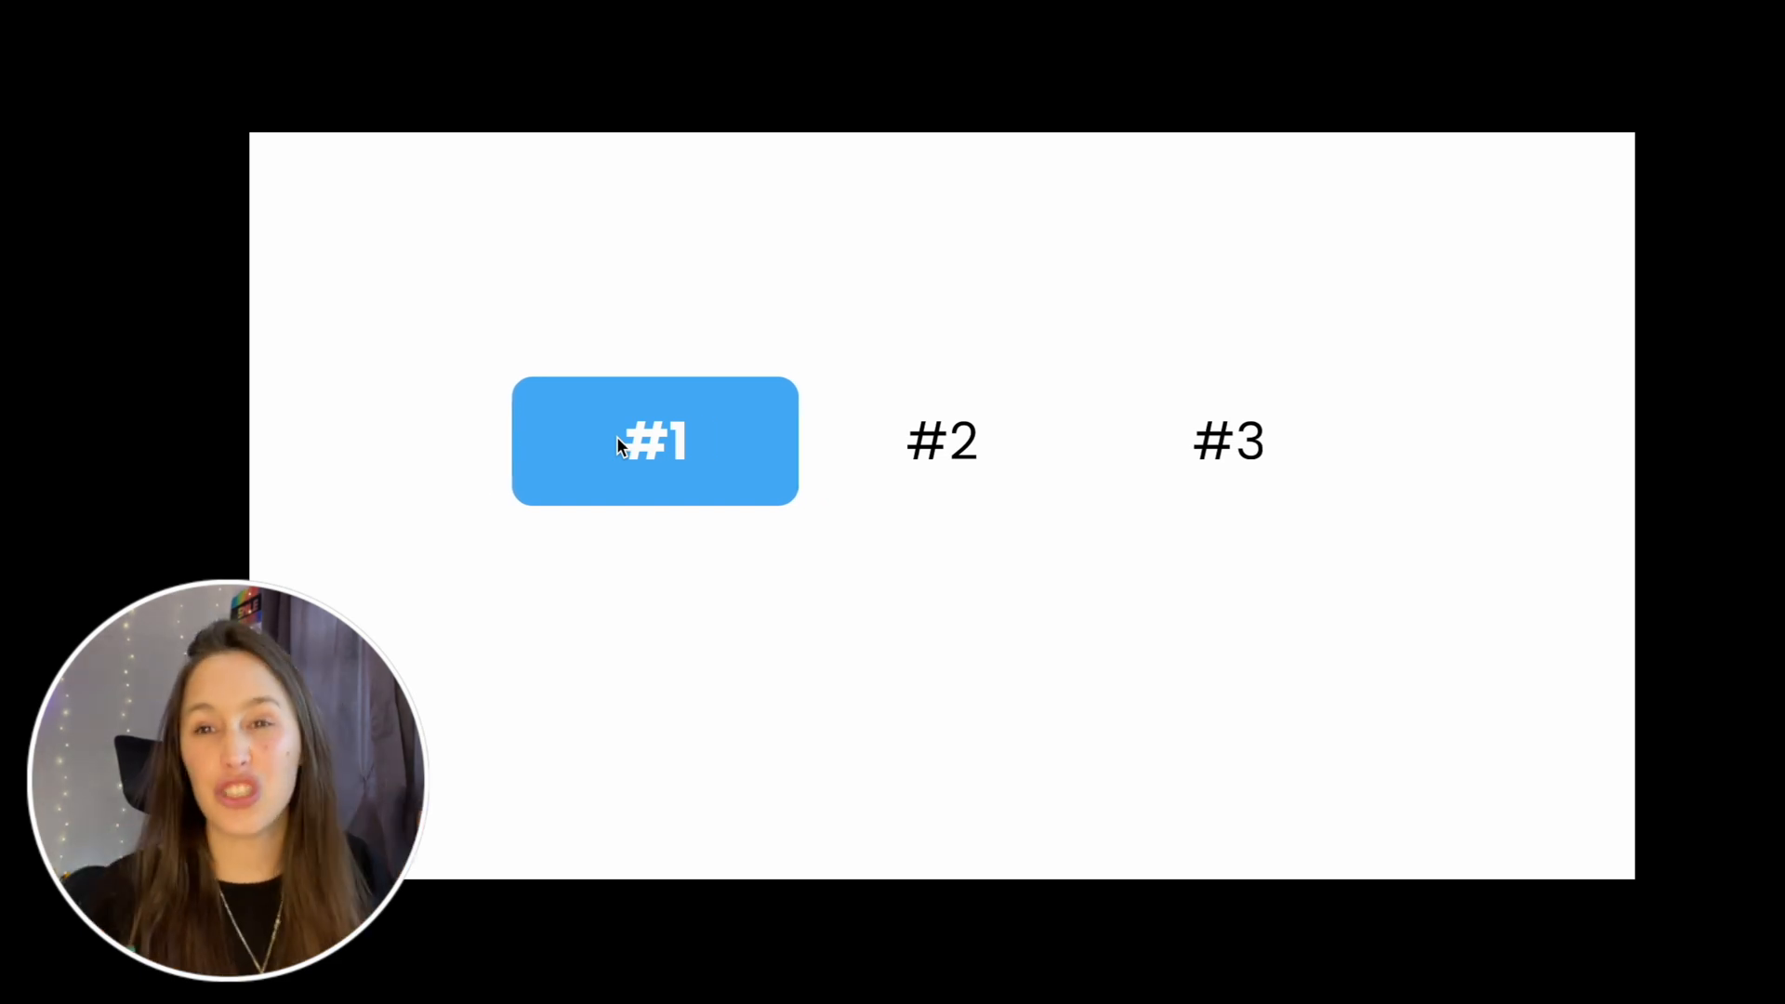